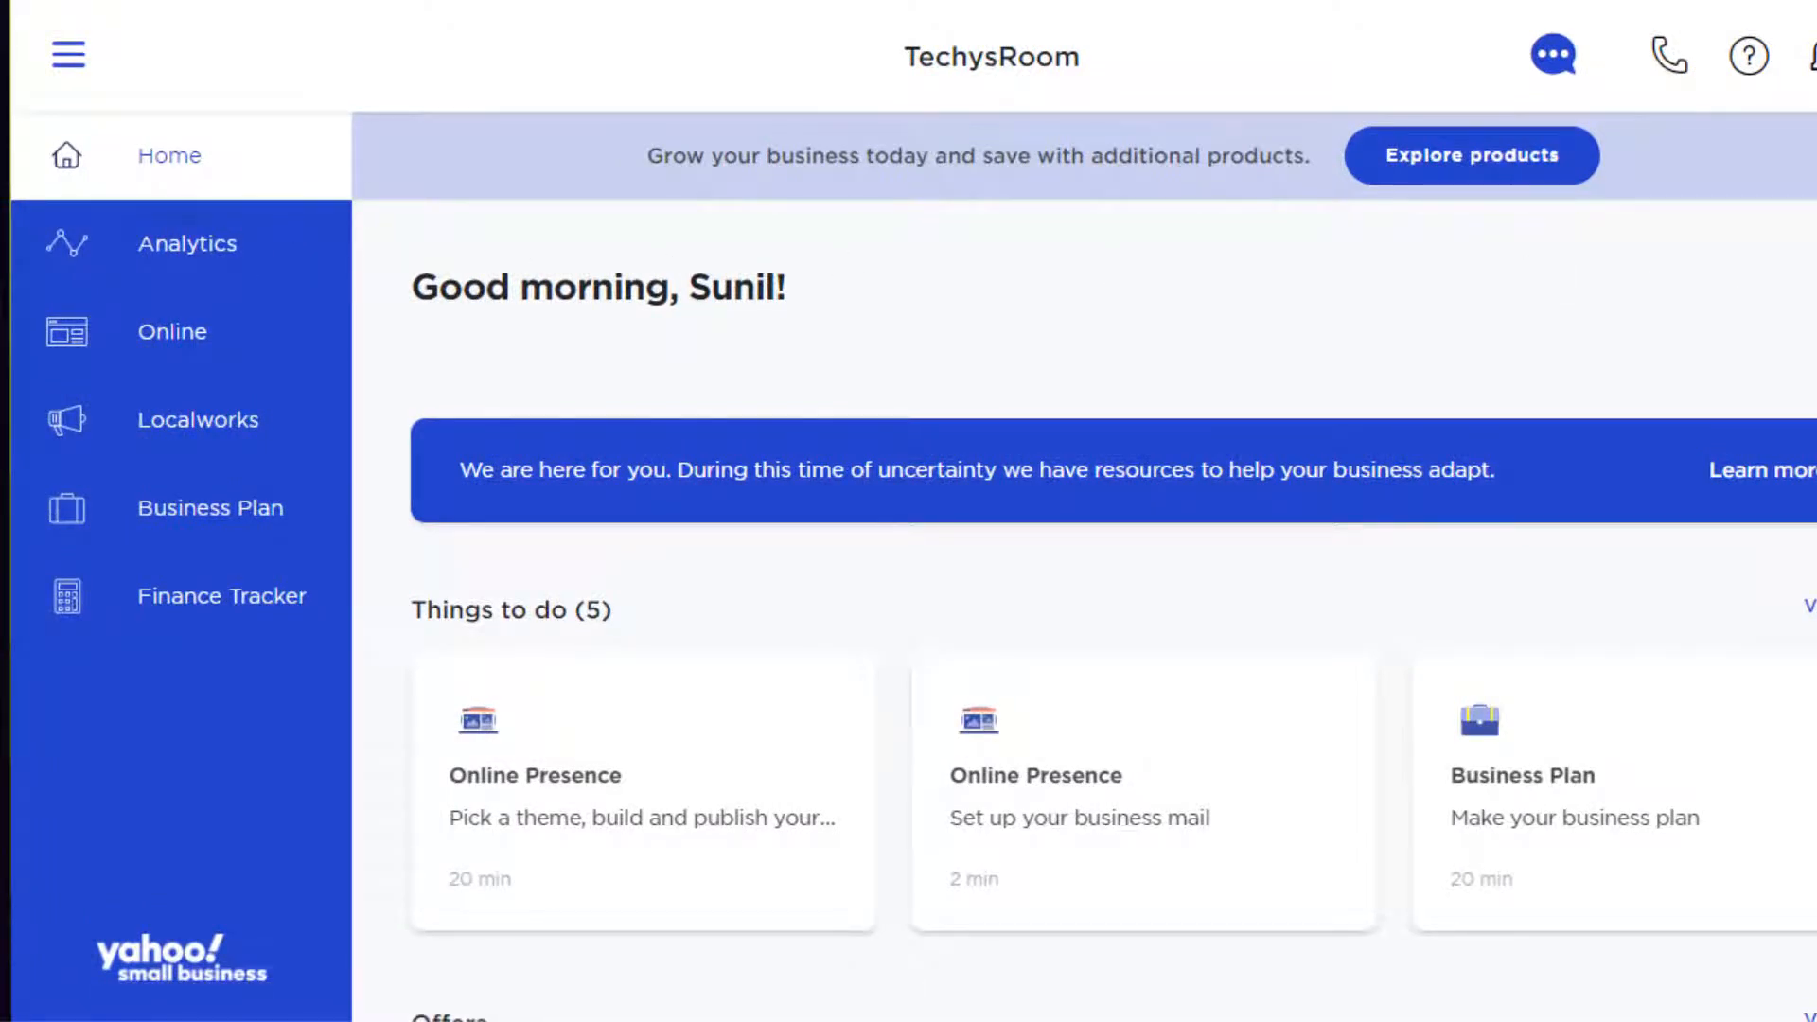
# - Switch from the Yahoo Small Business dashboard to Porkbun's .com pricing tab
pyautogui.click(1146, 21)
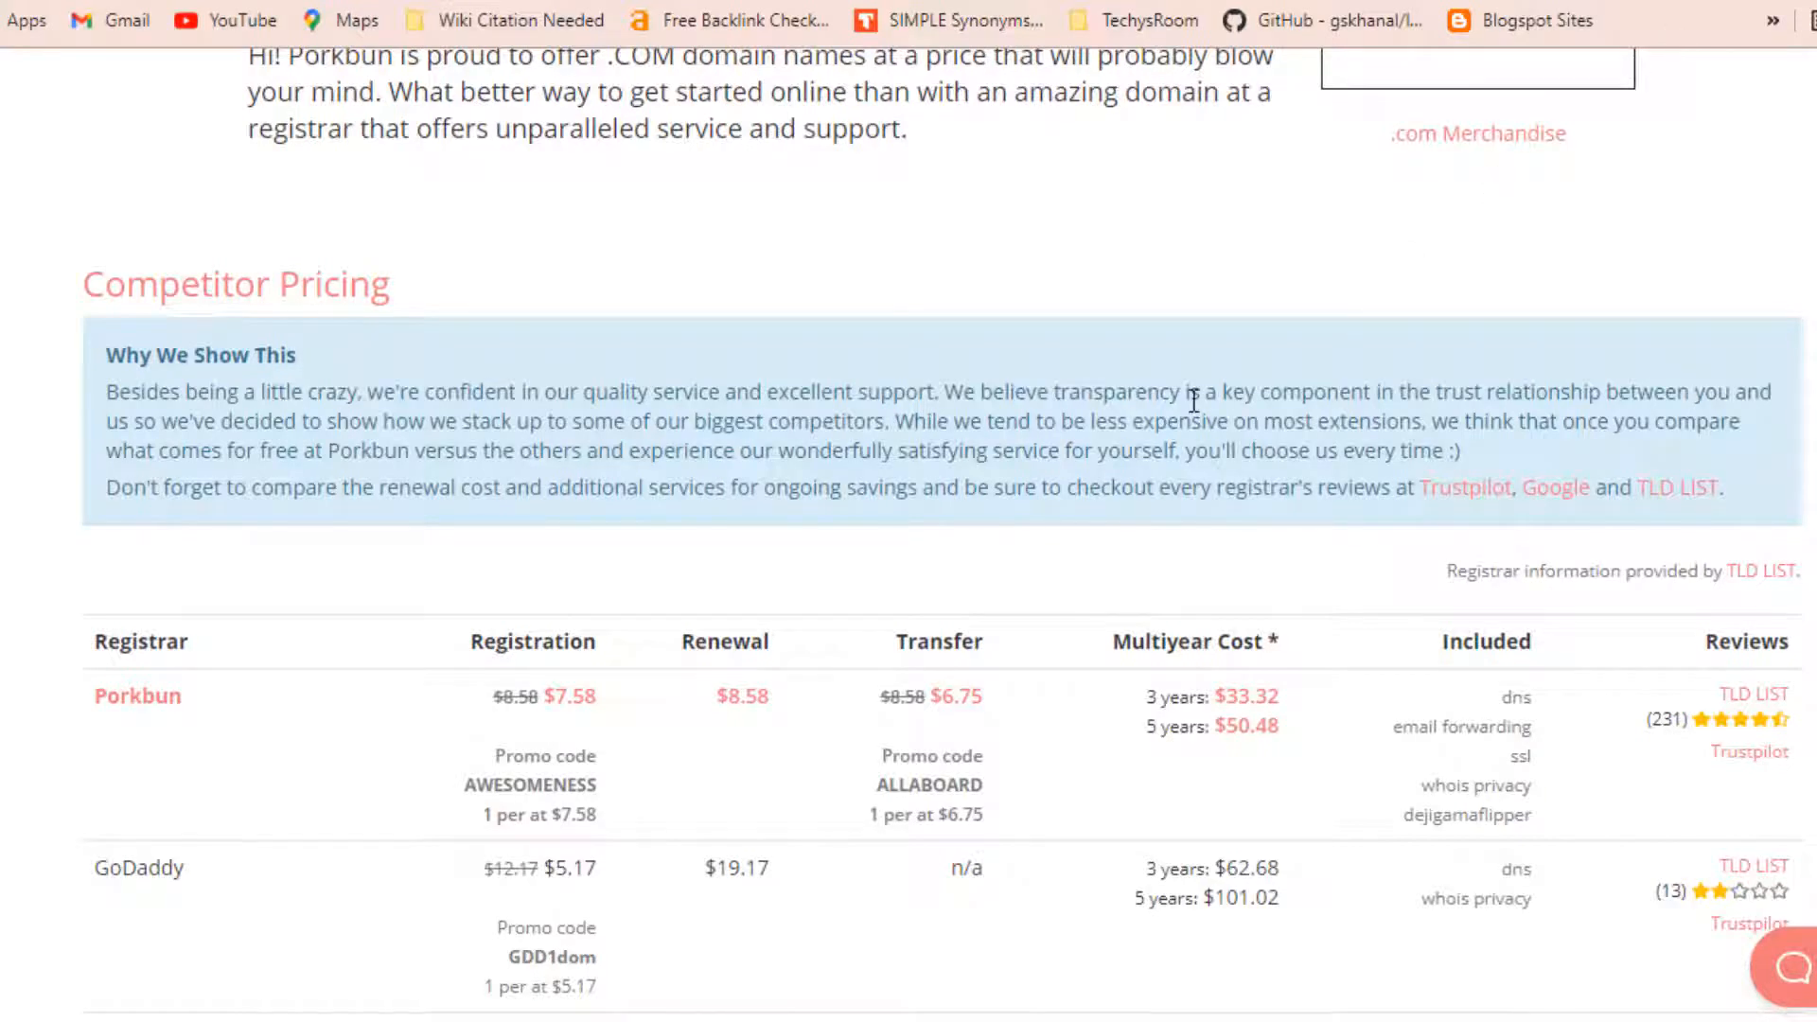
pyautogui.moveTo(1227, 684)
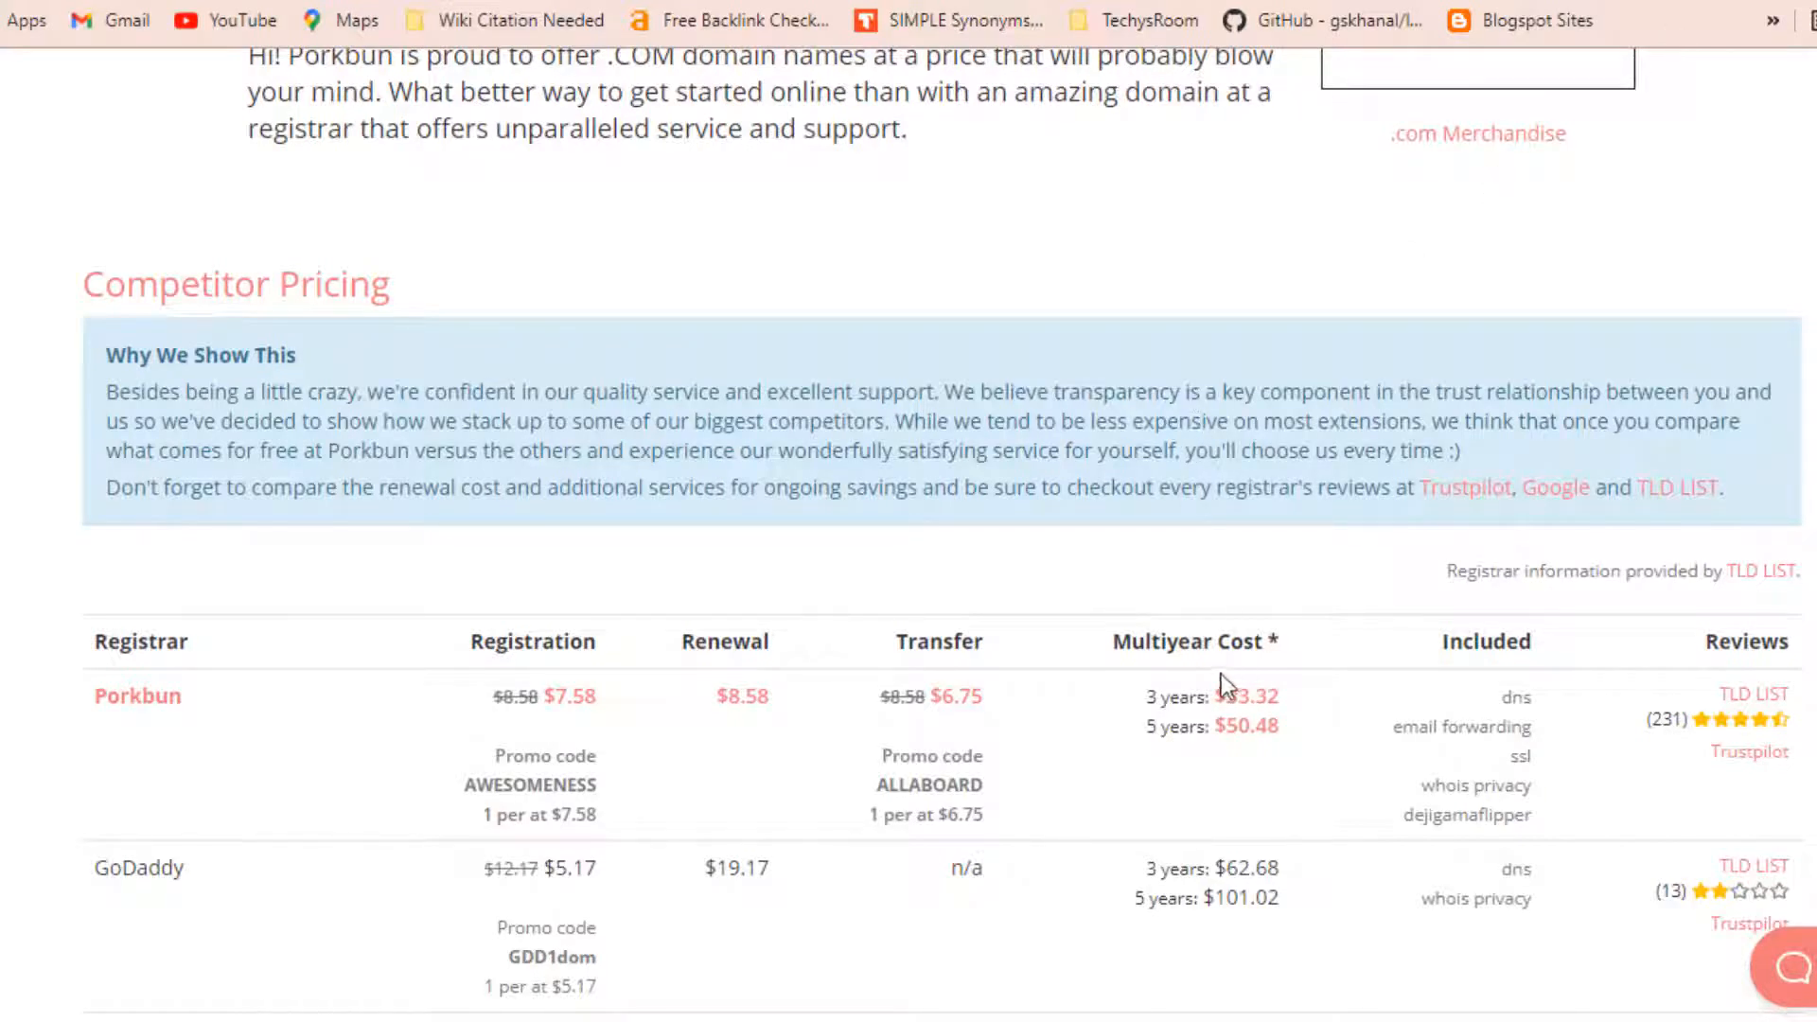
# - Scroll through the .com Competitor Pricing table, then return to the Porkbun homepage
pyautogui.scroll(3)
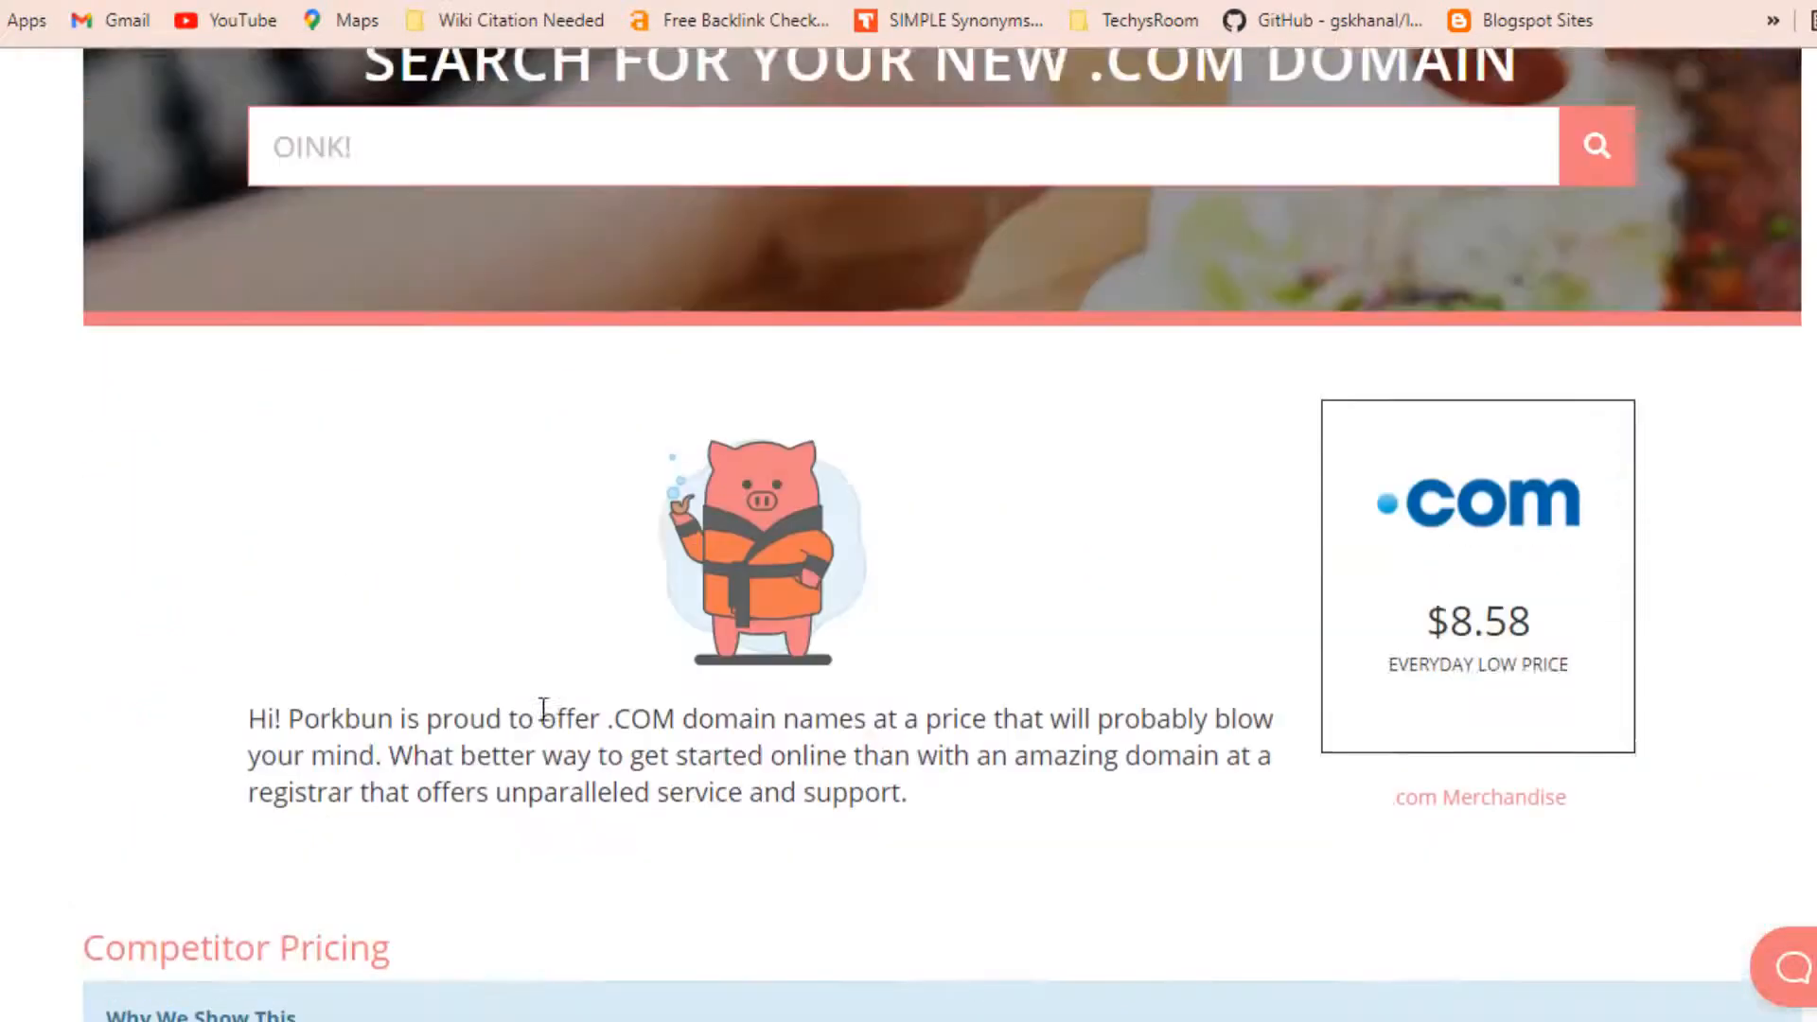
pyautogui.scroll(3)
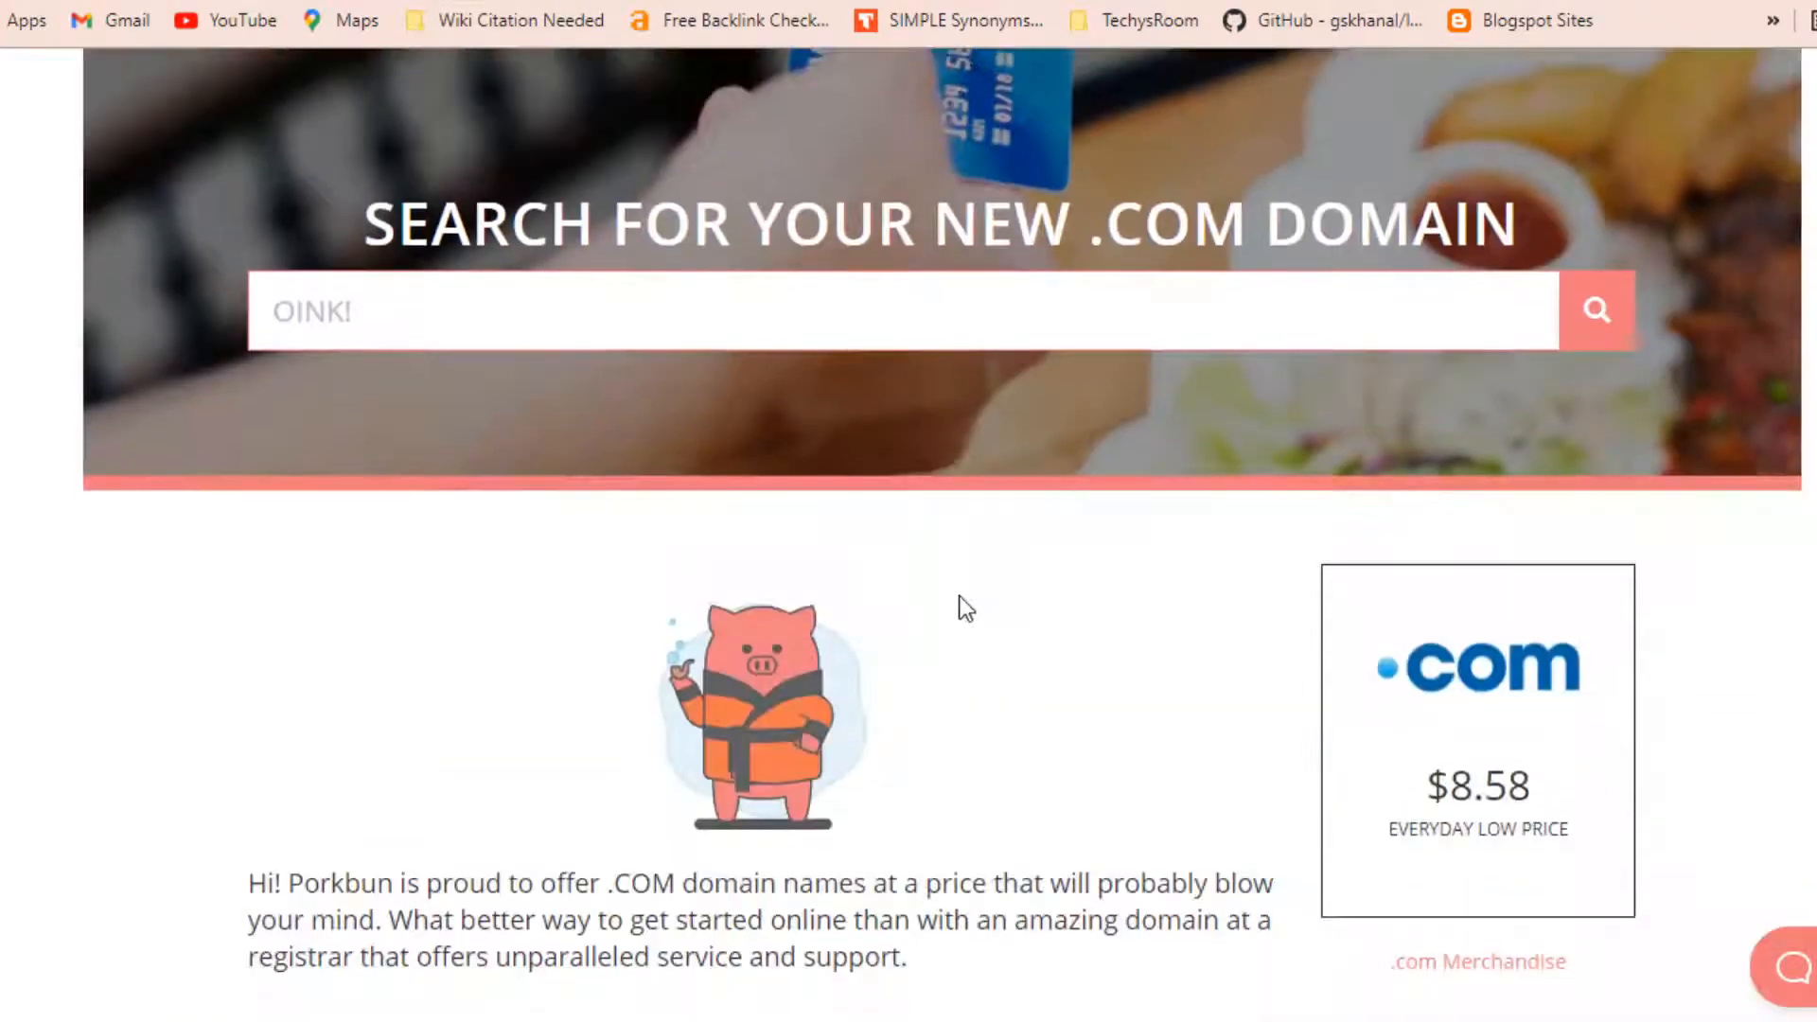
pyautogui.scroll(-3)
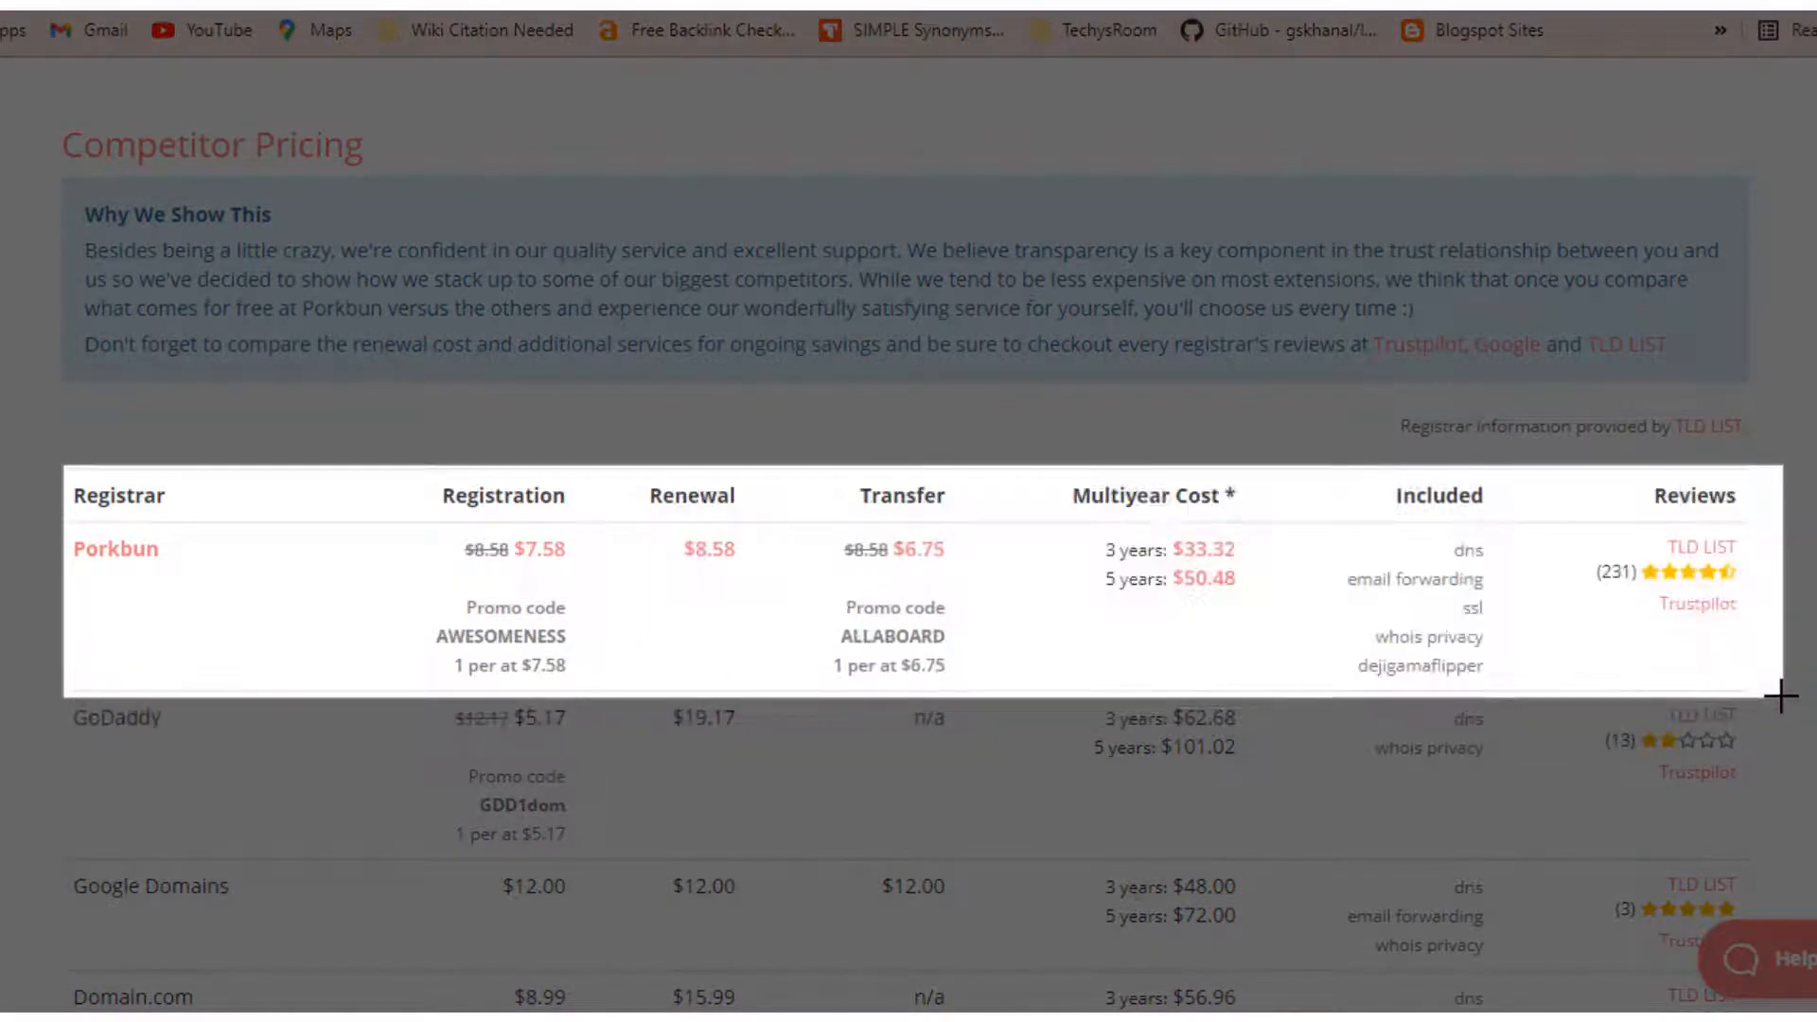
pyautogui.doubleClick(706, 548)
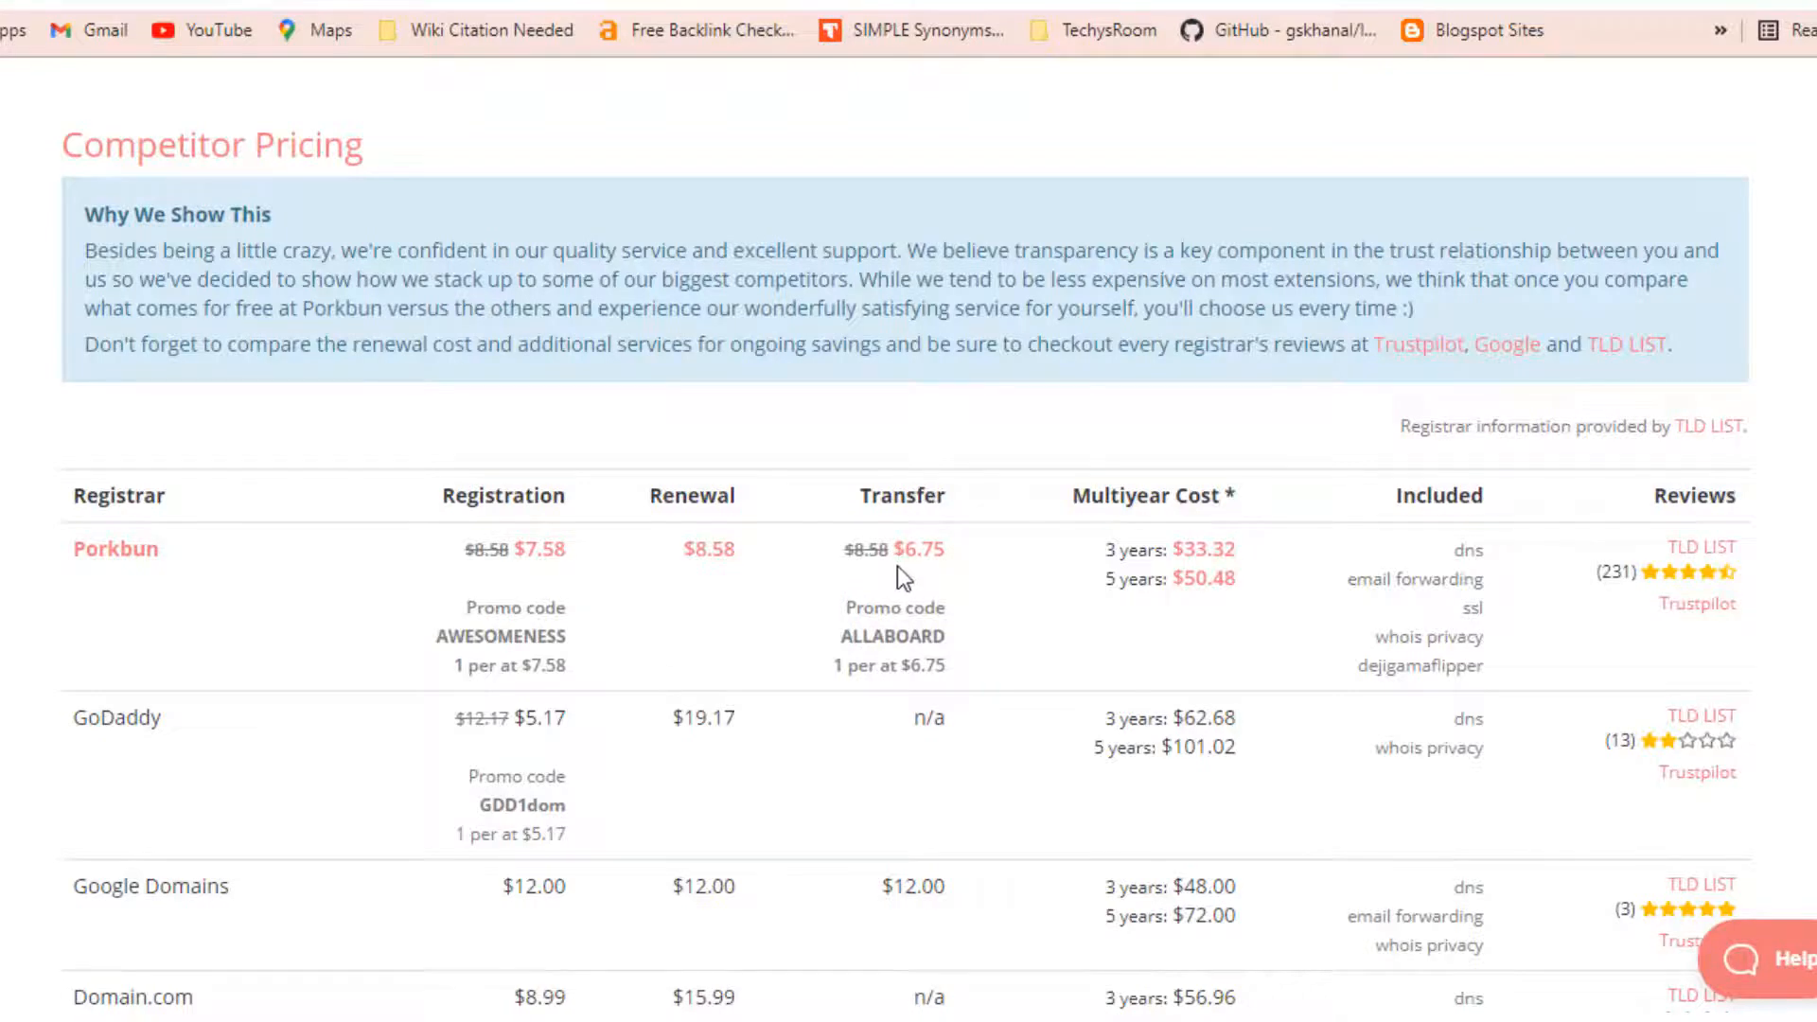
pyautogui.click(1497, 128)
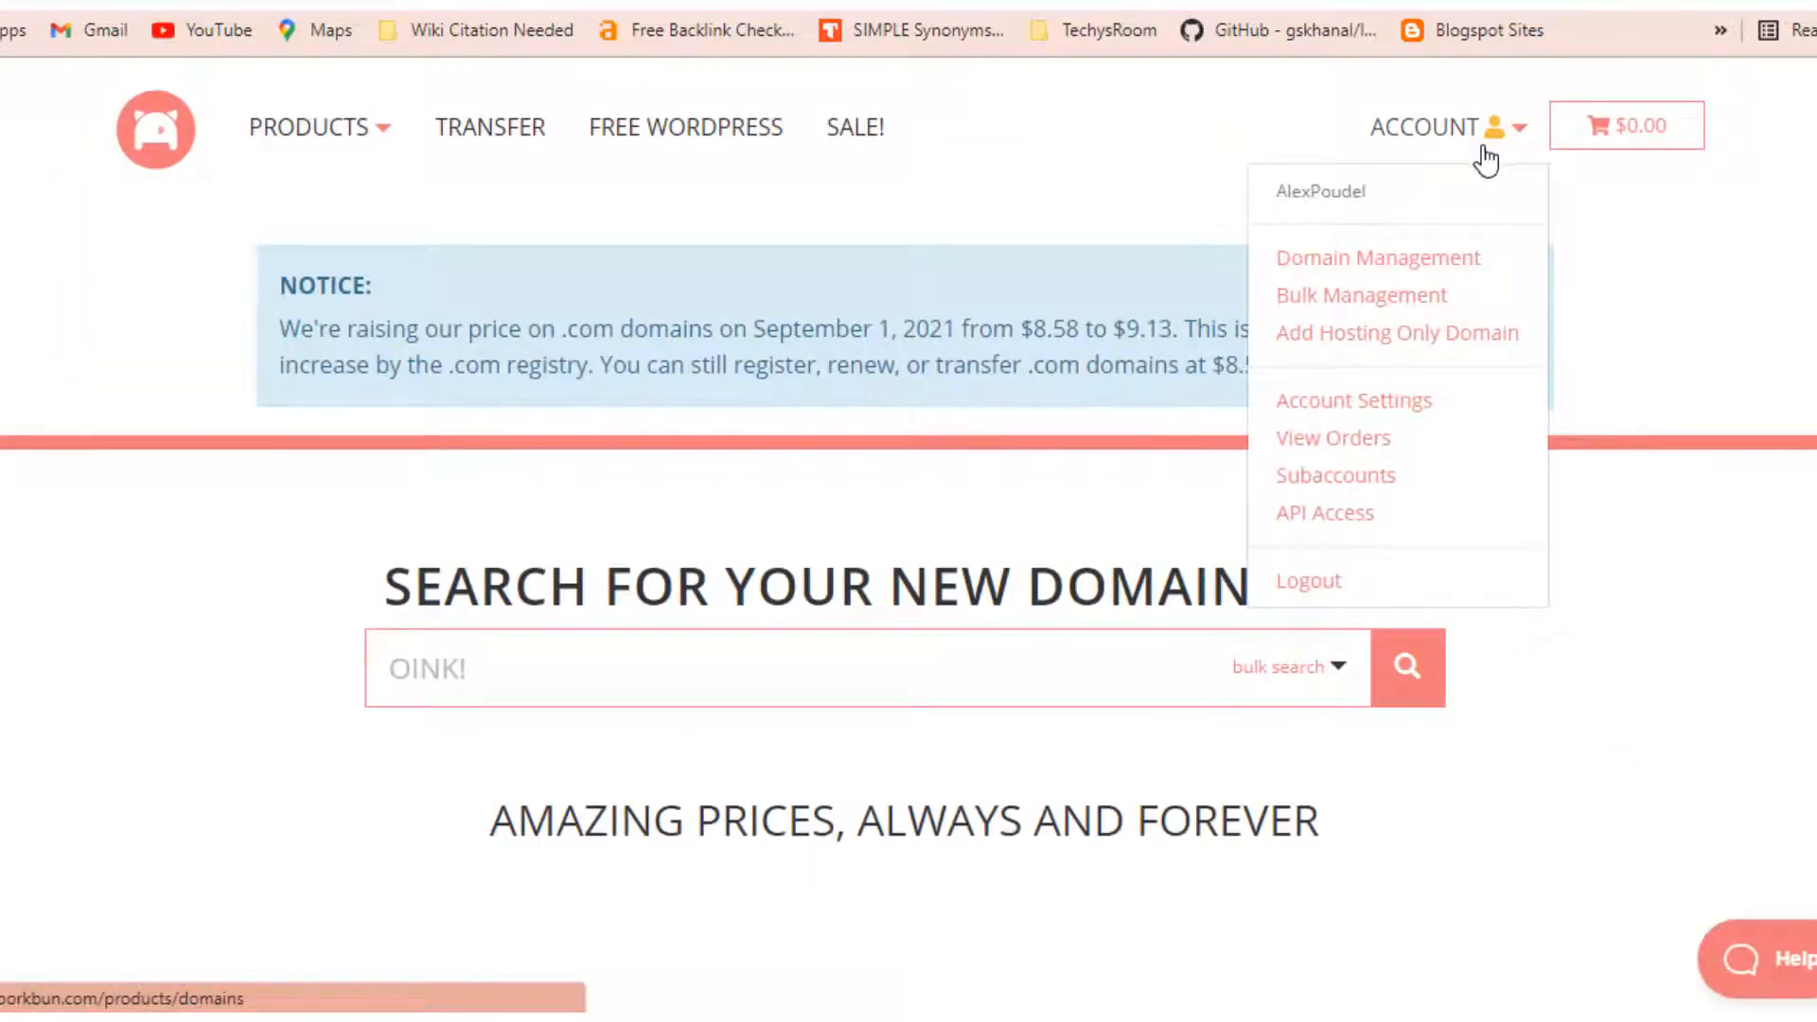
pyautogui.moveTo(1352, 400)
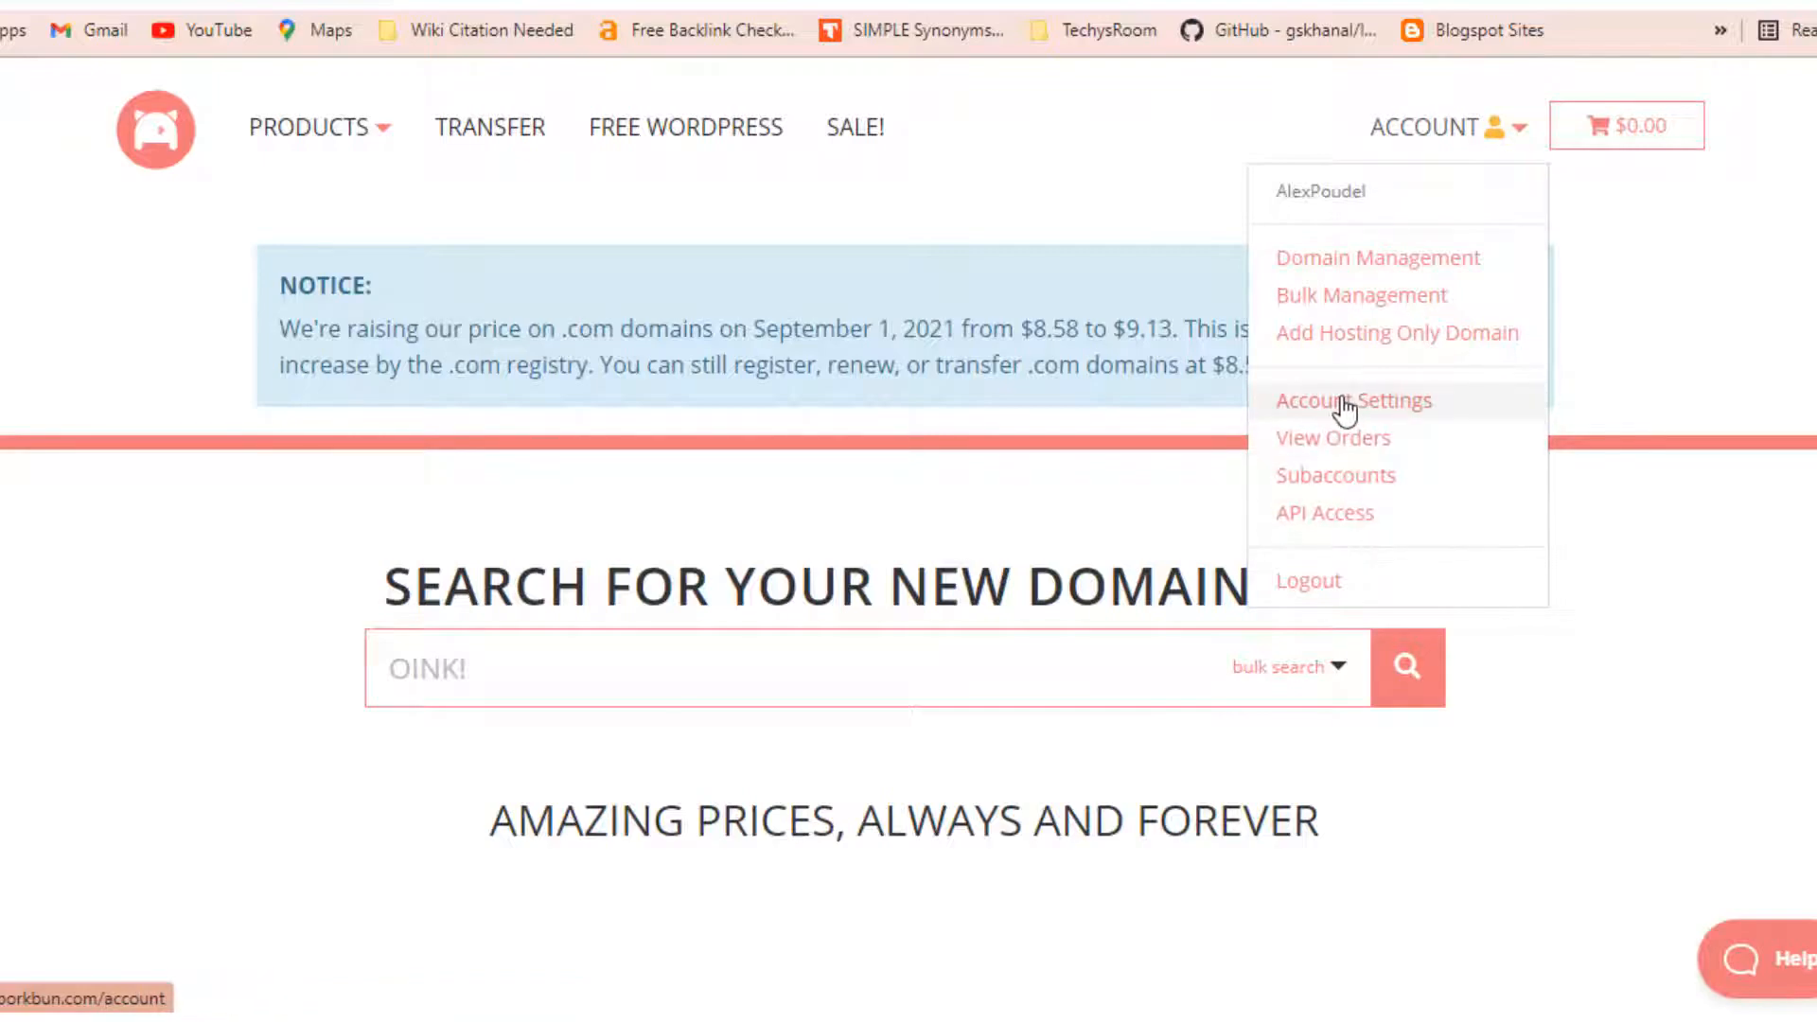
# - Open Account Settings to view billing information and account details
pyautogui.click(1353, 399)
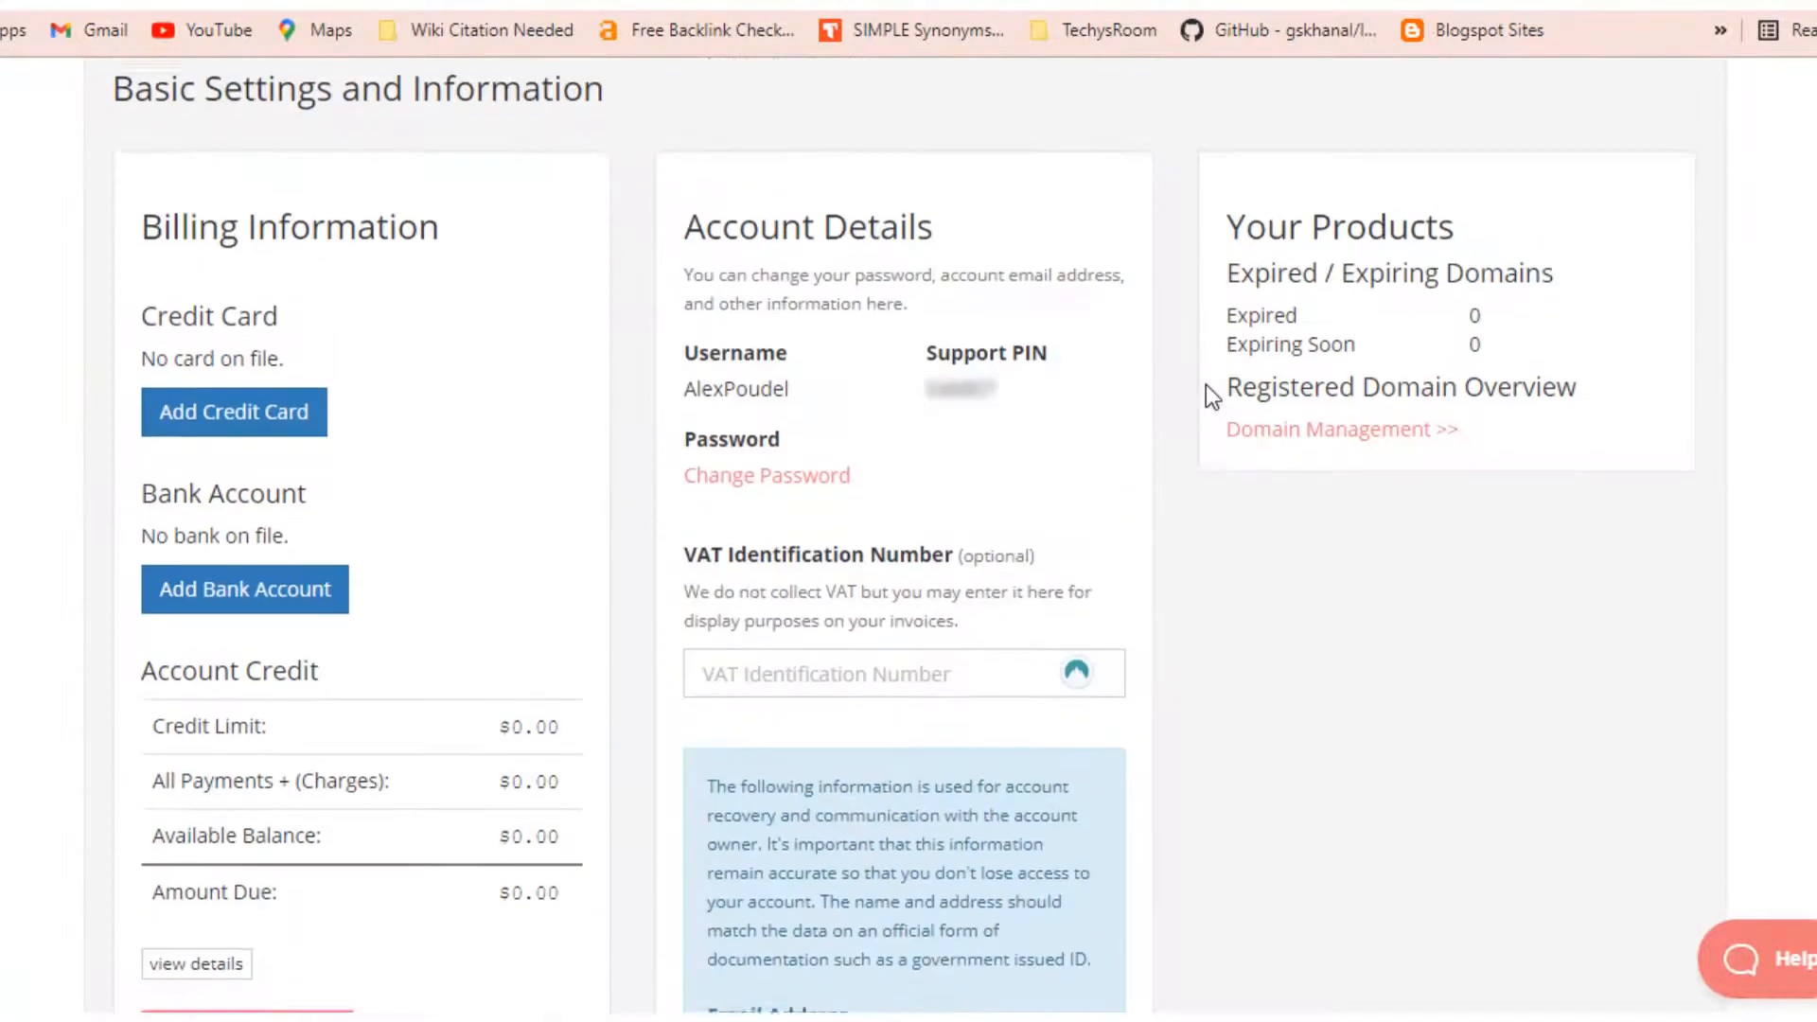
pyautogui.scroll(3)
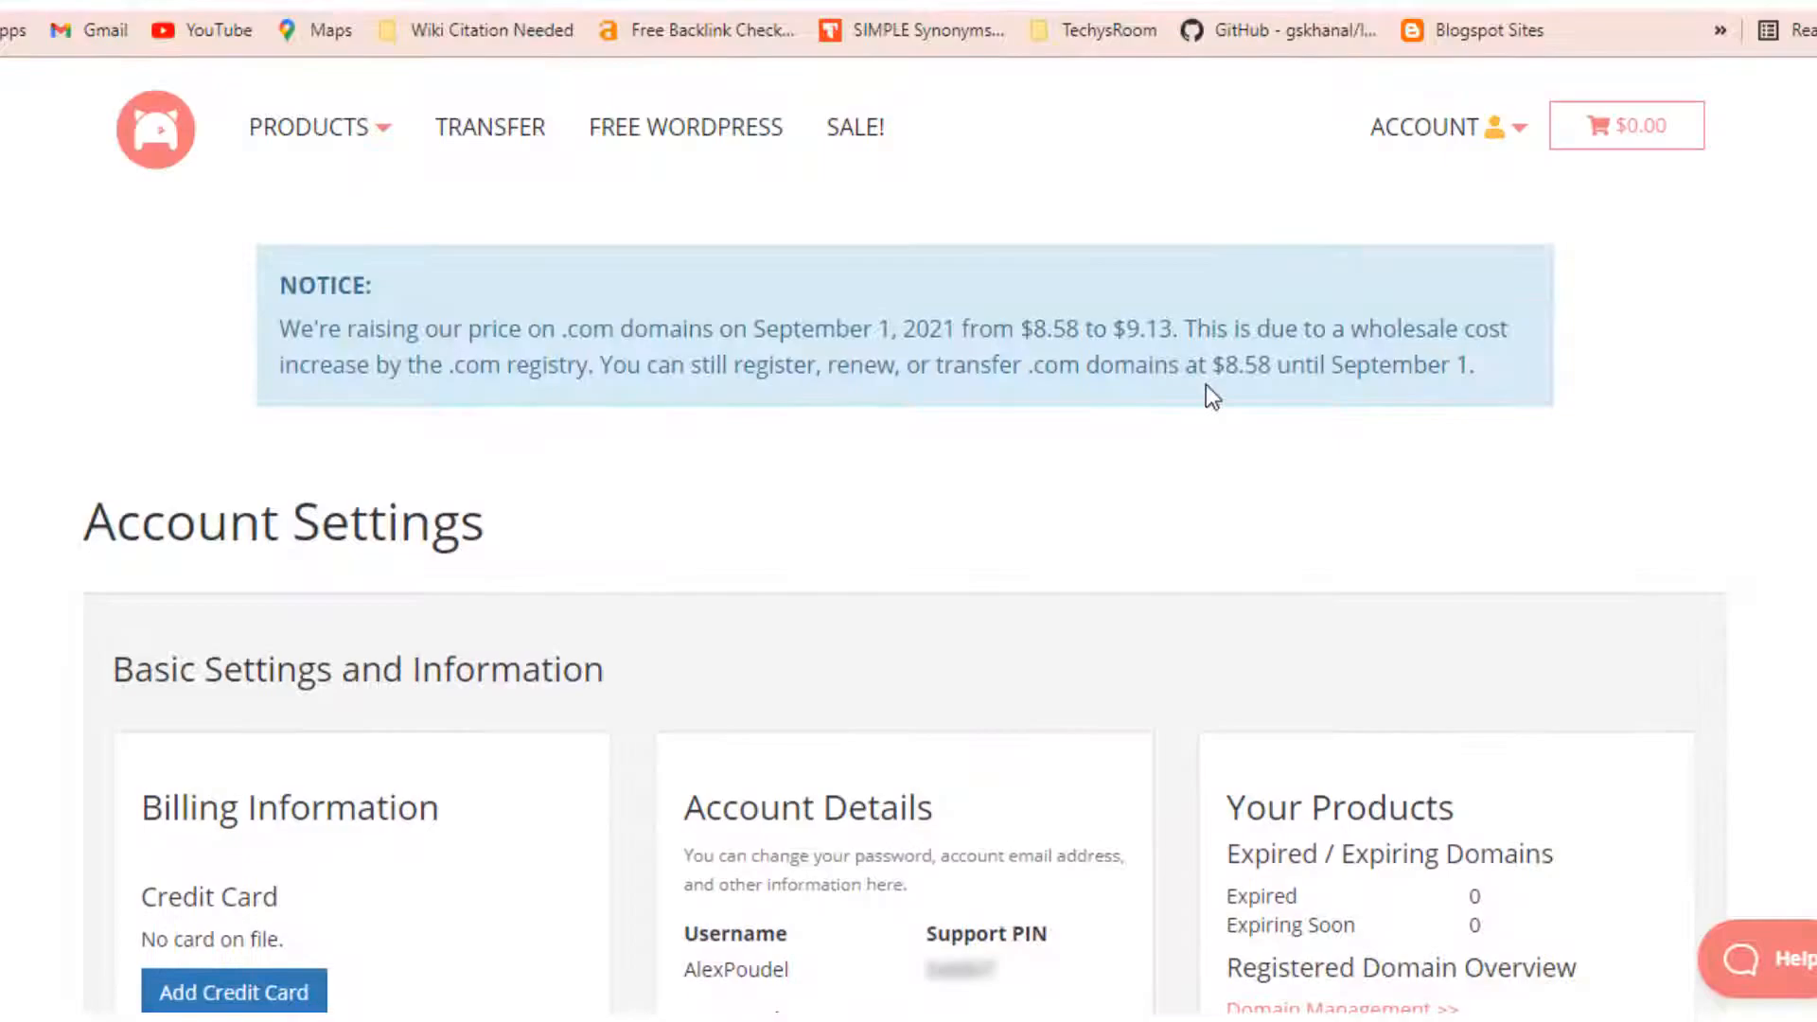
# - Check techysroom.com's domain summary in the Yahoo Small Business domains section
pyautogui.click(1110, 31)
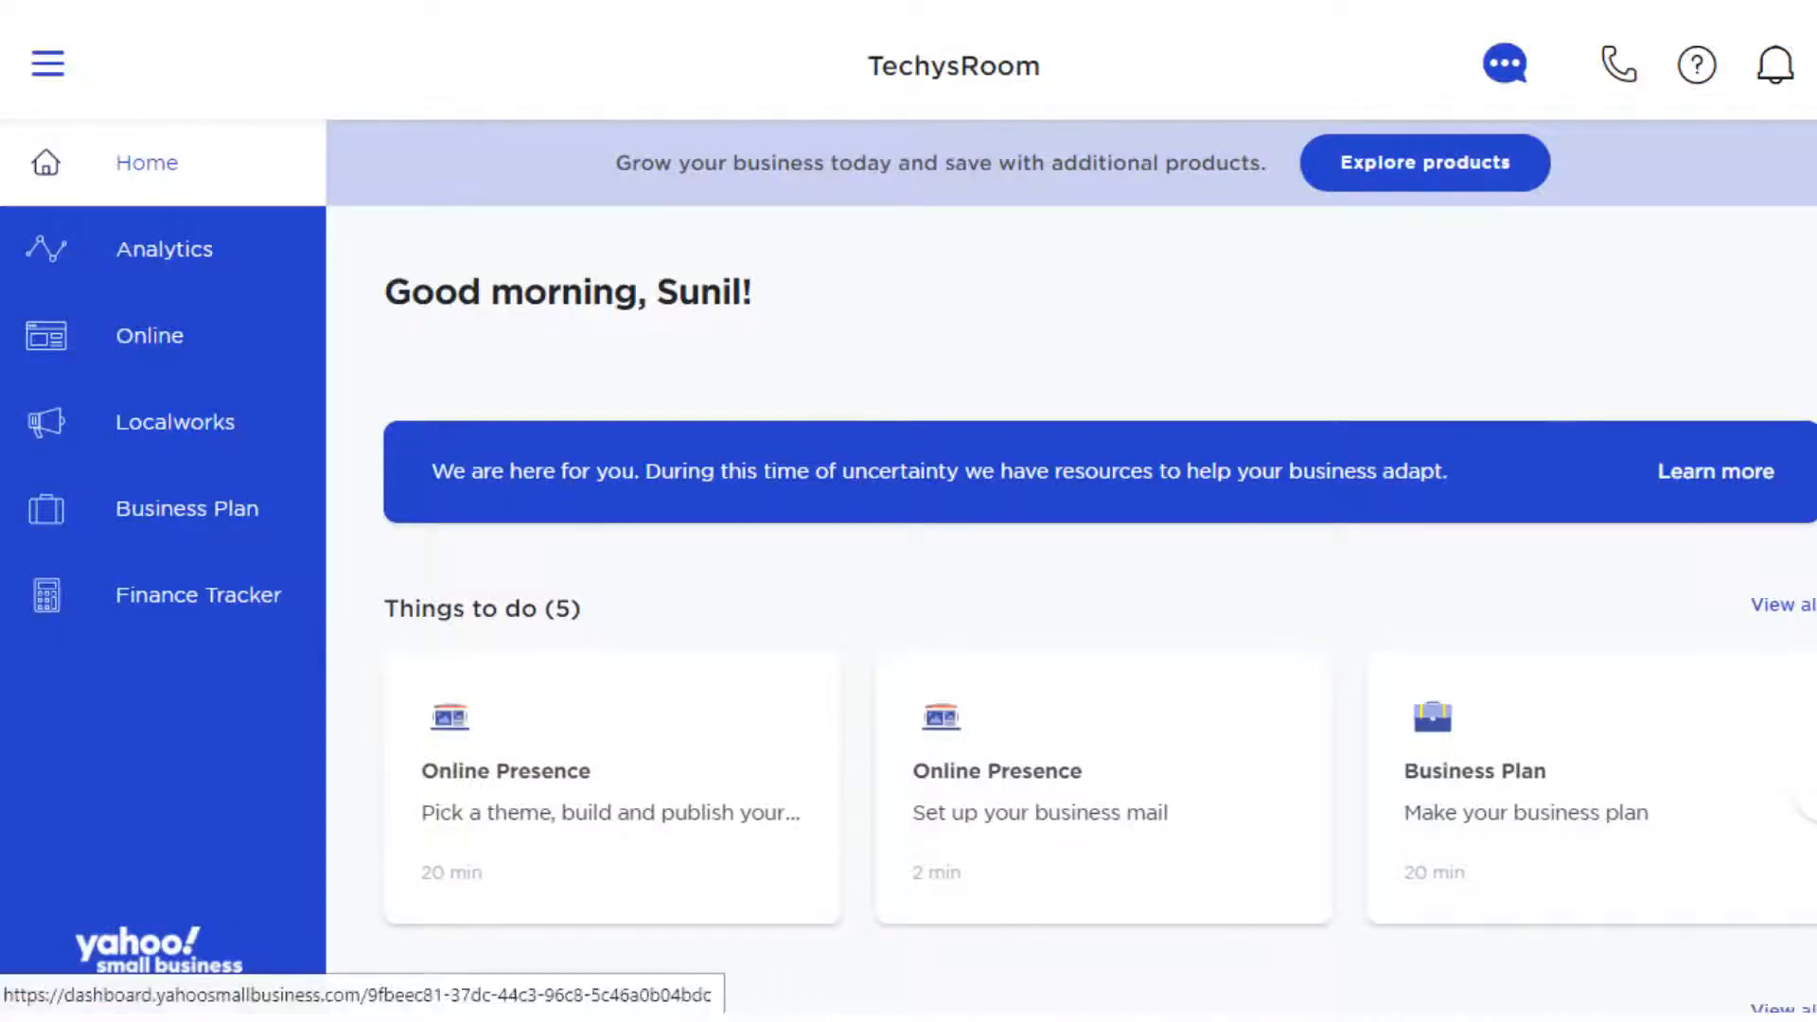
pyautogui.moveTo(149, 336)
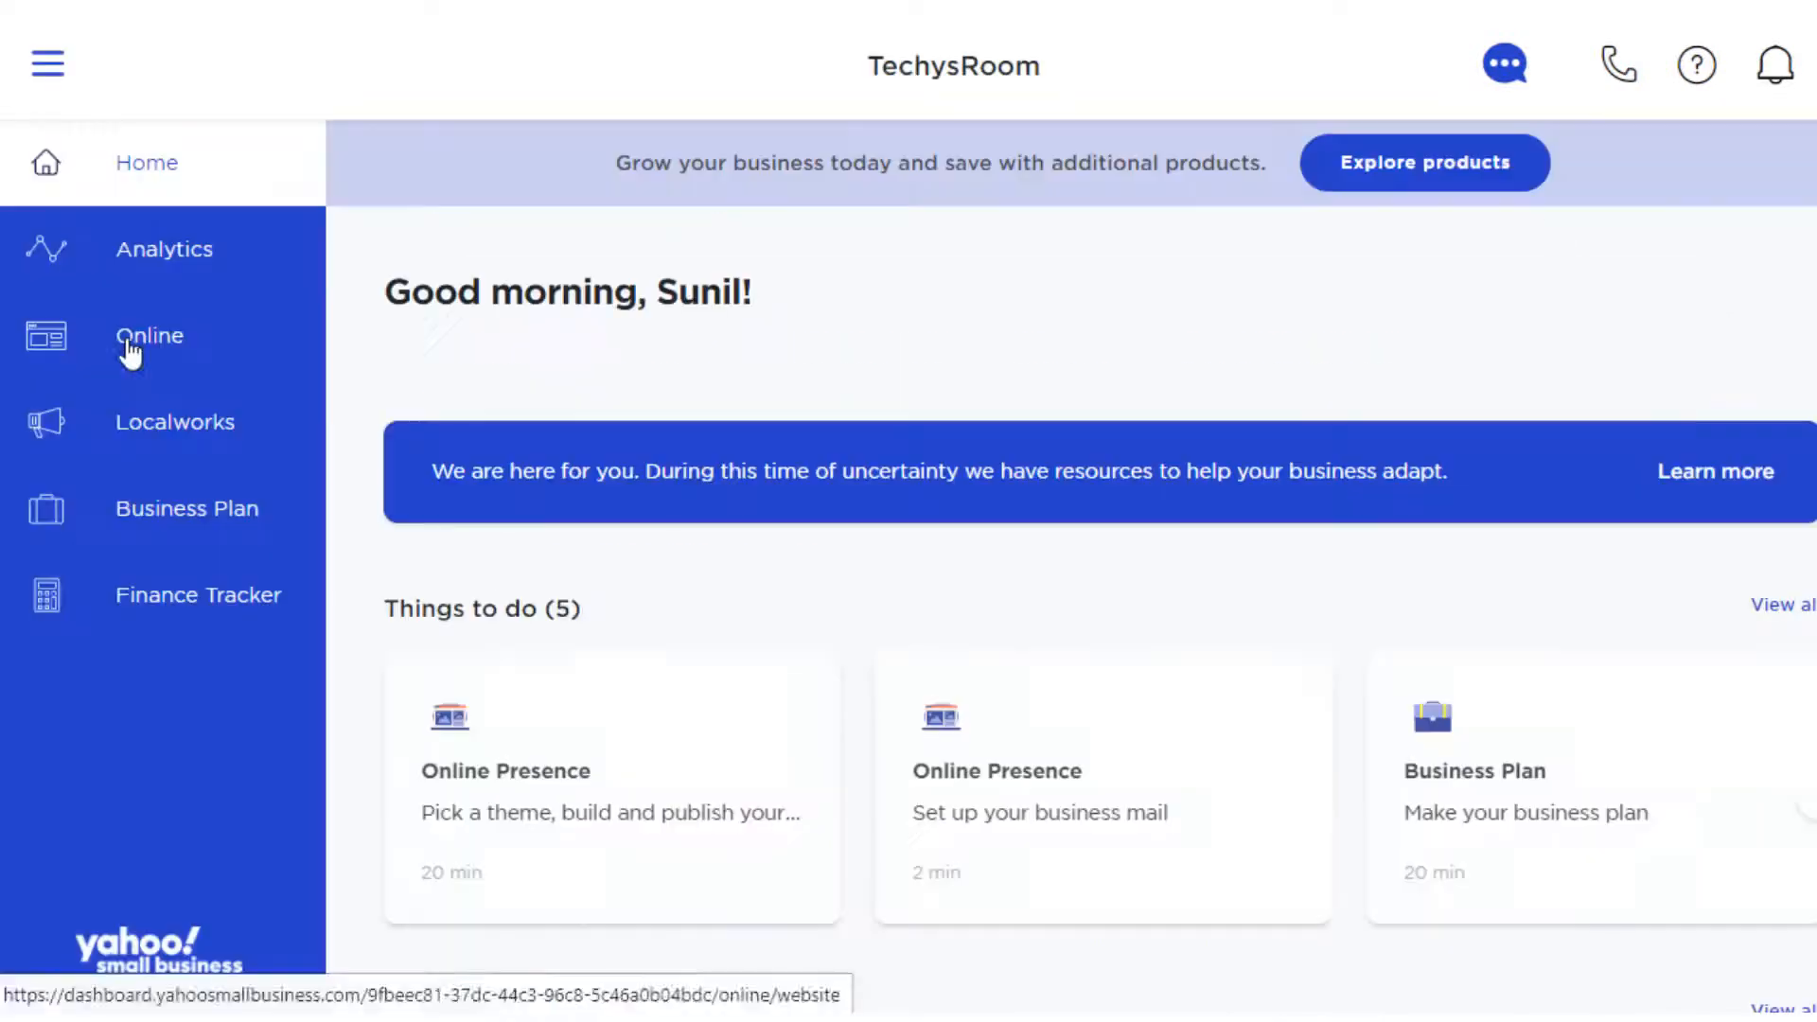
pyautogui.click(150, 335)
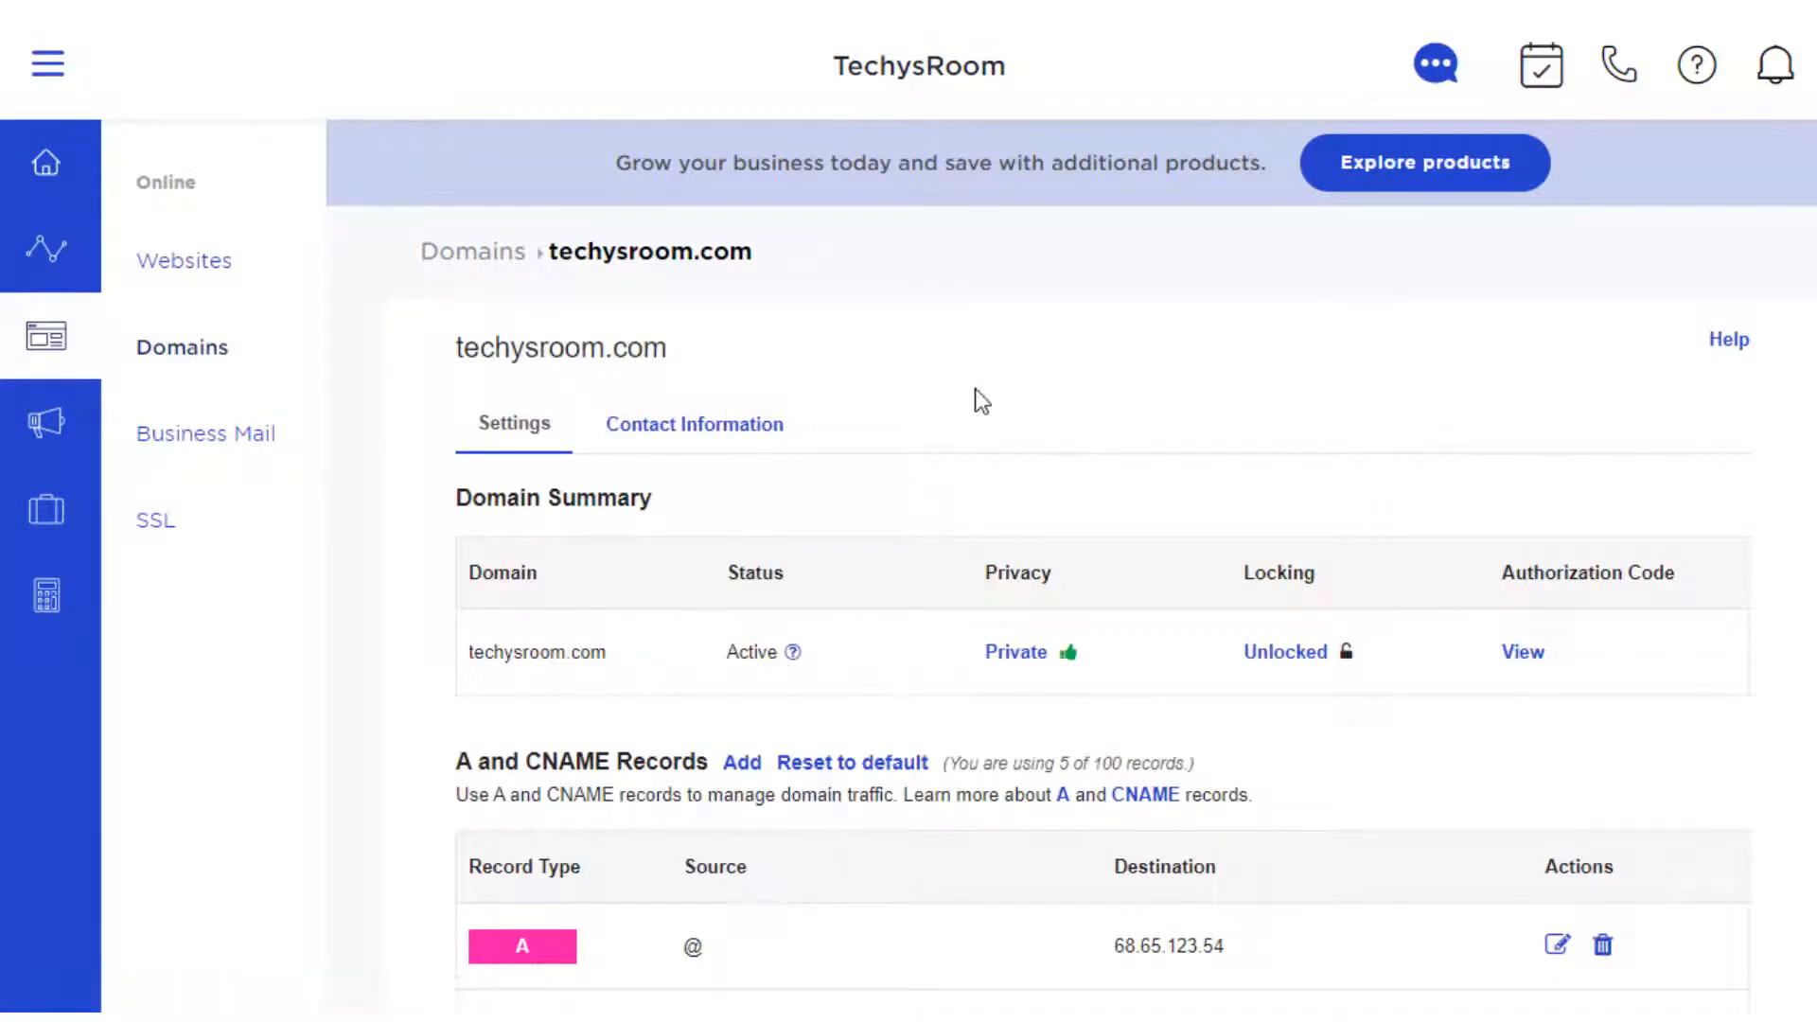
pyautogui.scroll(-3)
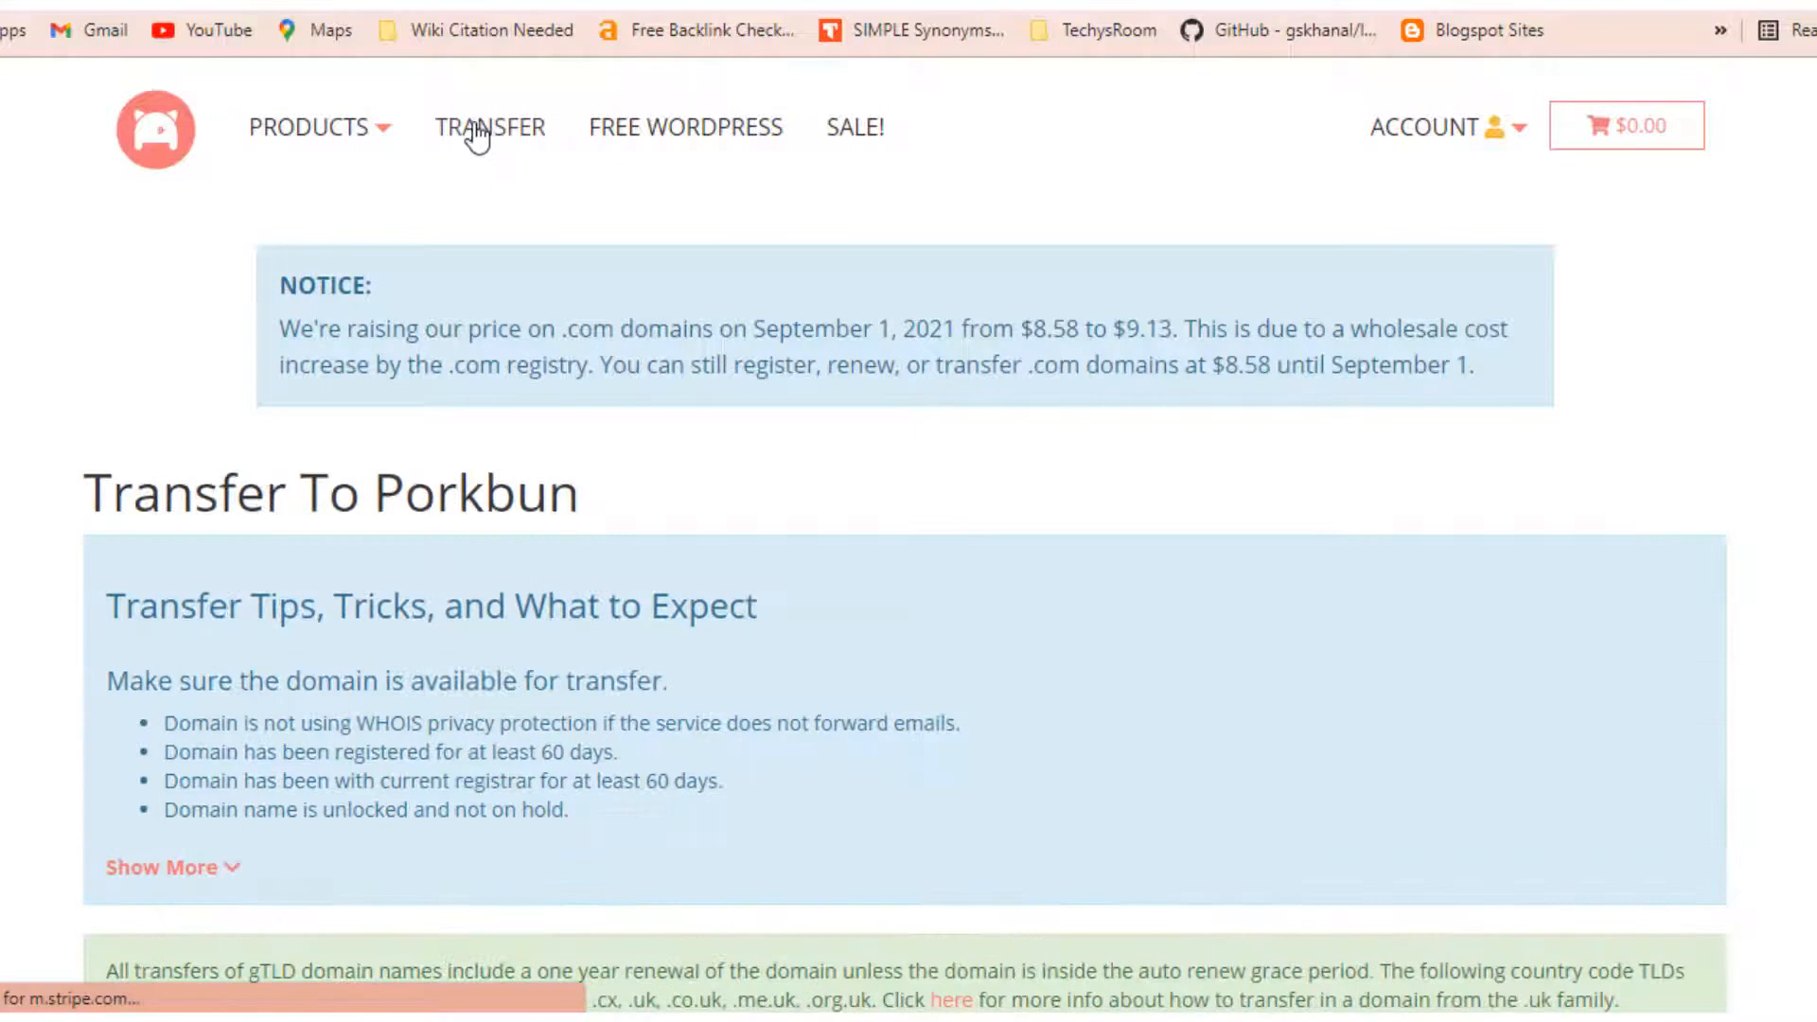
# - Scroll to the transfer form and highlight the WHOIS privacy tip
pyautogui.scroll(-3)
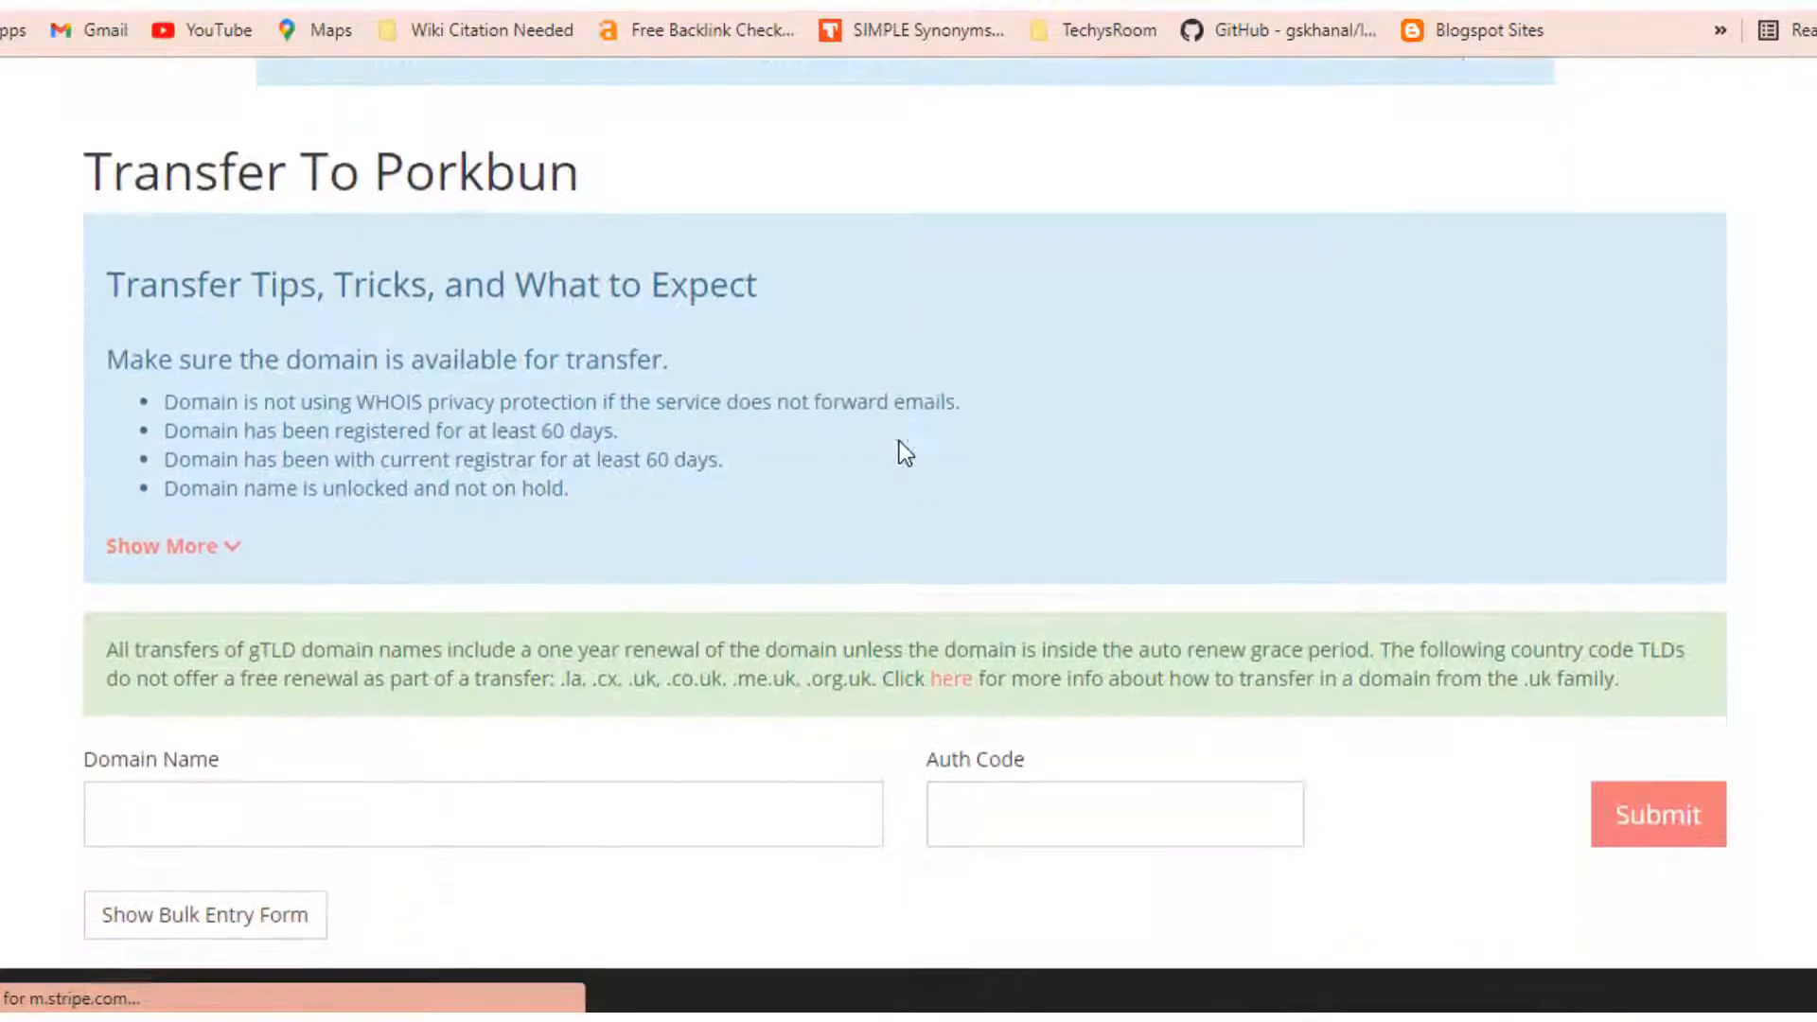
pyautogui.scroll(-3)
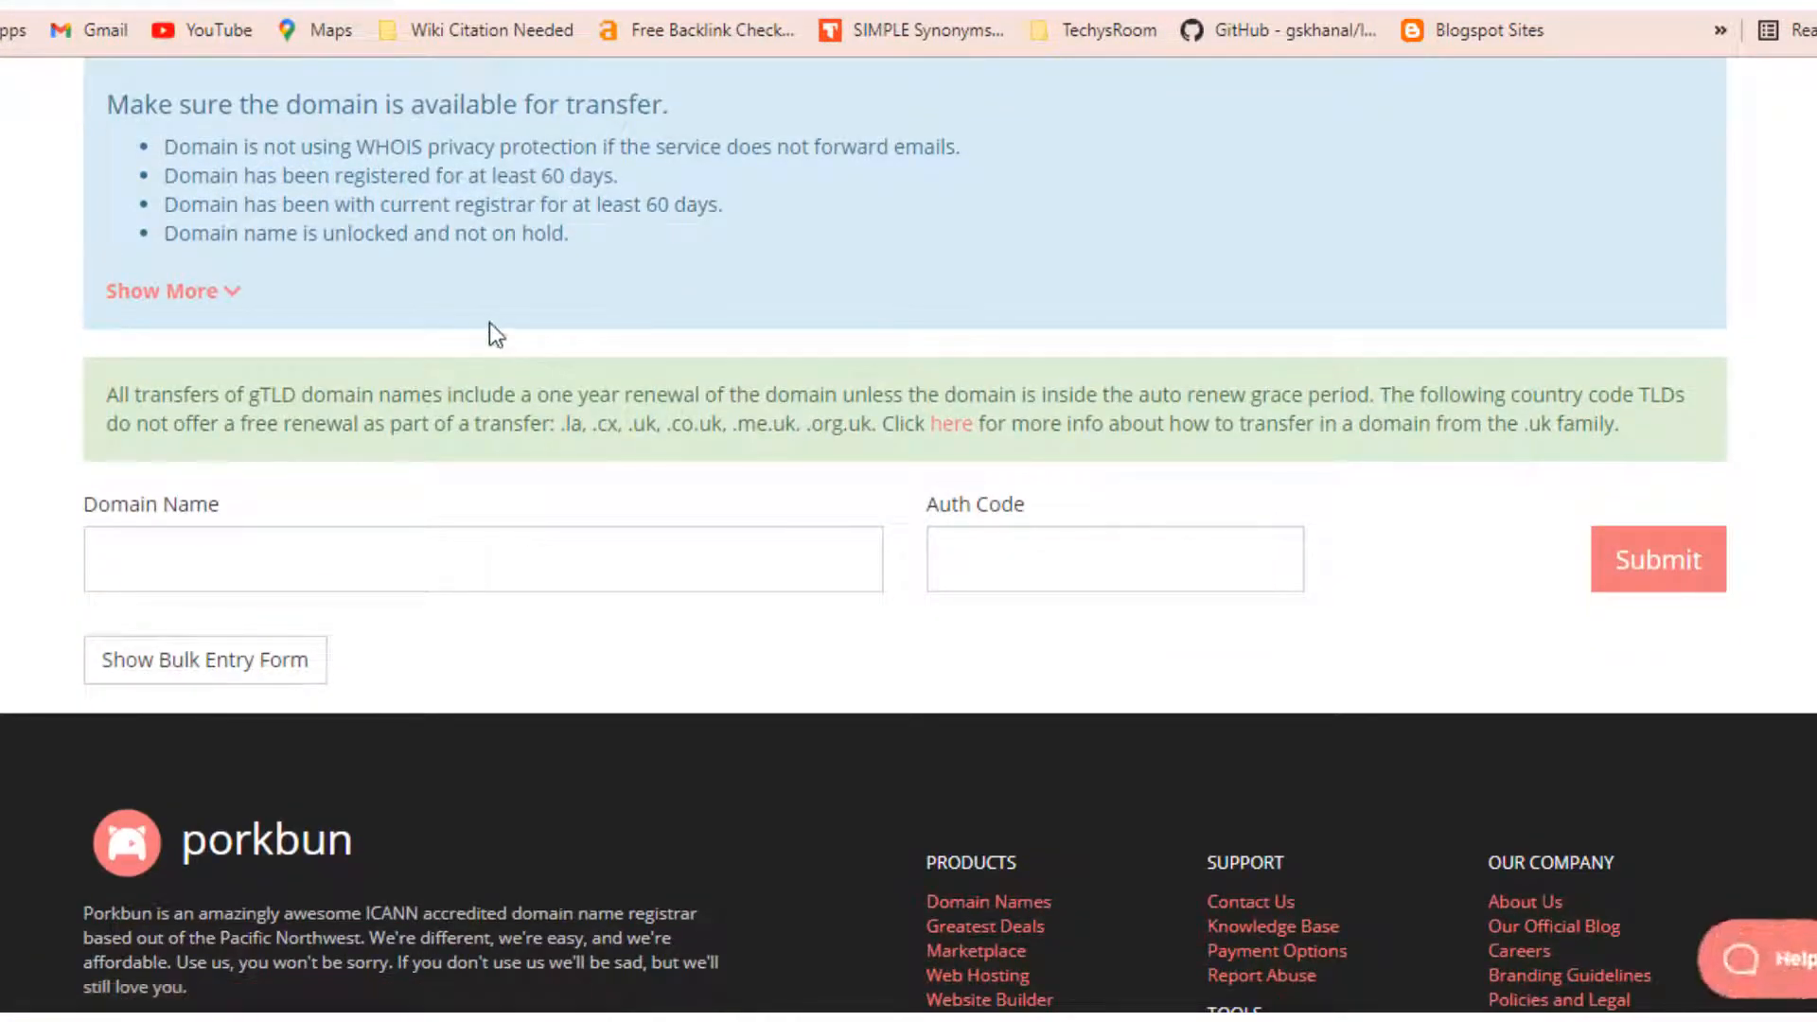
pyautogui.moveTo(583, 255)
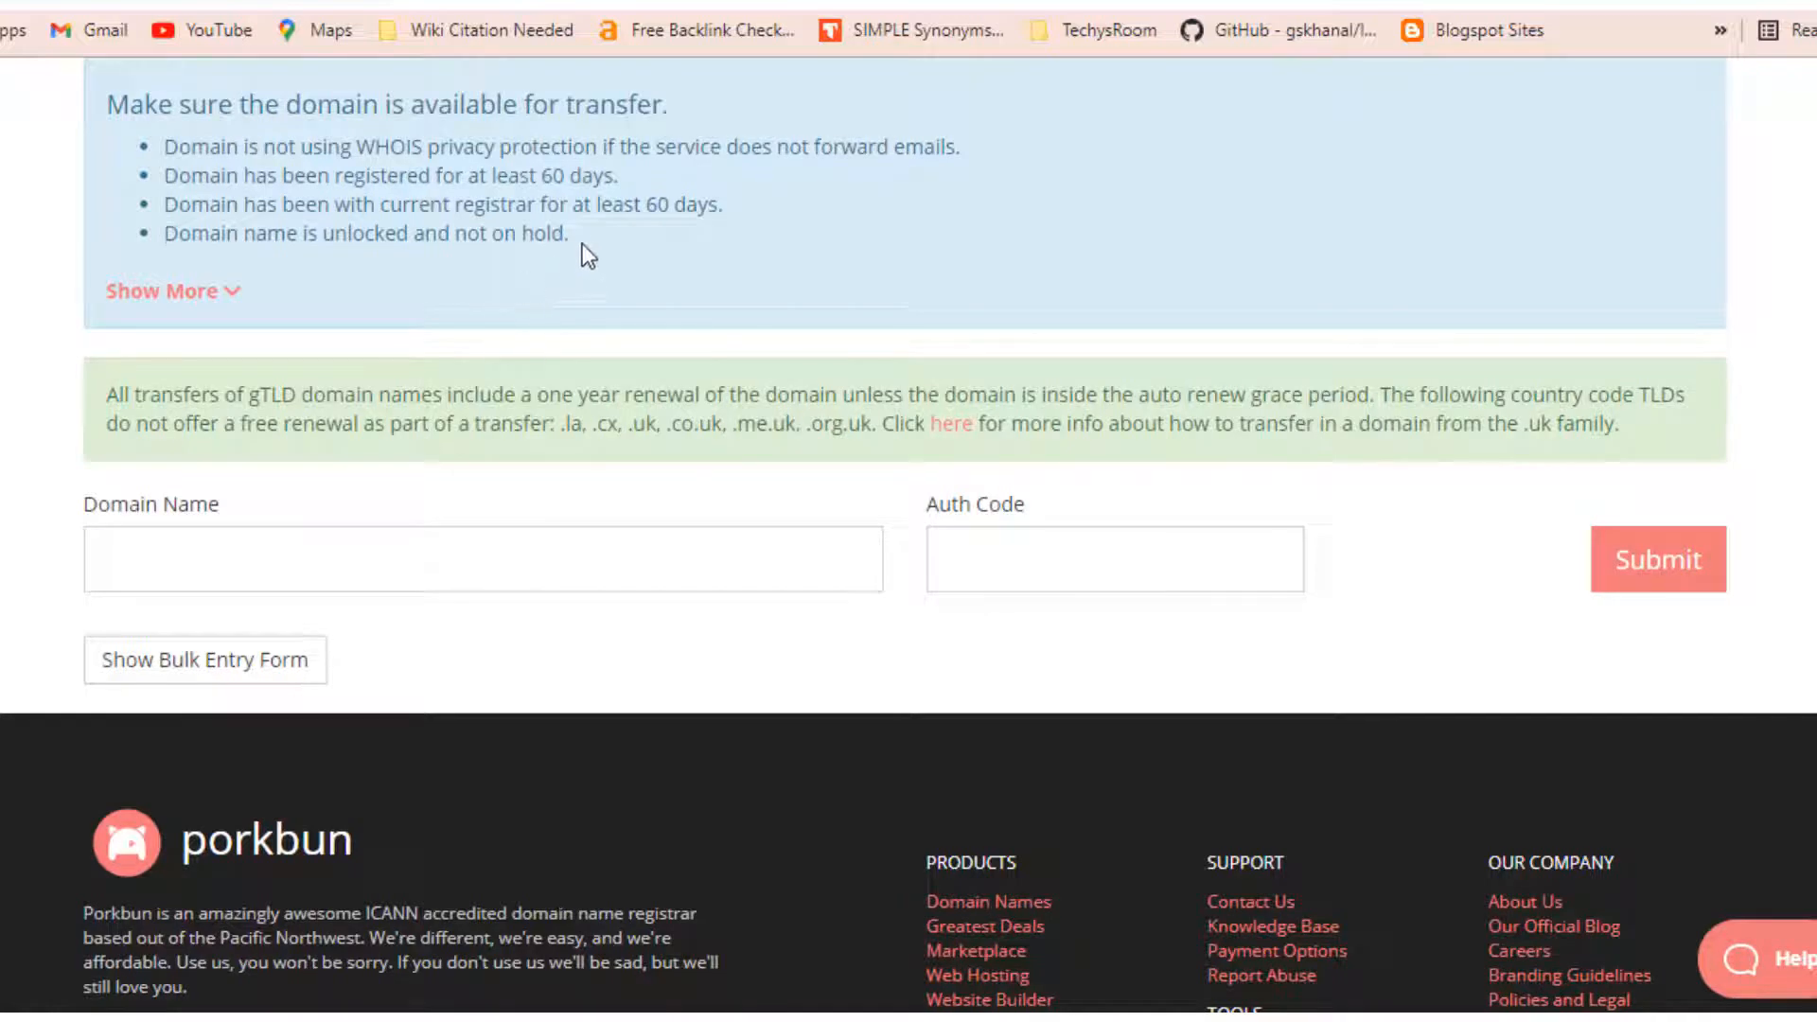
pyautogui.moveTo(165, 145); pyautogui.dragTo(650, 146)
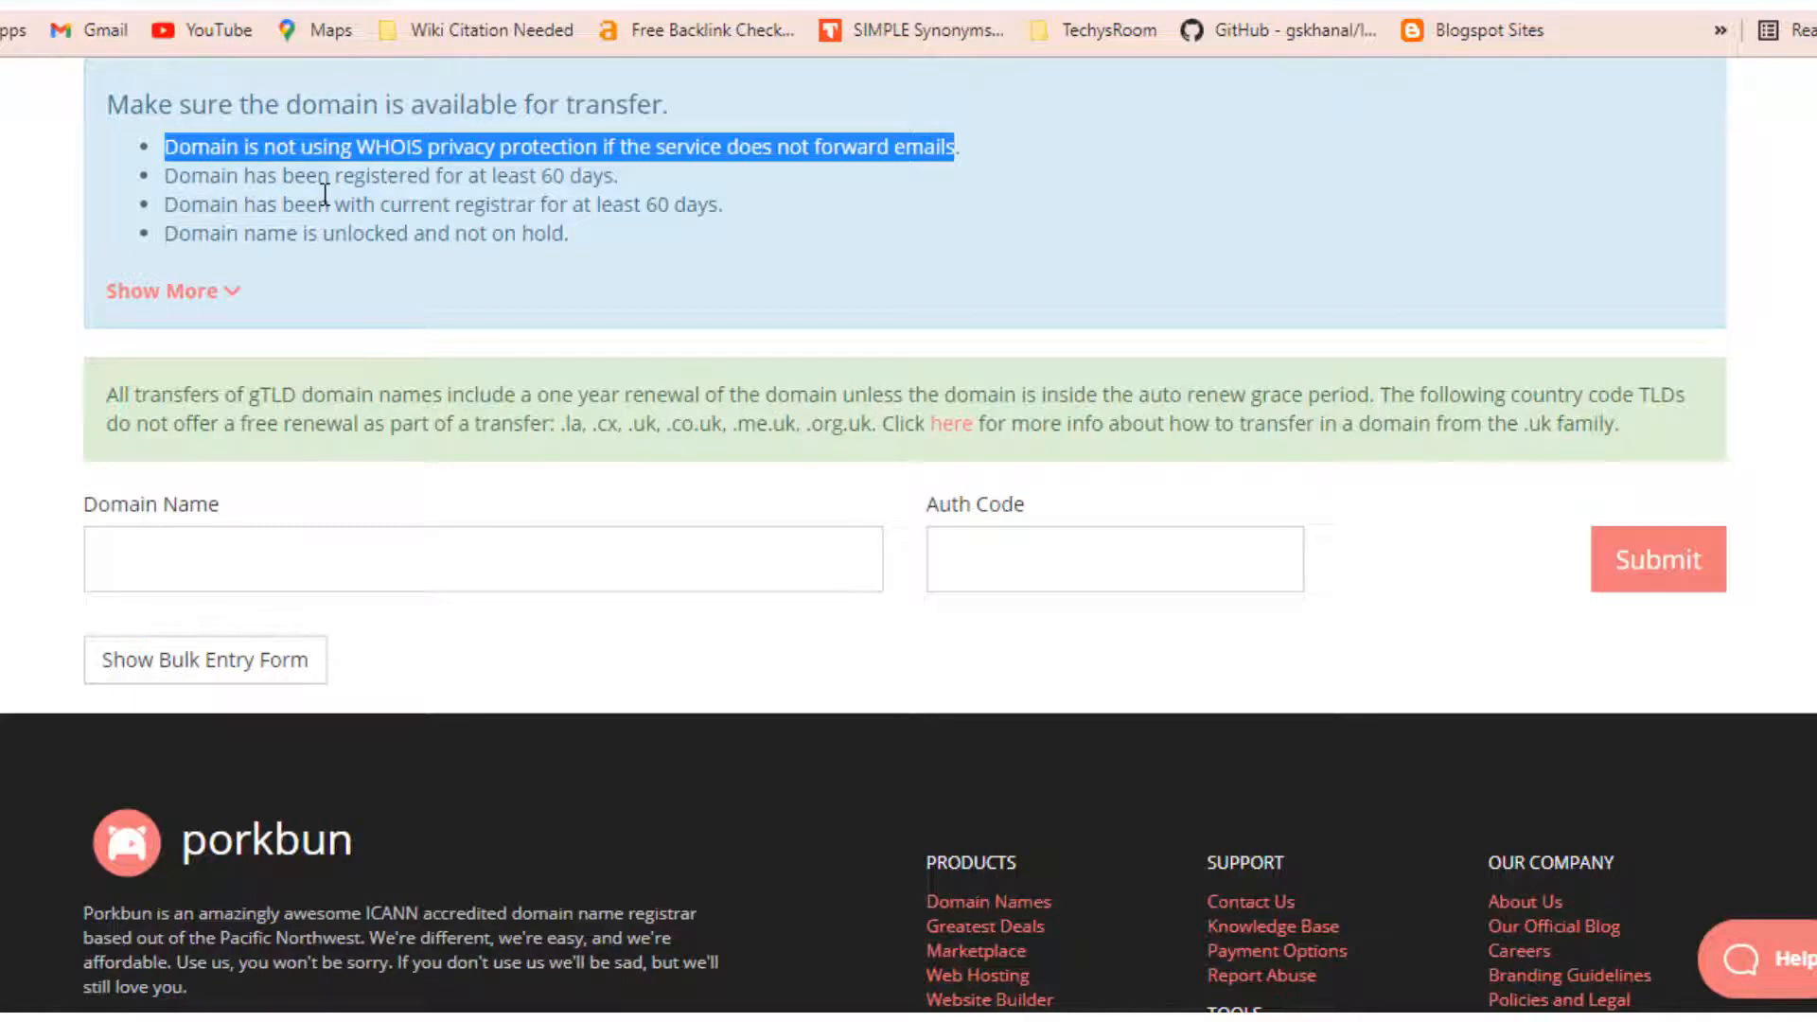
# - Clear the old highlight and highlight the registration-age tip in the transfer guide
pyautogui.click(1106, 30)
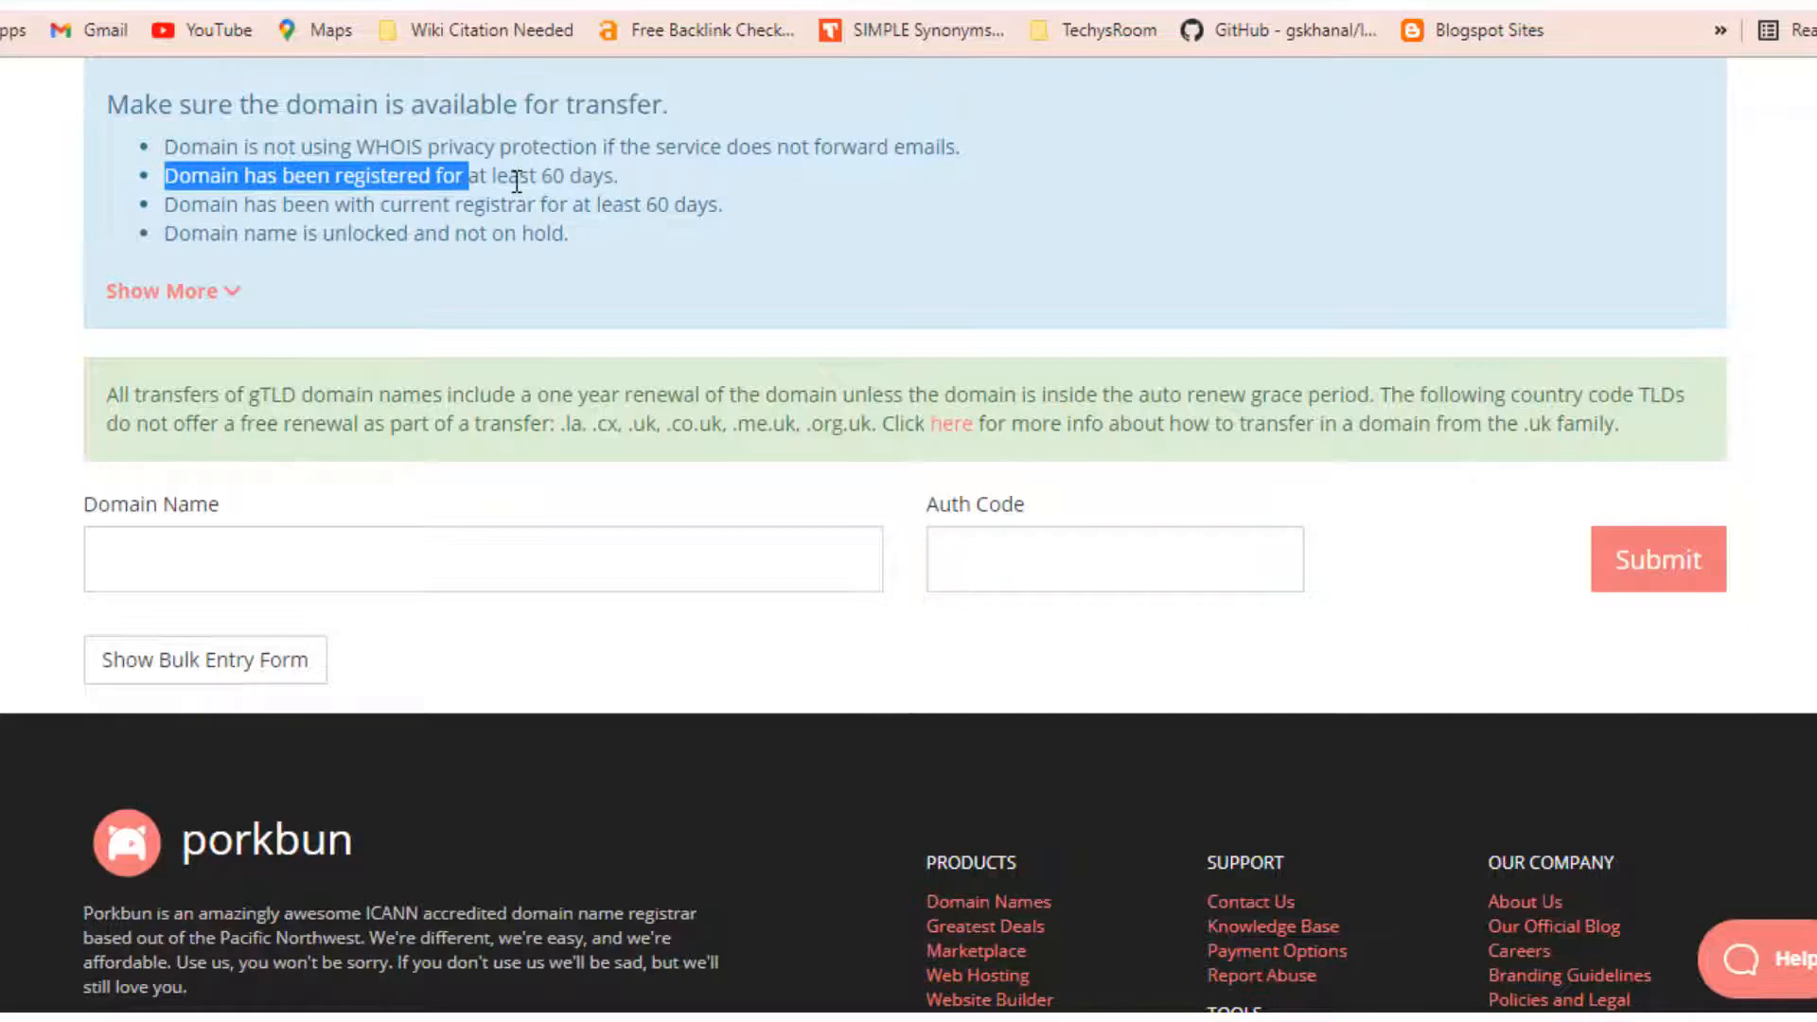
pyautogui.moveTo(470, 175); pyautogui.dragTo(615, 175)
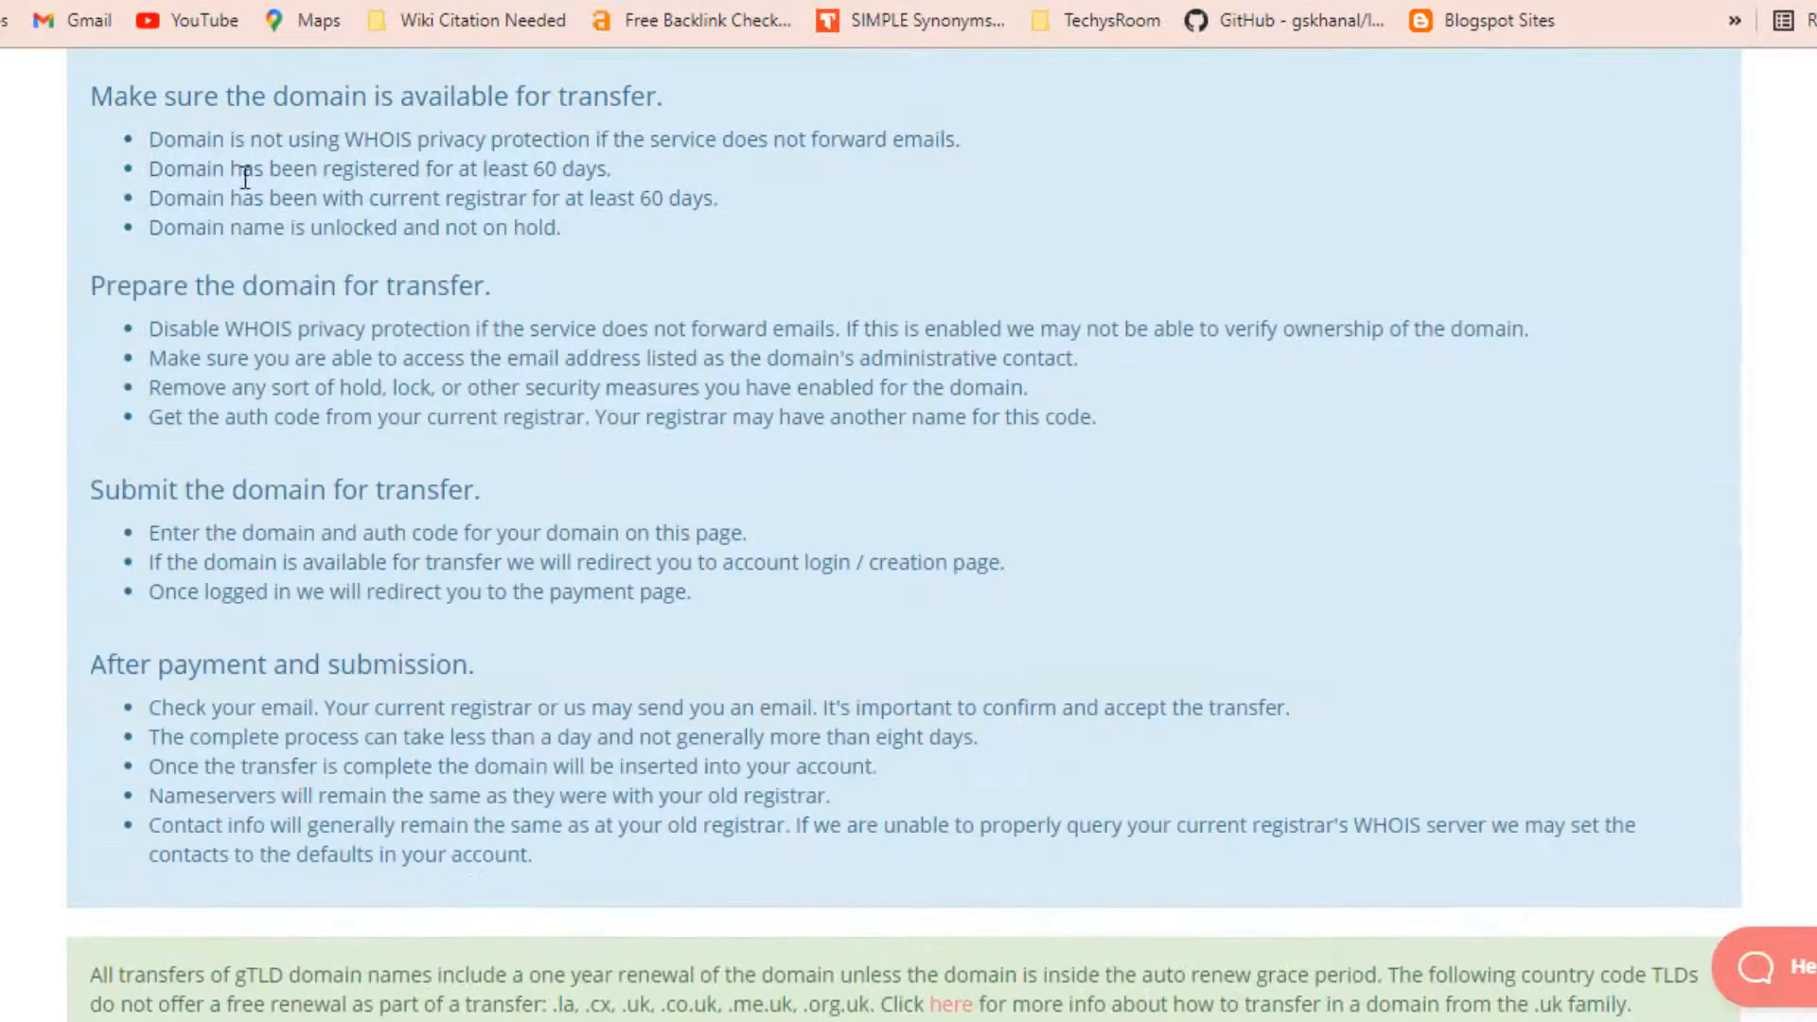
# - Enter techysroom.com as the transfer domain name and select the Auth Code field
pyautogui.scroll(-3)
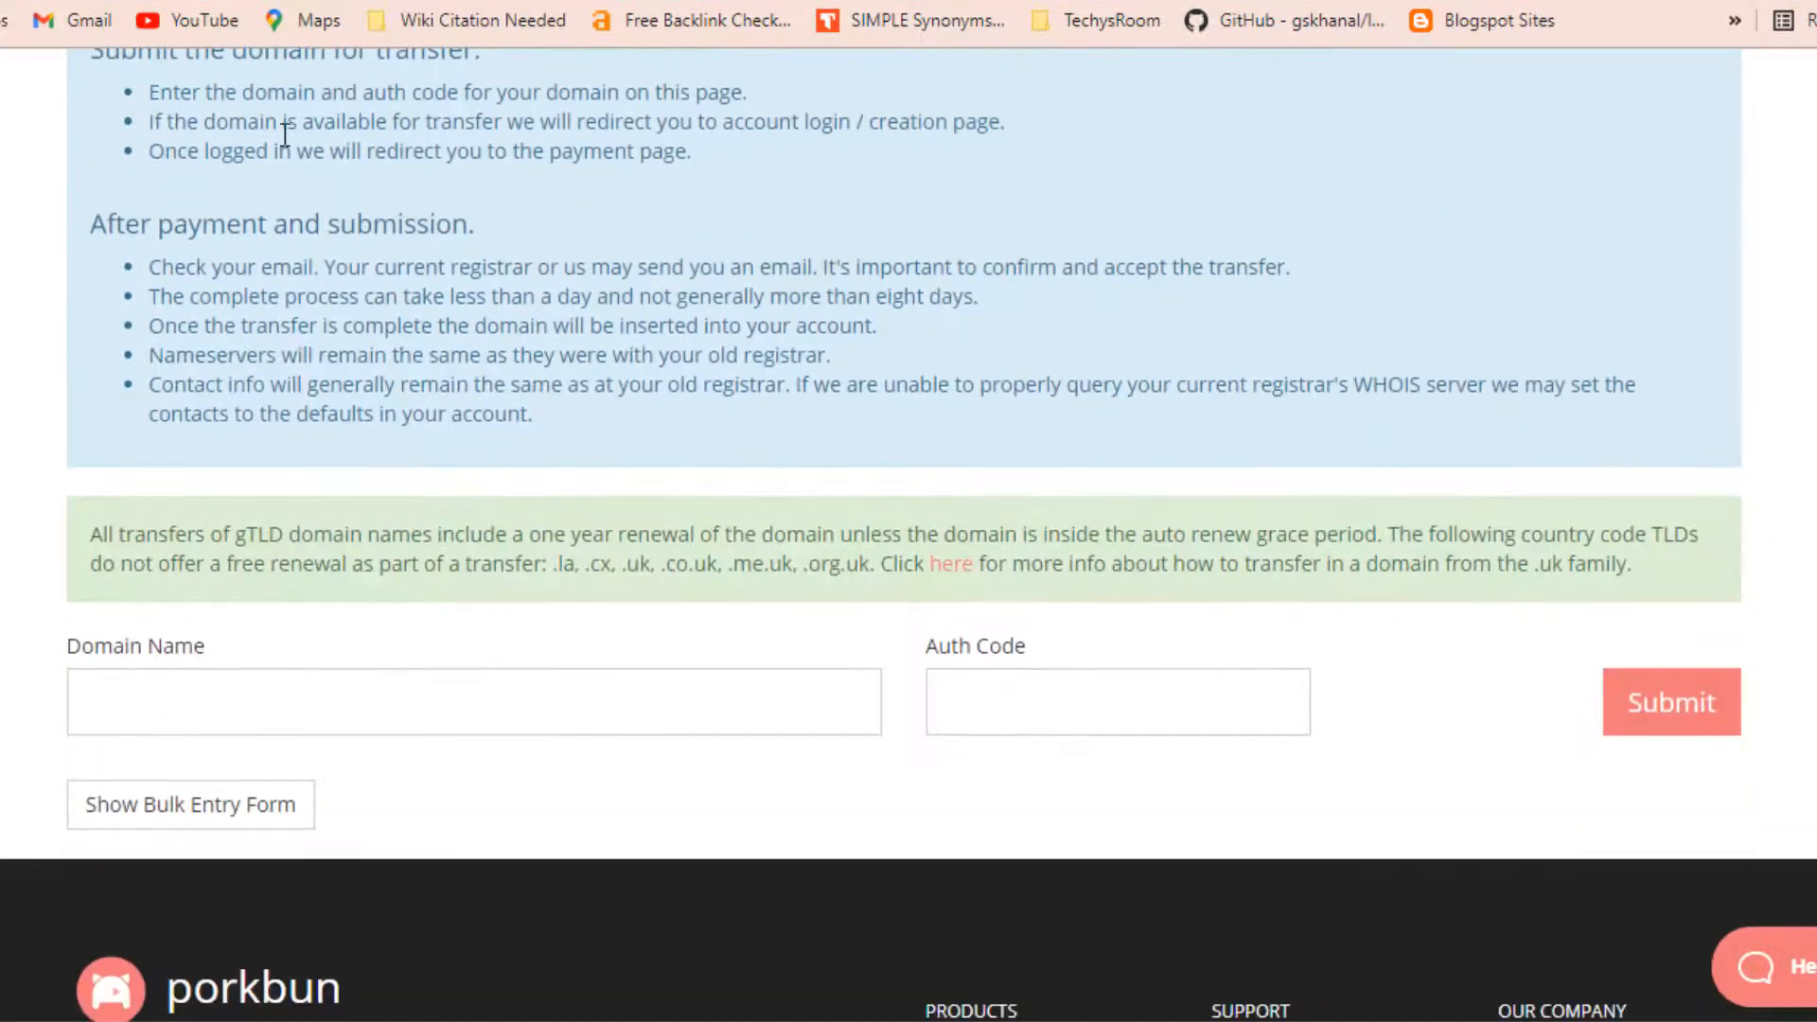
pyautogui.scroll(3)
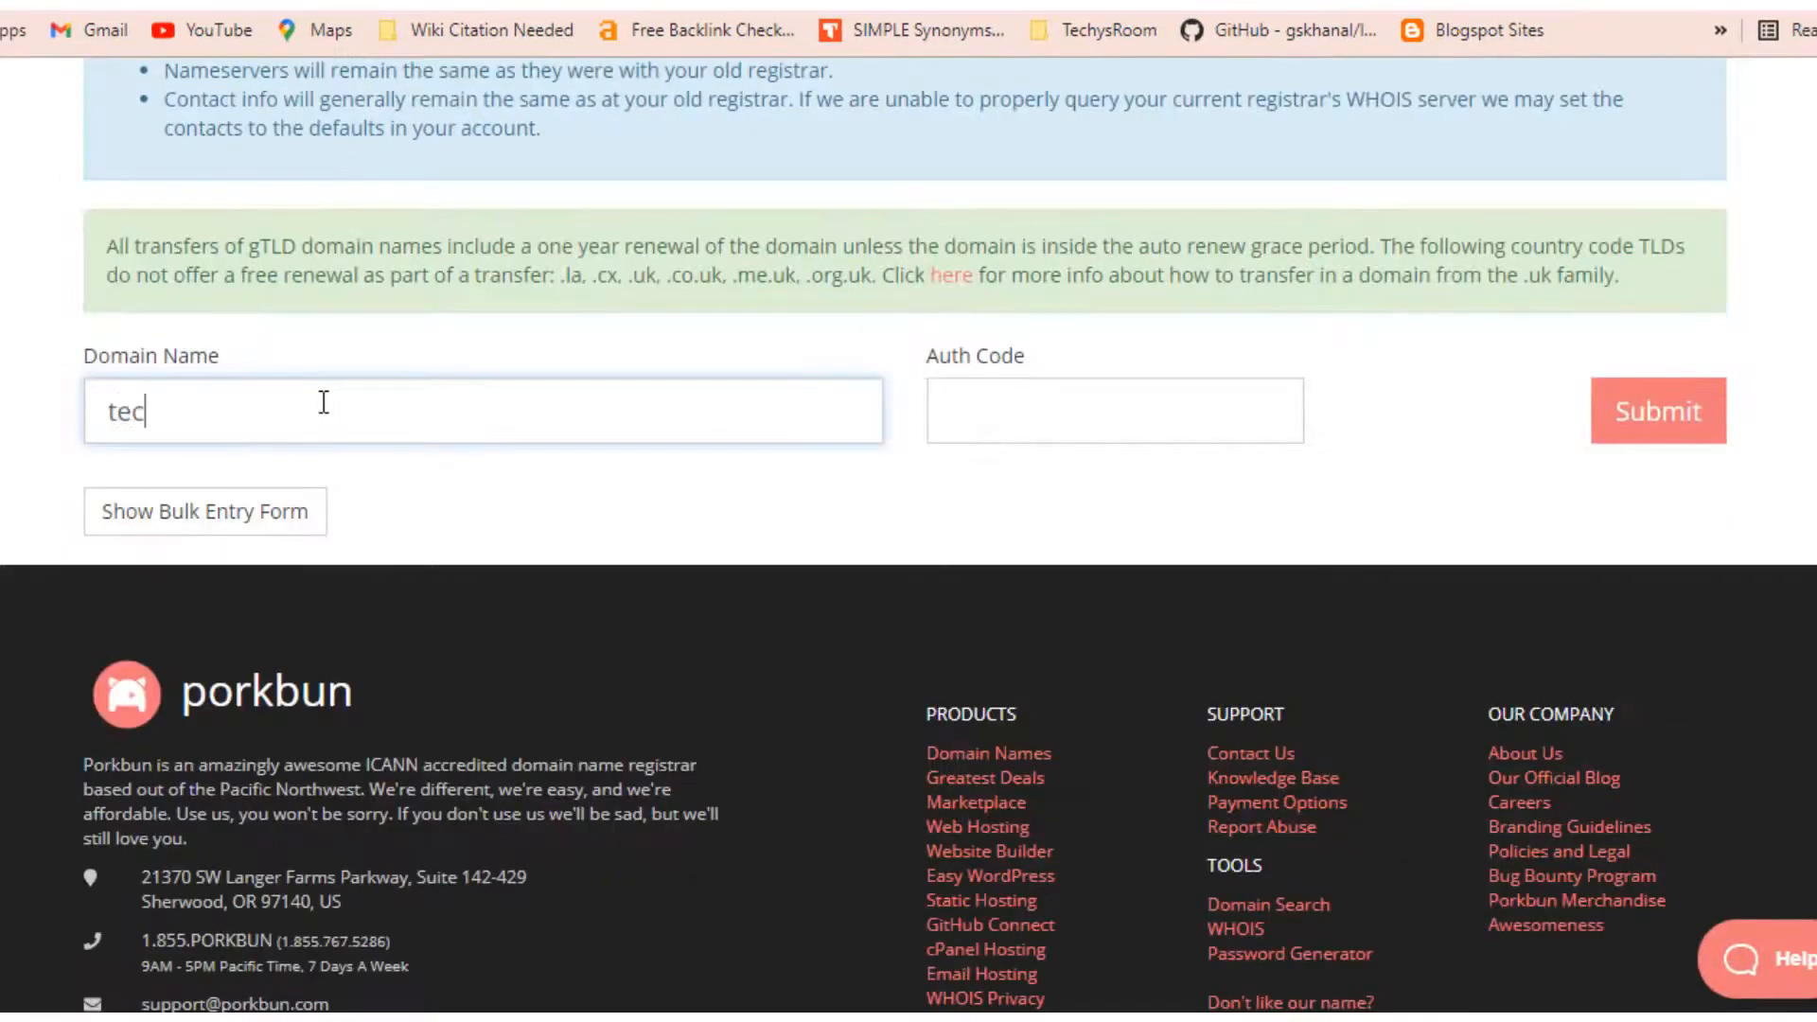
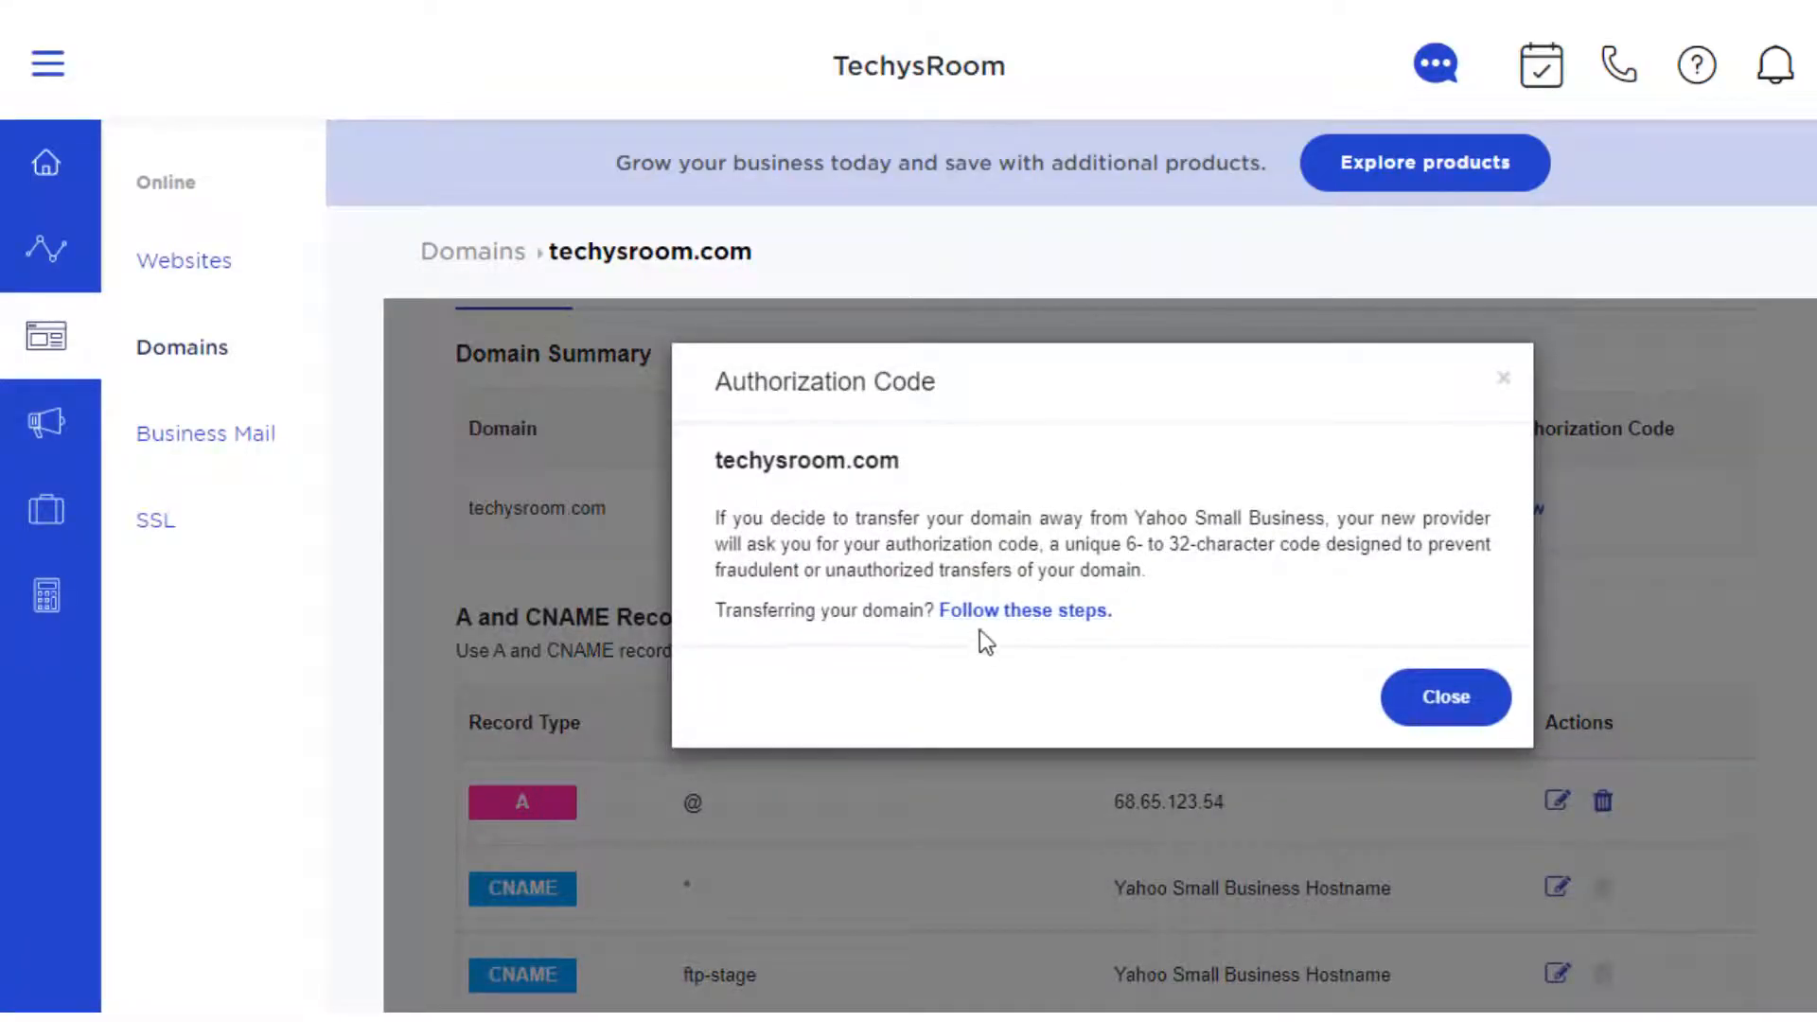
pyautogui.click(1024, 610)
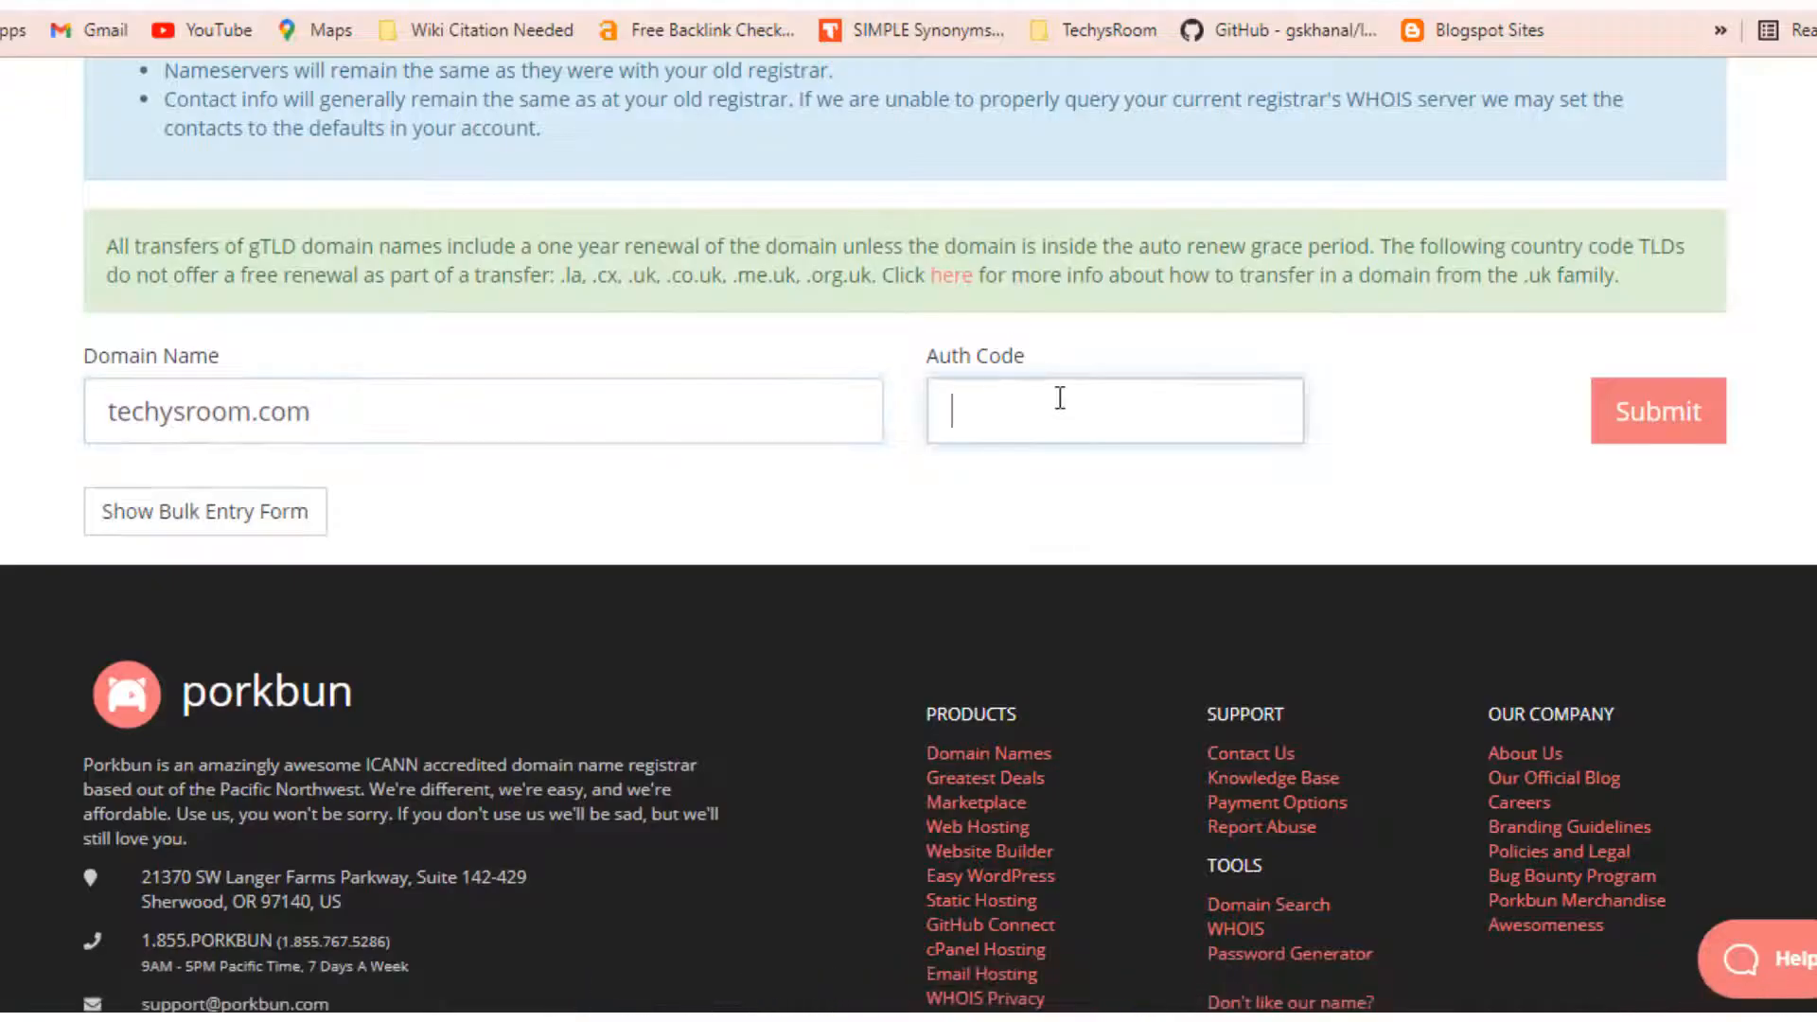
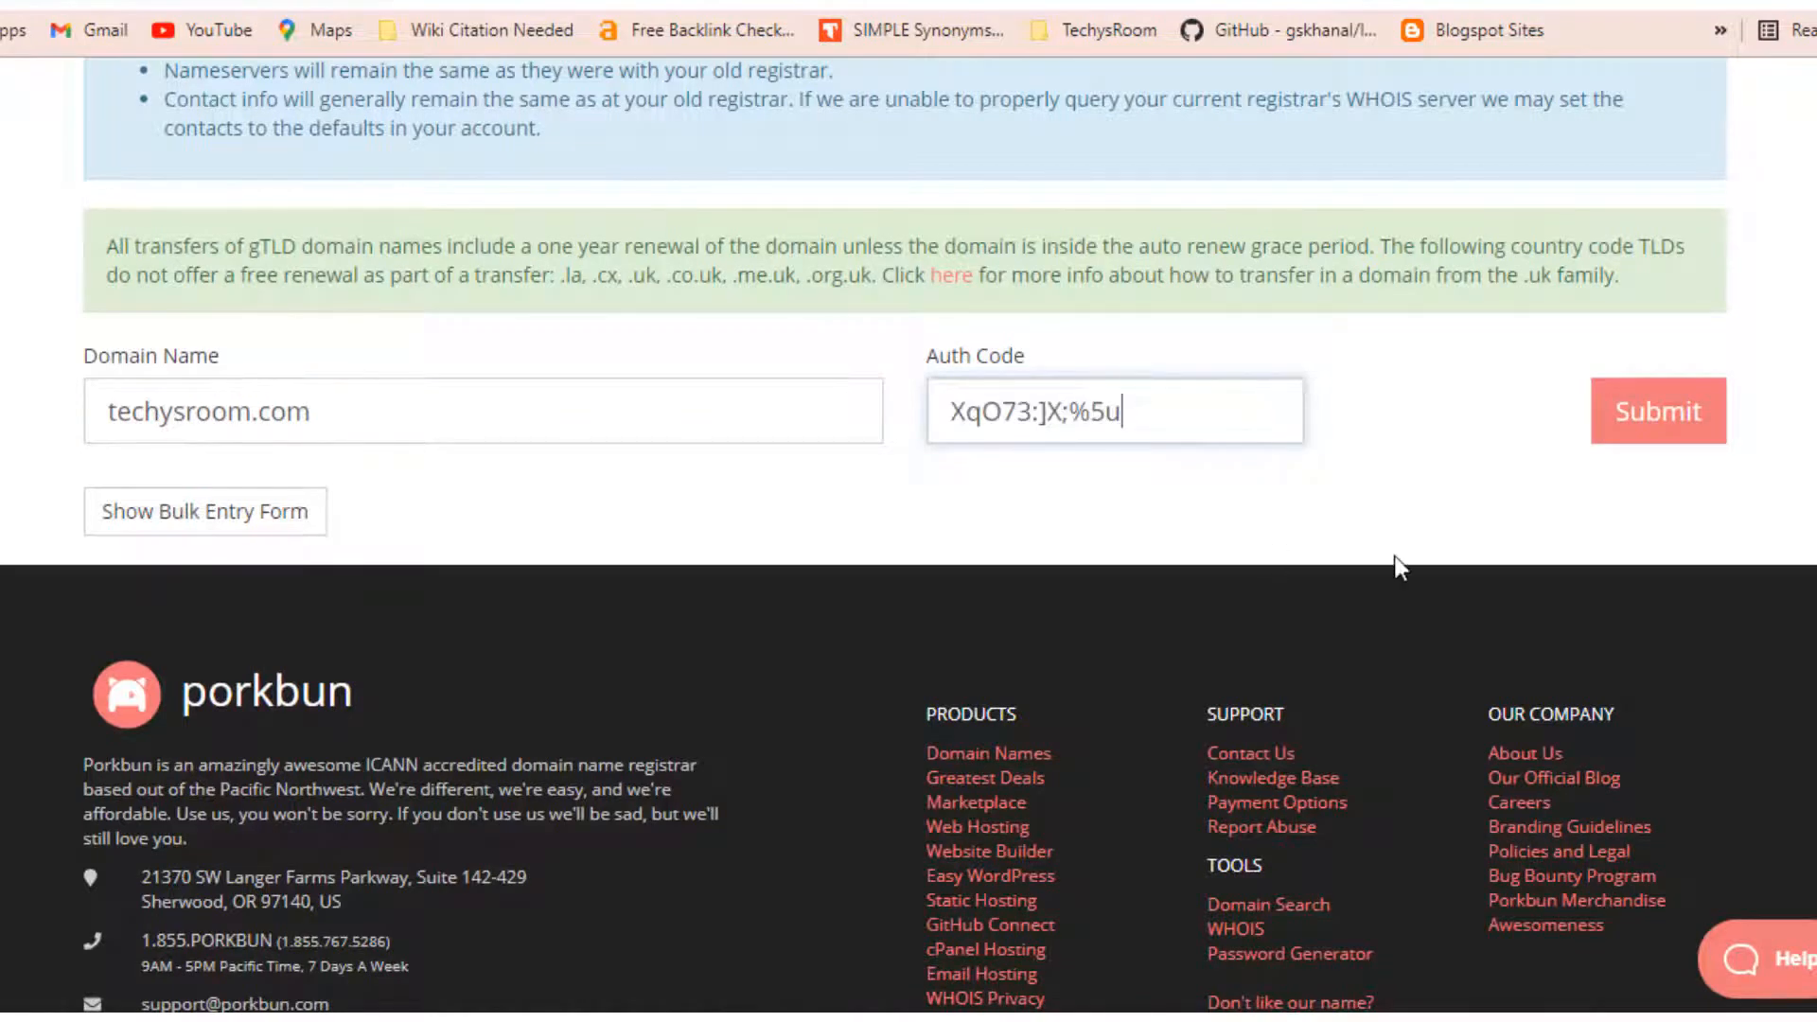
# - Submit techysroom.com with its auth code, opting out of auto renewal and WHOIS privacy
pyautogui.click(1657, 410)
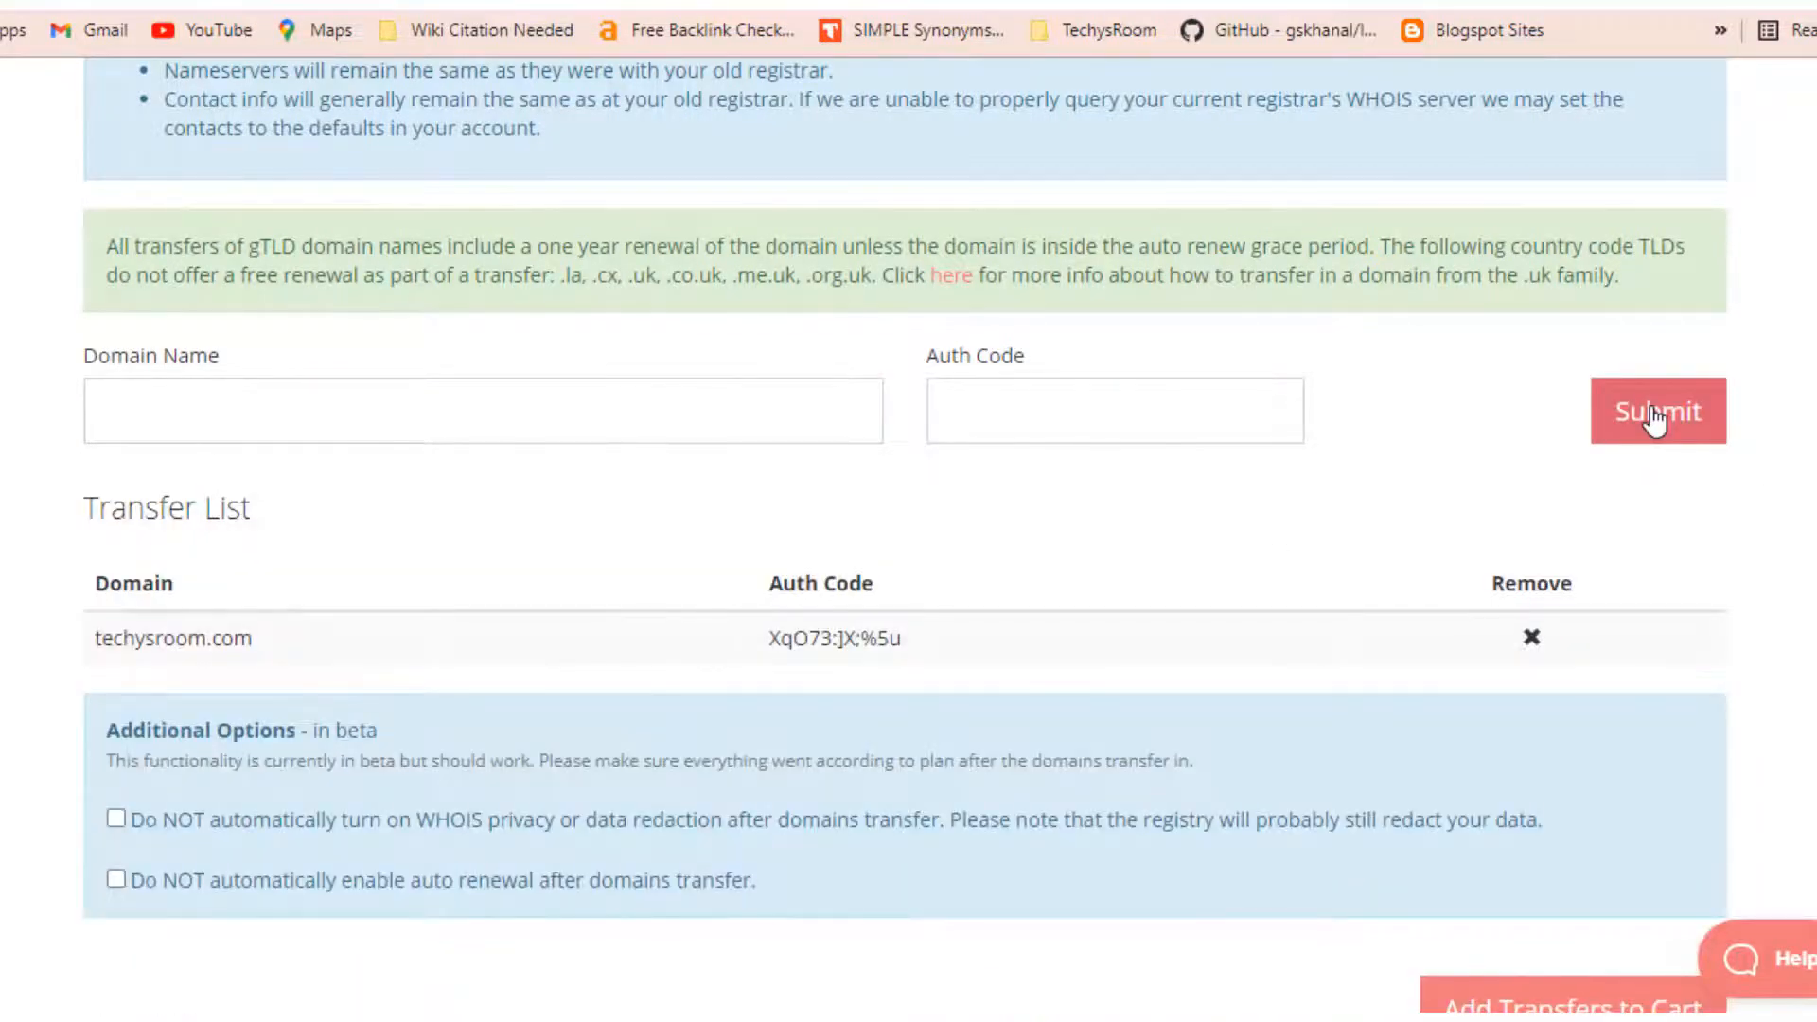
pyautogui.moveTo(1210, 549)
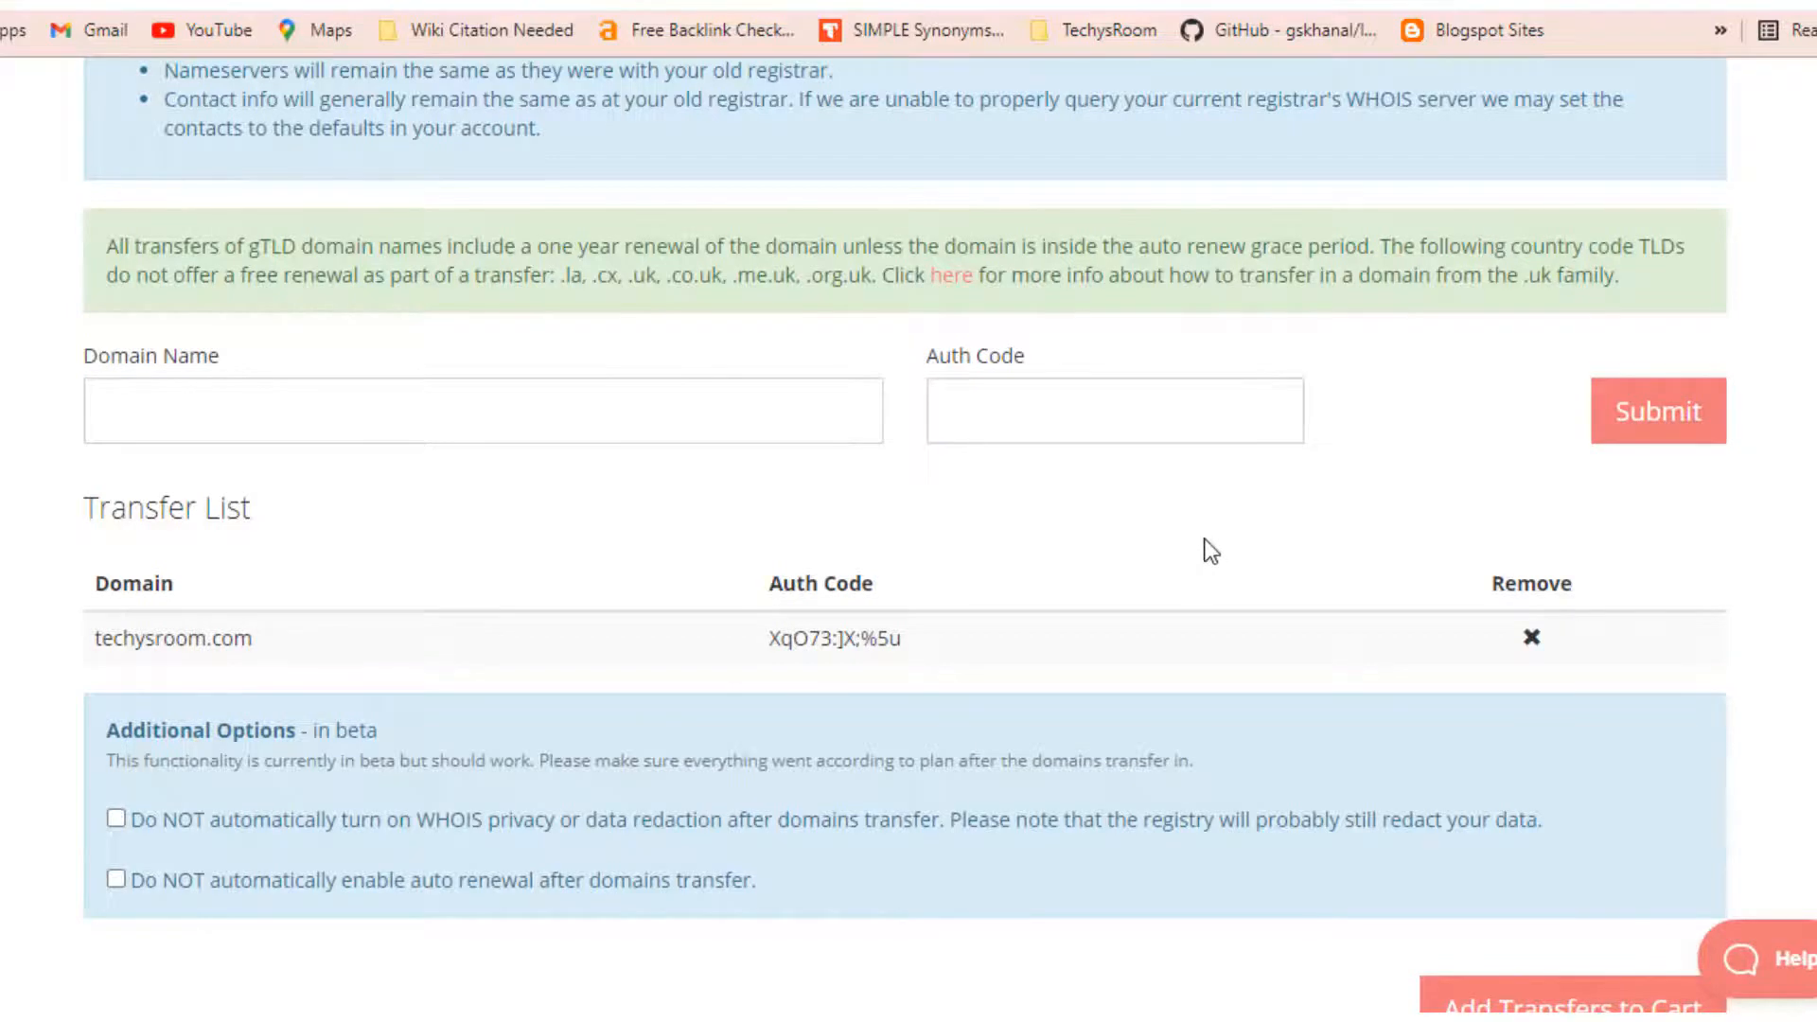
pyautogui.scroll(-3)
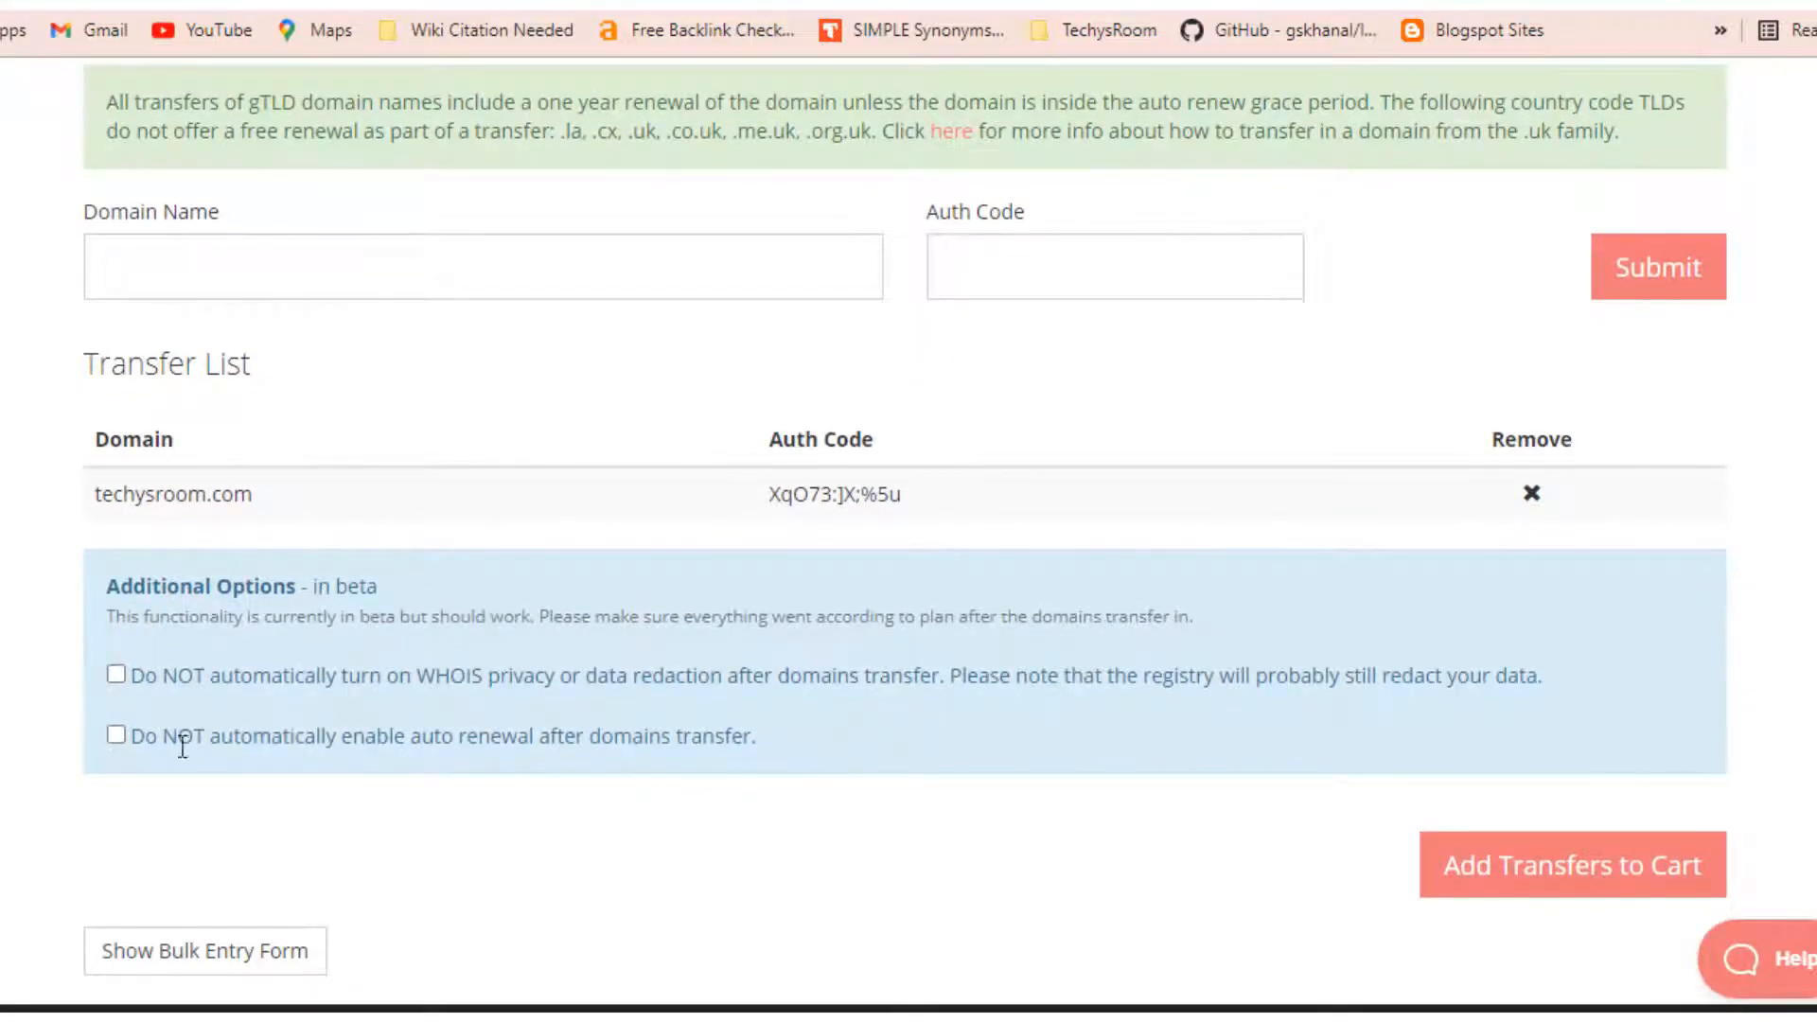
pyautogui.click(116, 735)
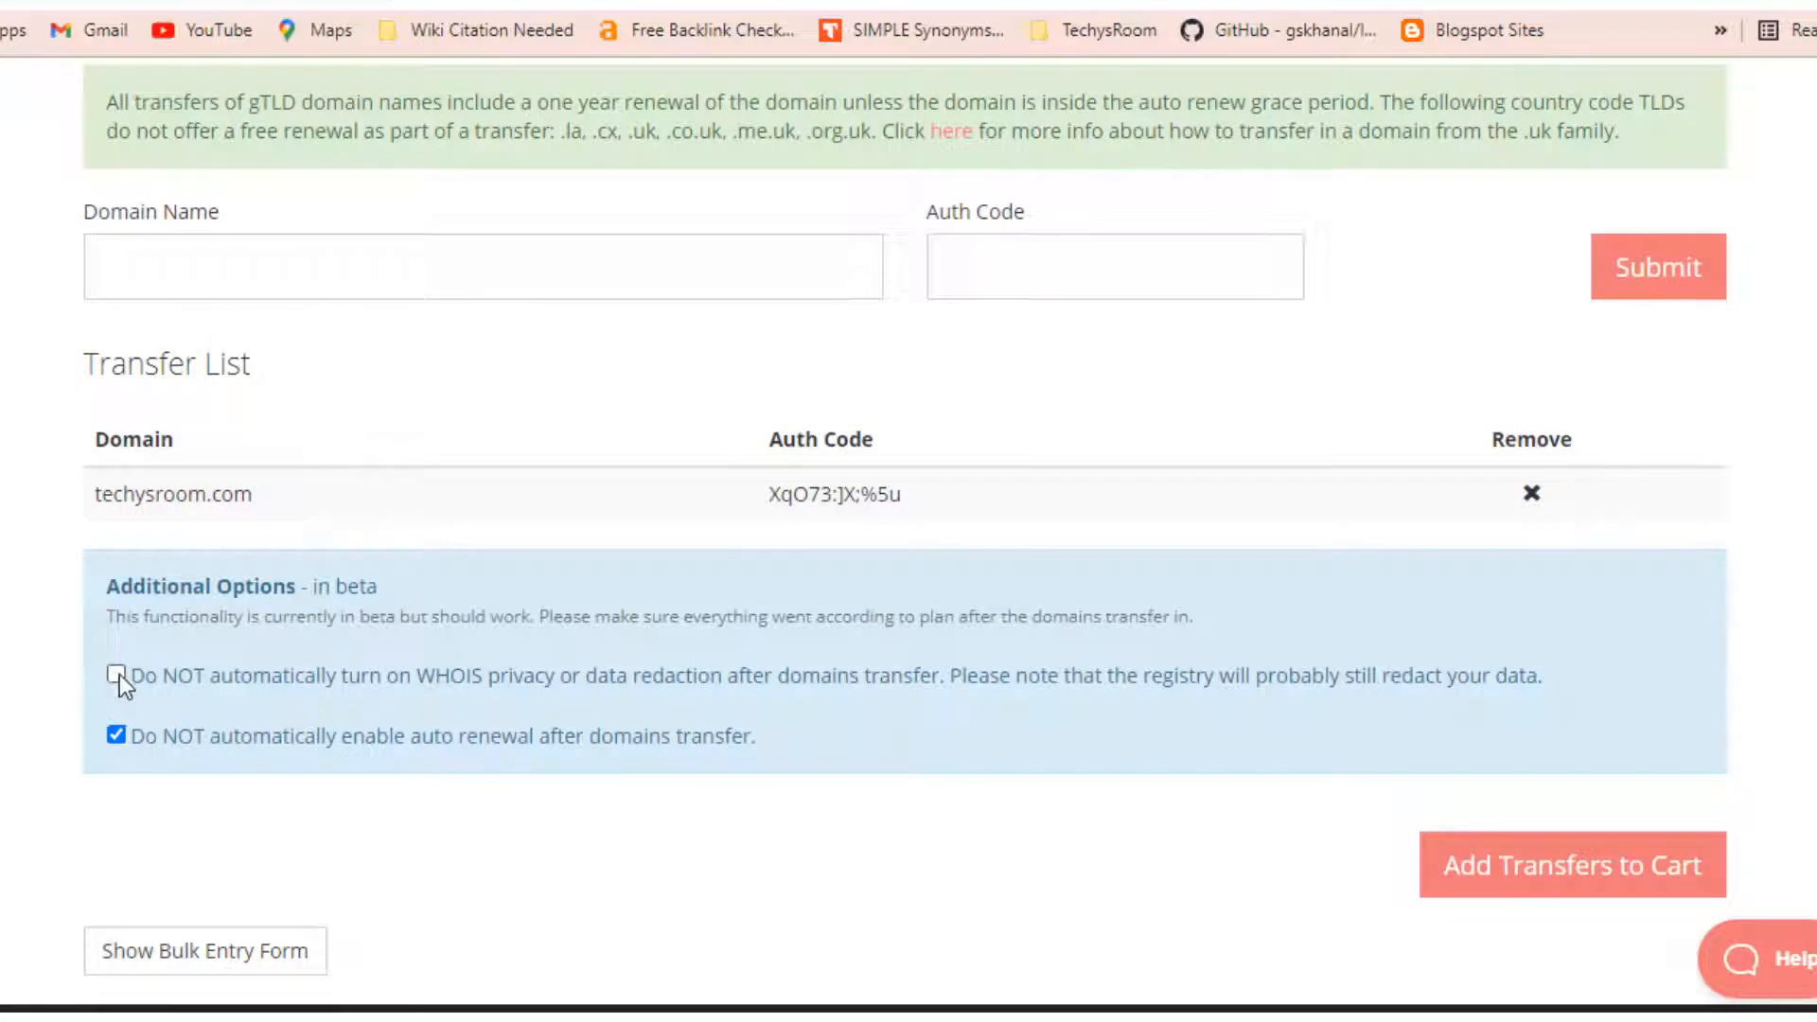
pyautogui.click(114, 676)
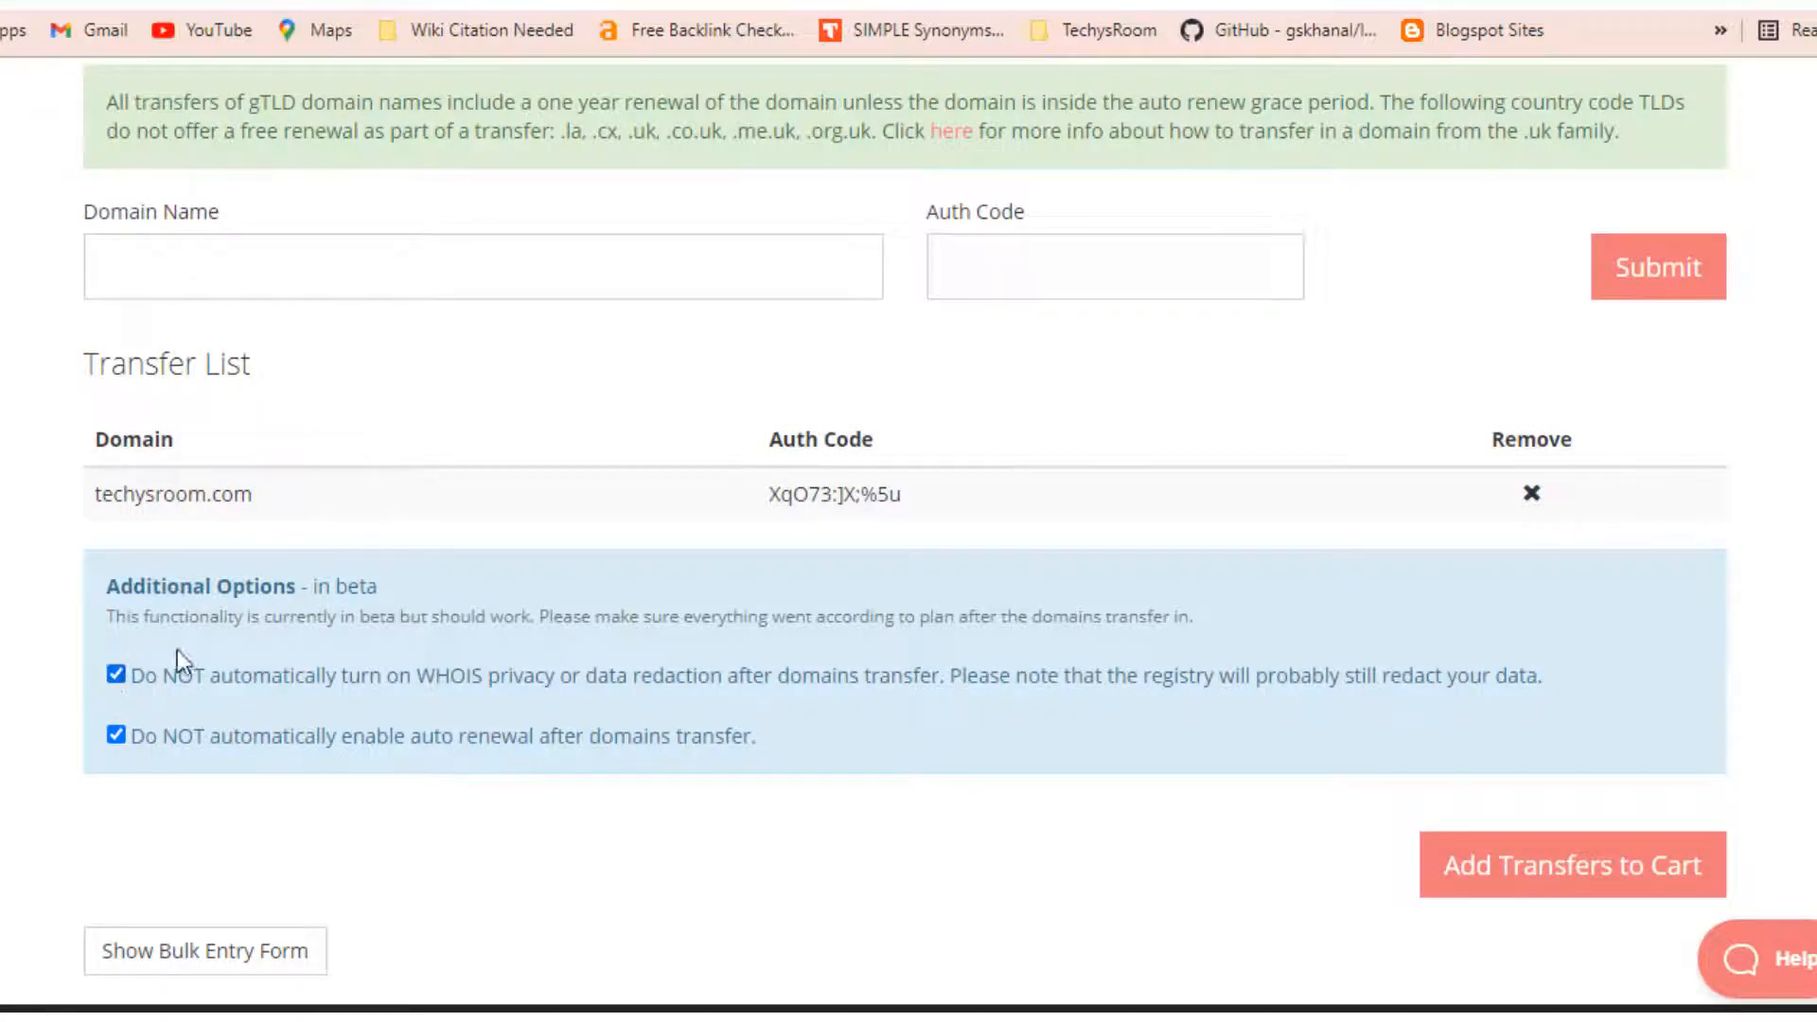
pyautogui.moveTo(539, 713)
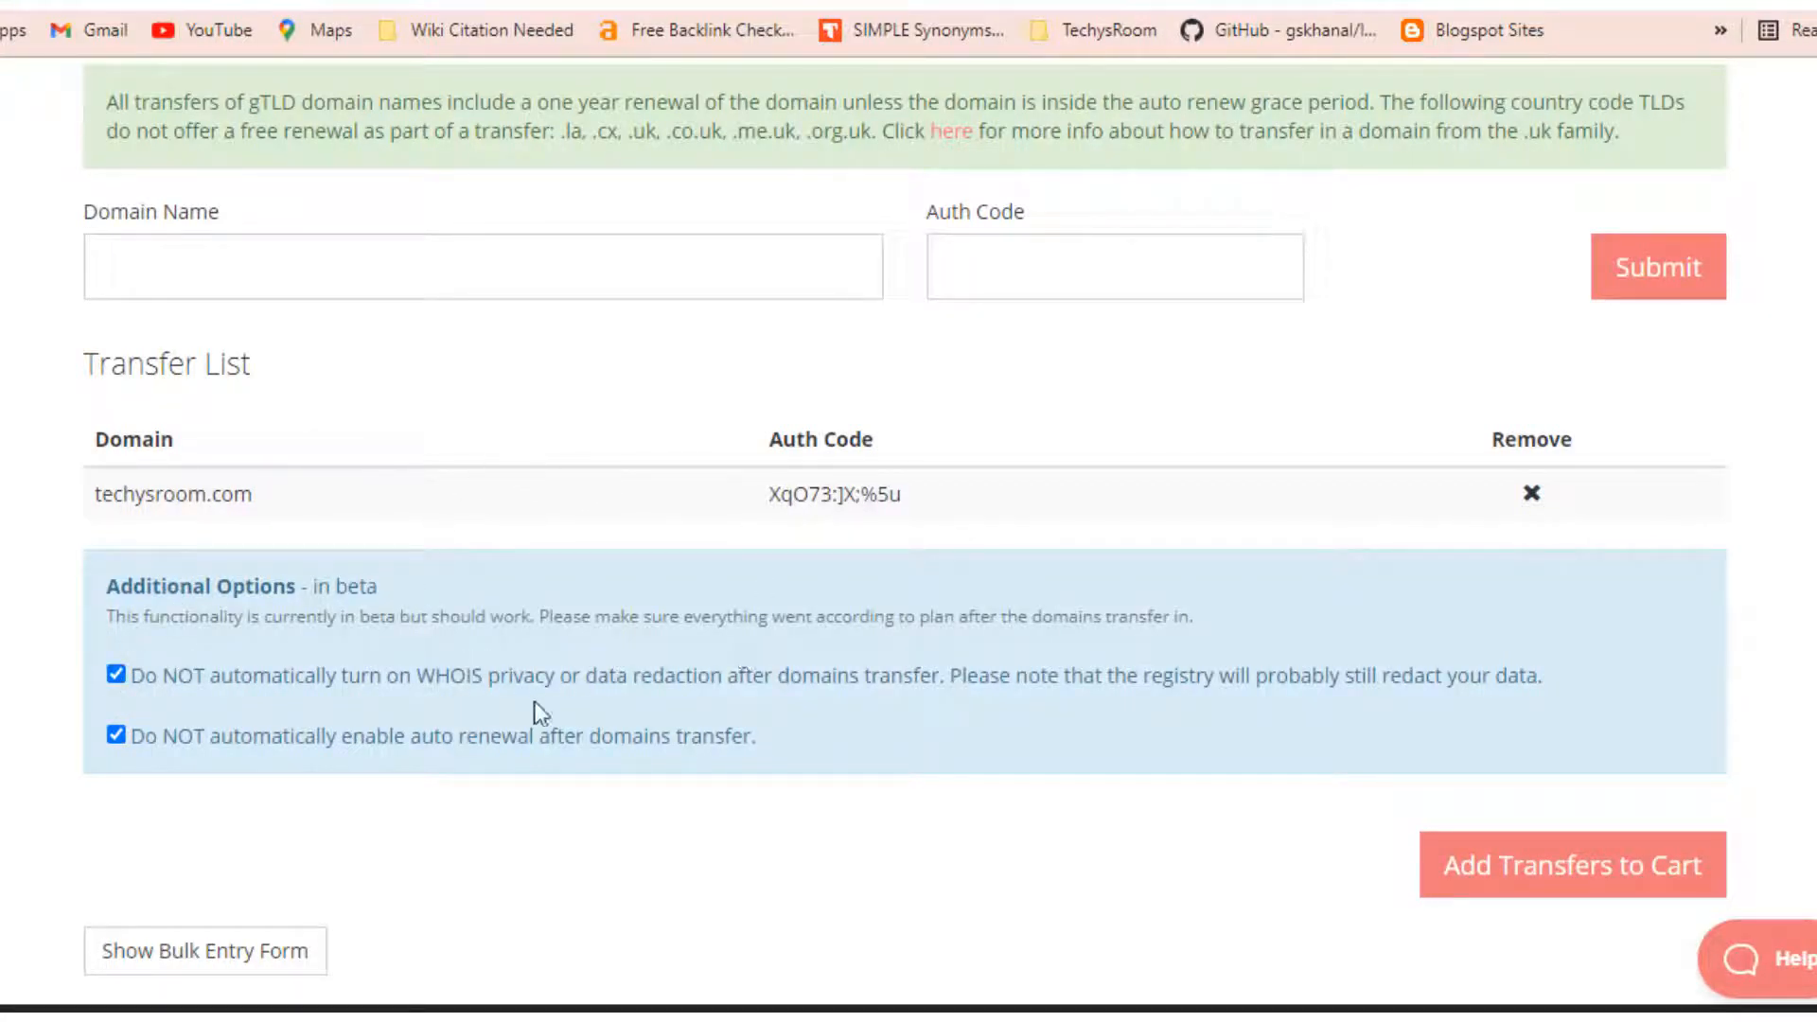
# - Add the techysroom.com transfer to the cart and look up a promo code
pyautogui.scroll(-3)
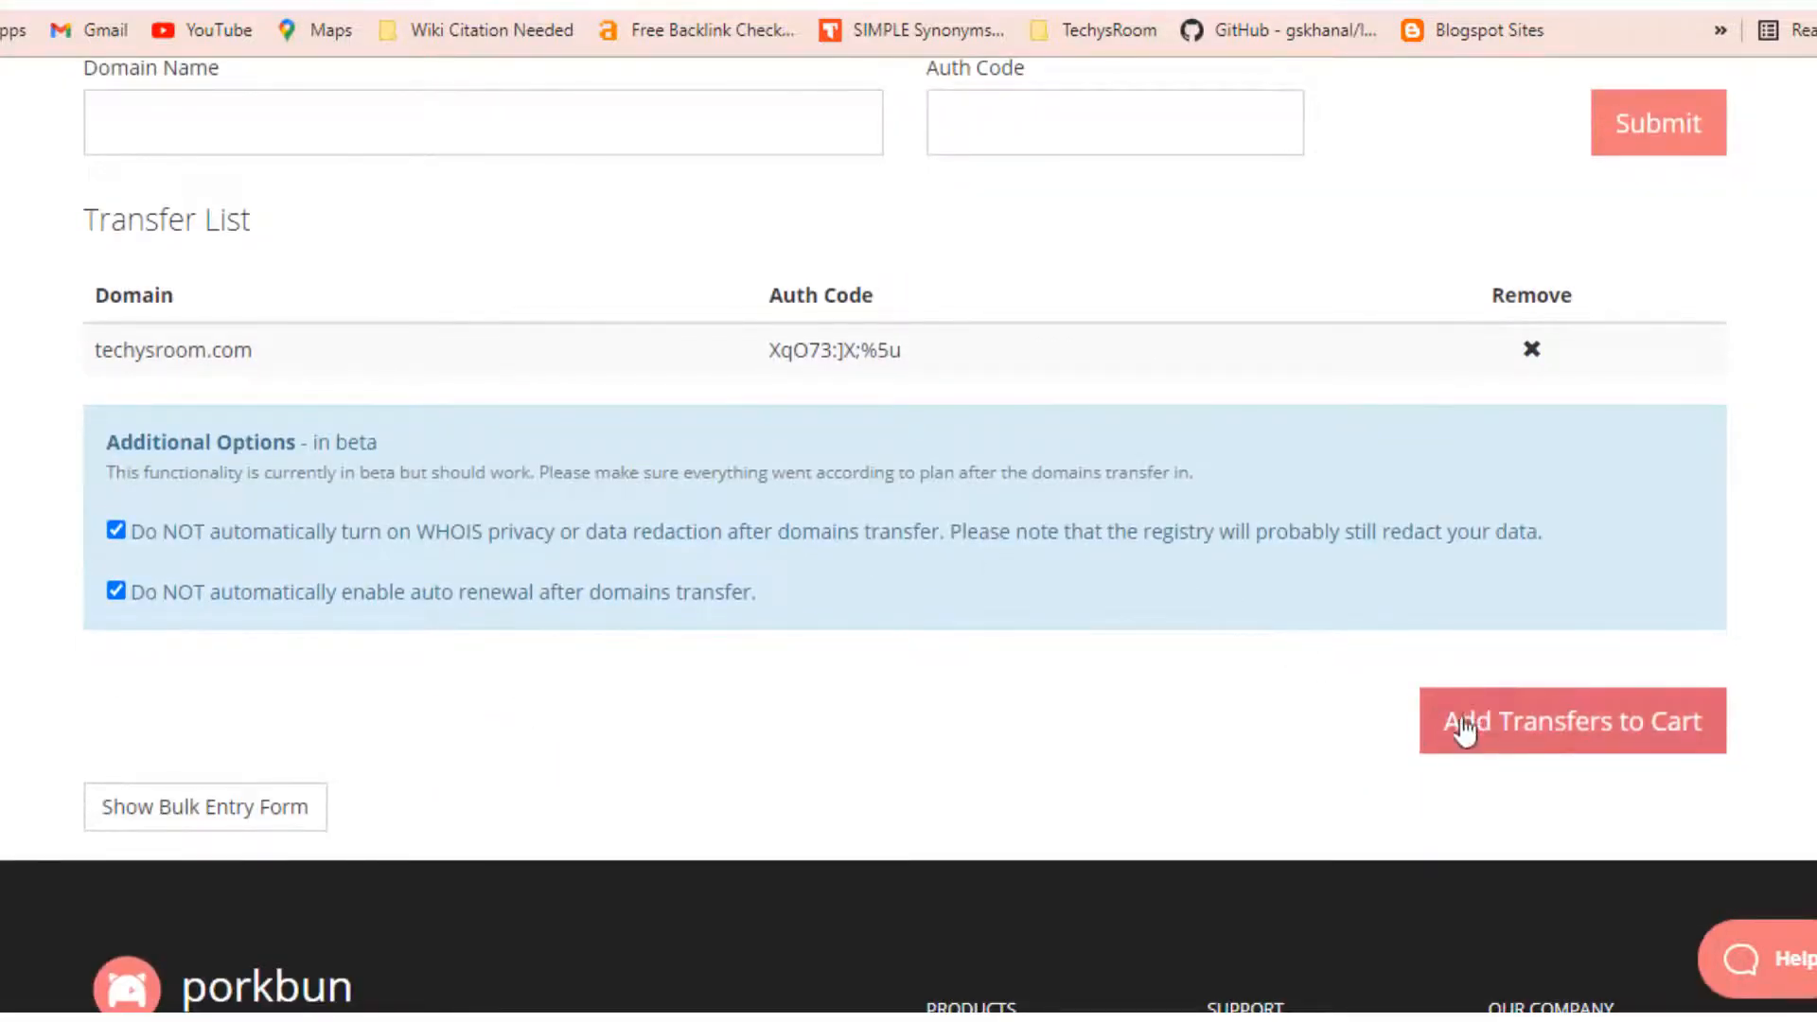
pyautogui.click(1571, 719)
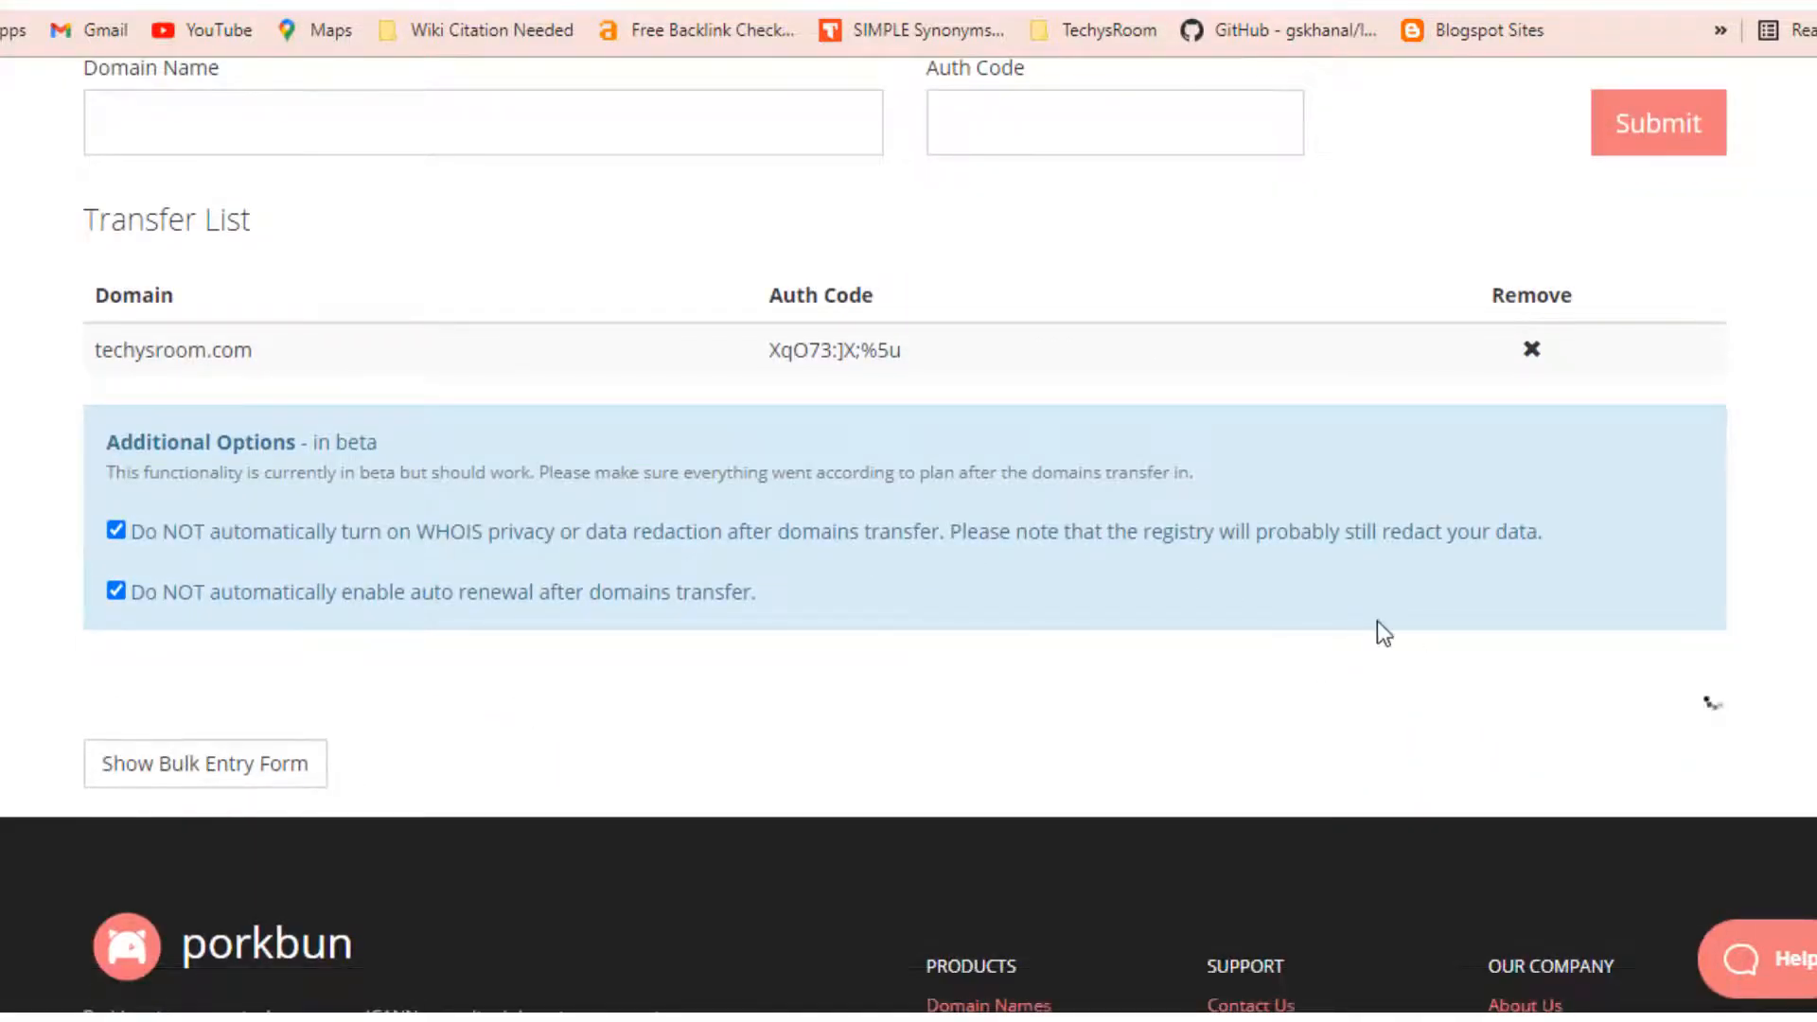
pyautogui.click(1656, 123)
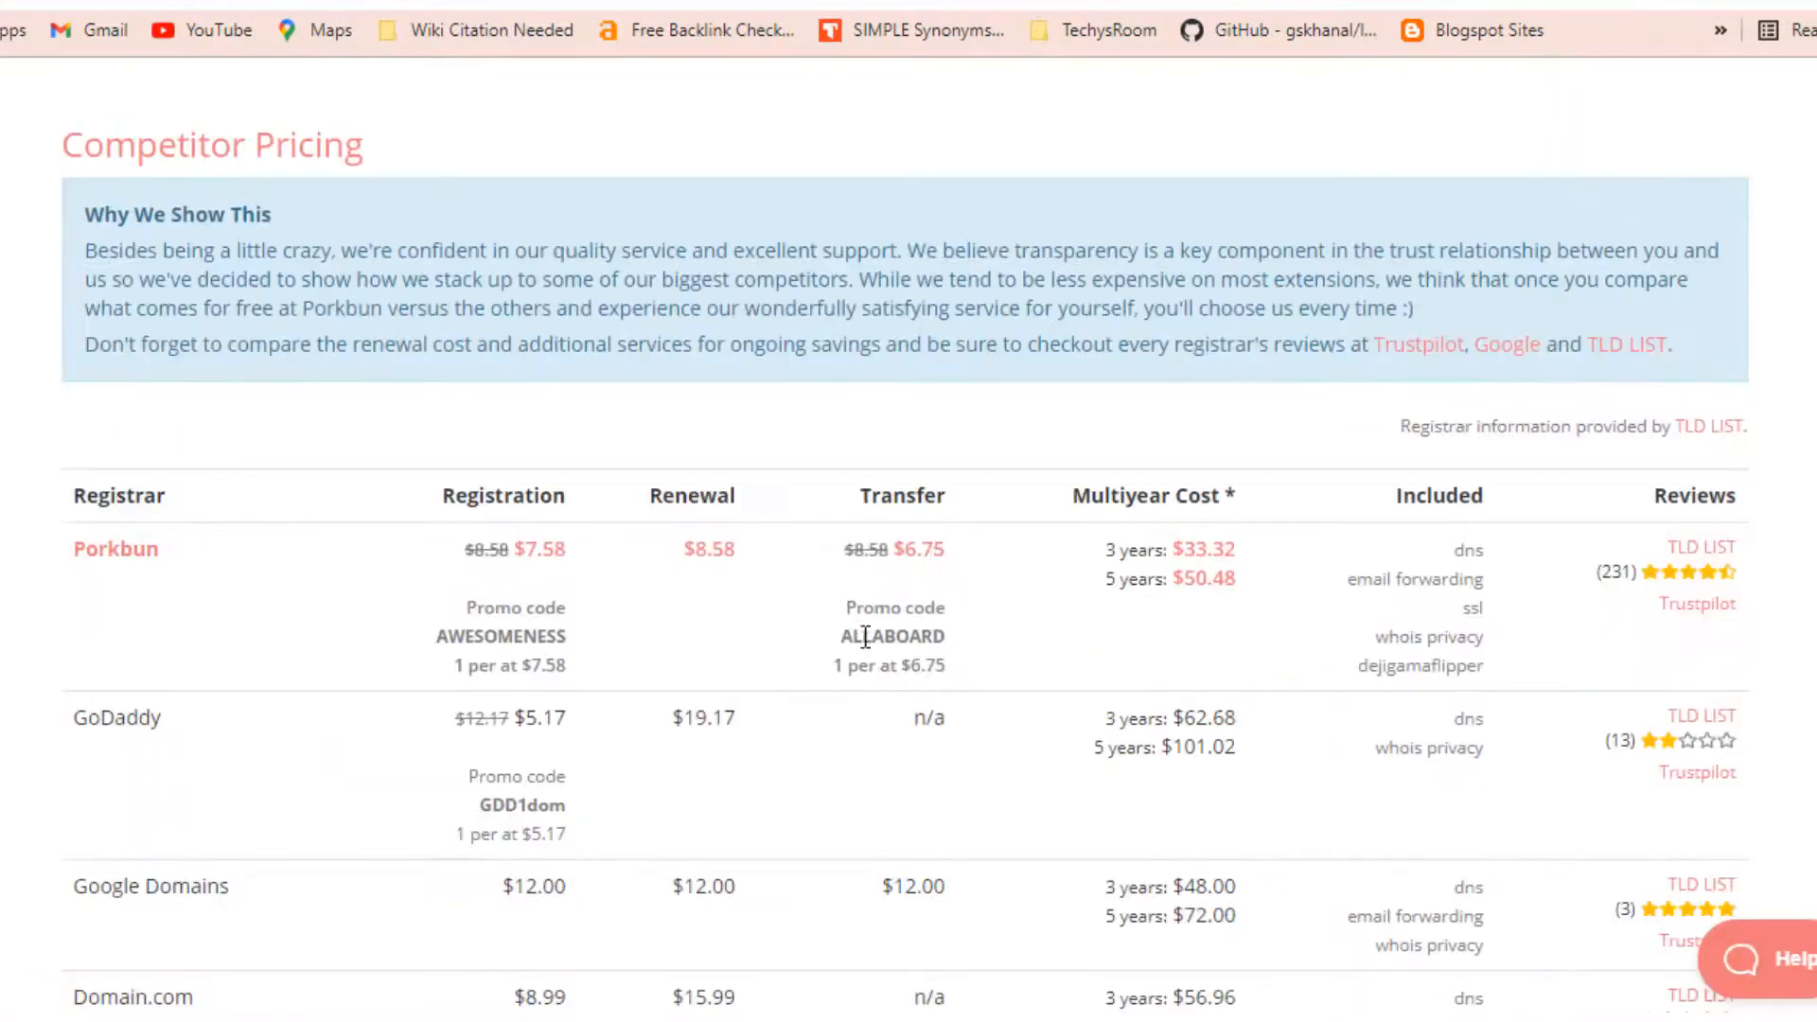
# - Apply the ALLABOARD coupon, dismiss its rejection and cancel, leaving the $9.13 total
pyautogui.doubleClick(892, 635)
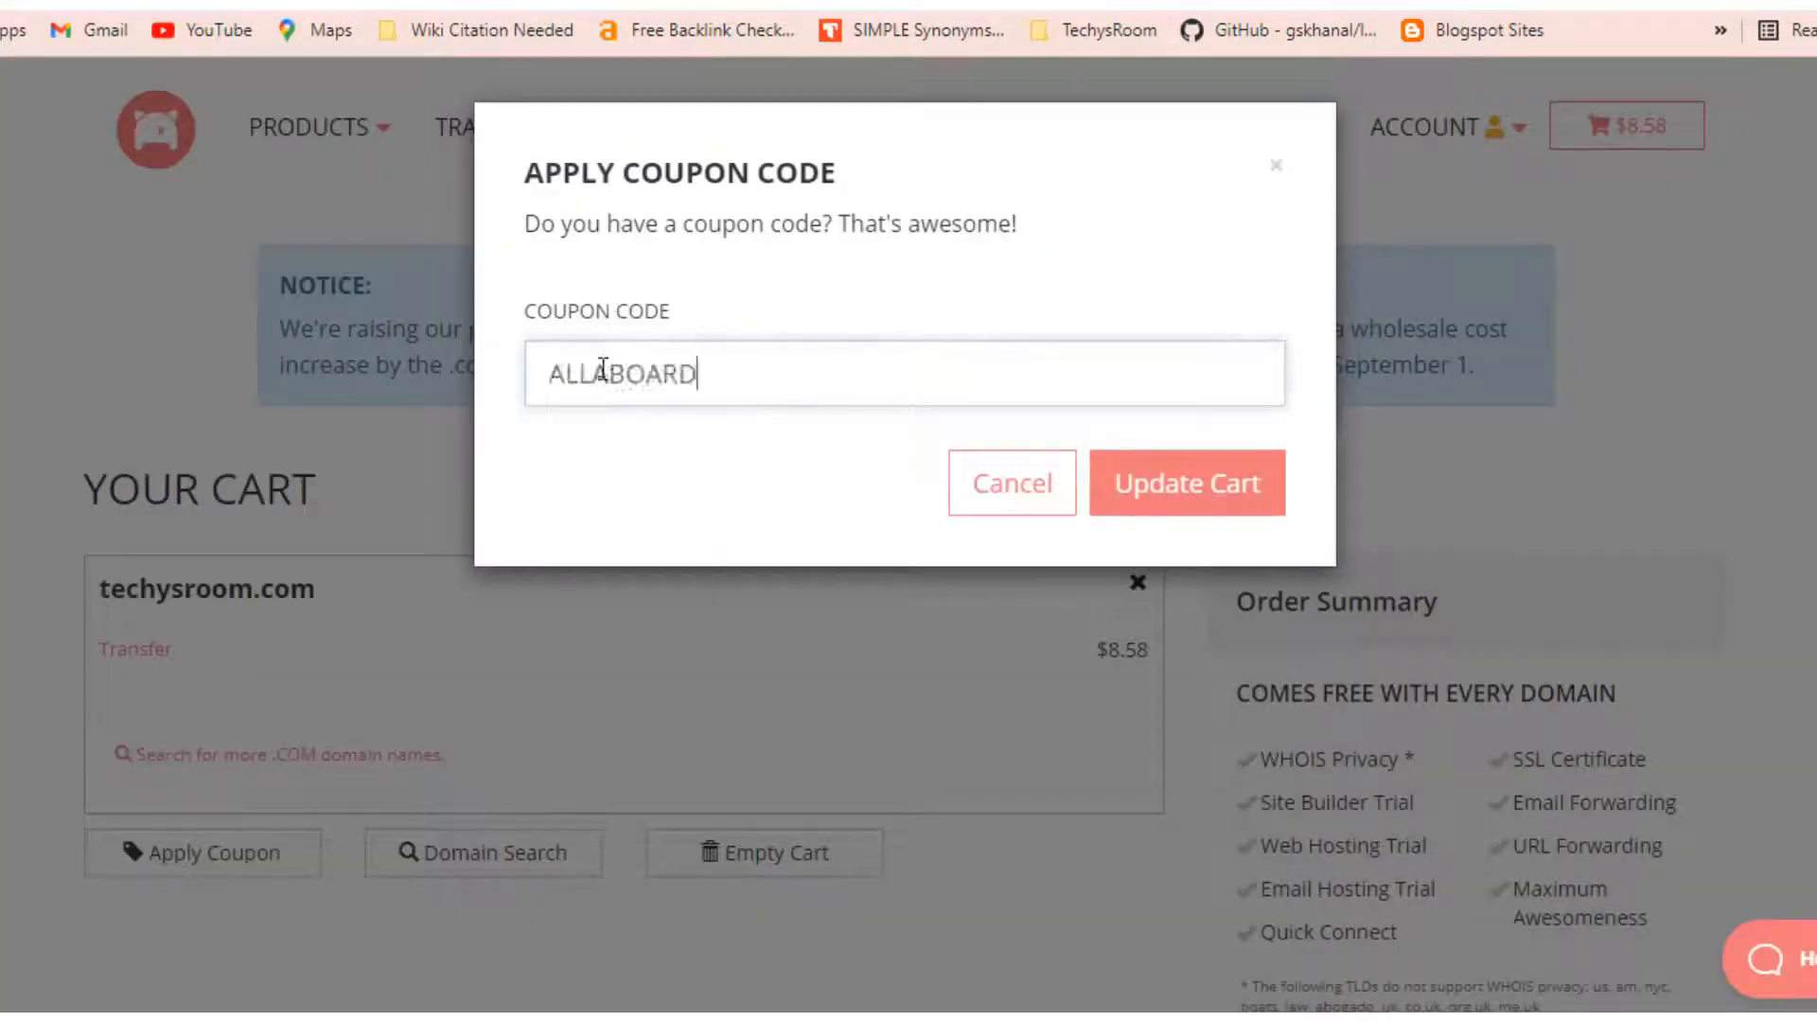
pyautogui.click(1187, 482)
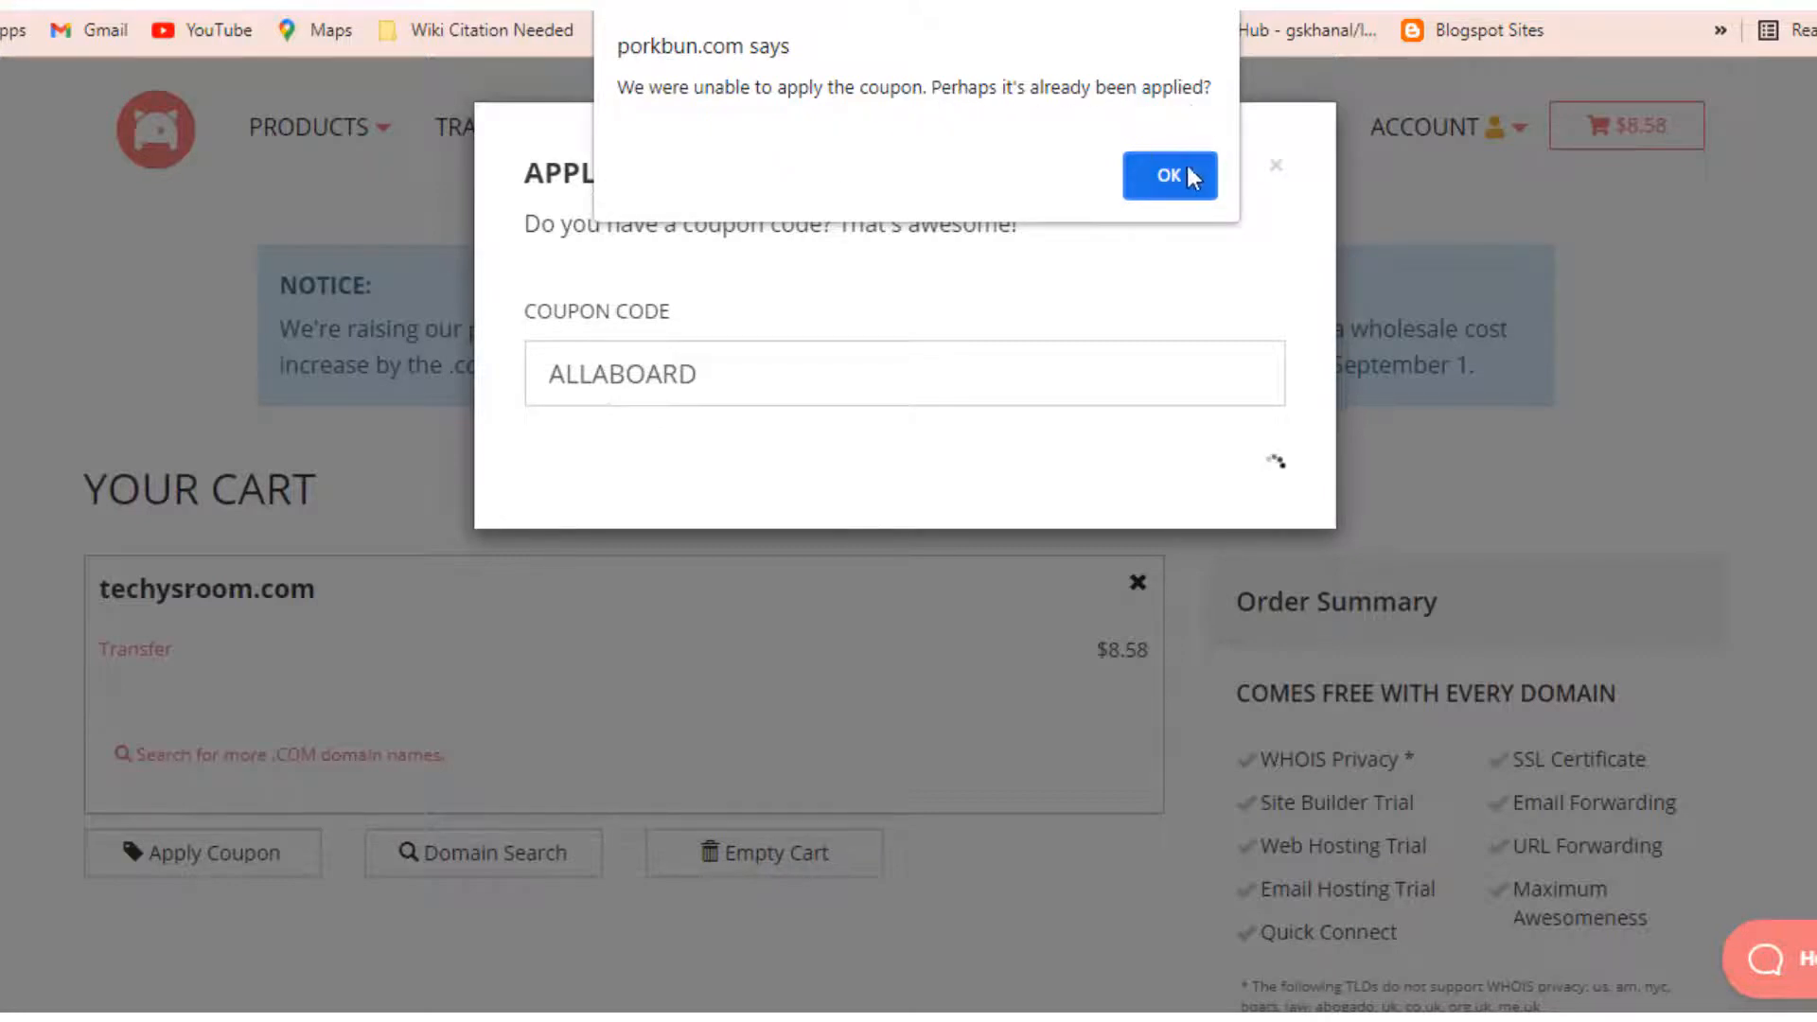
pyautogui.click(1168, 176)
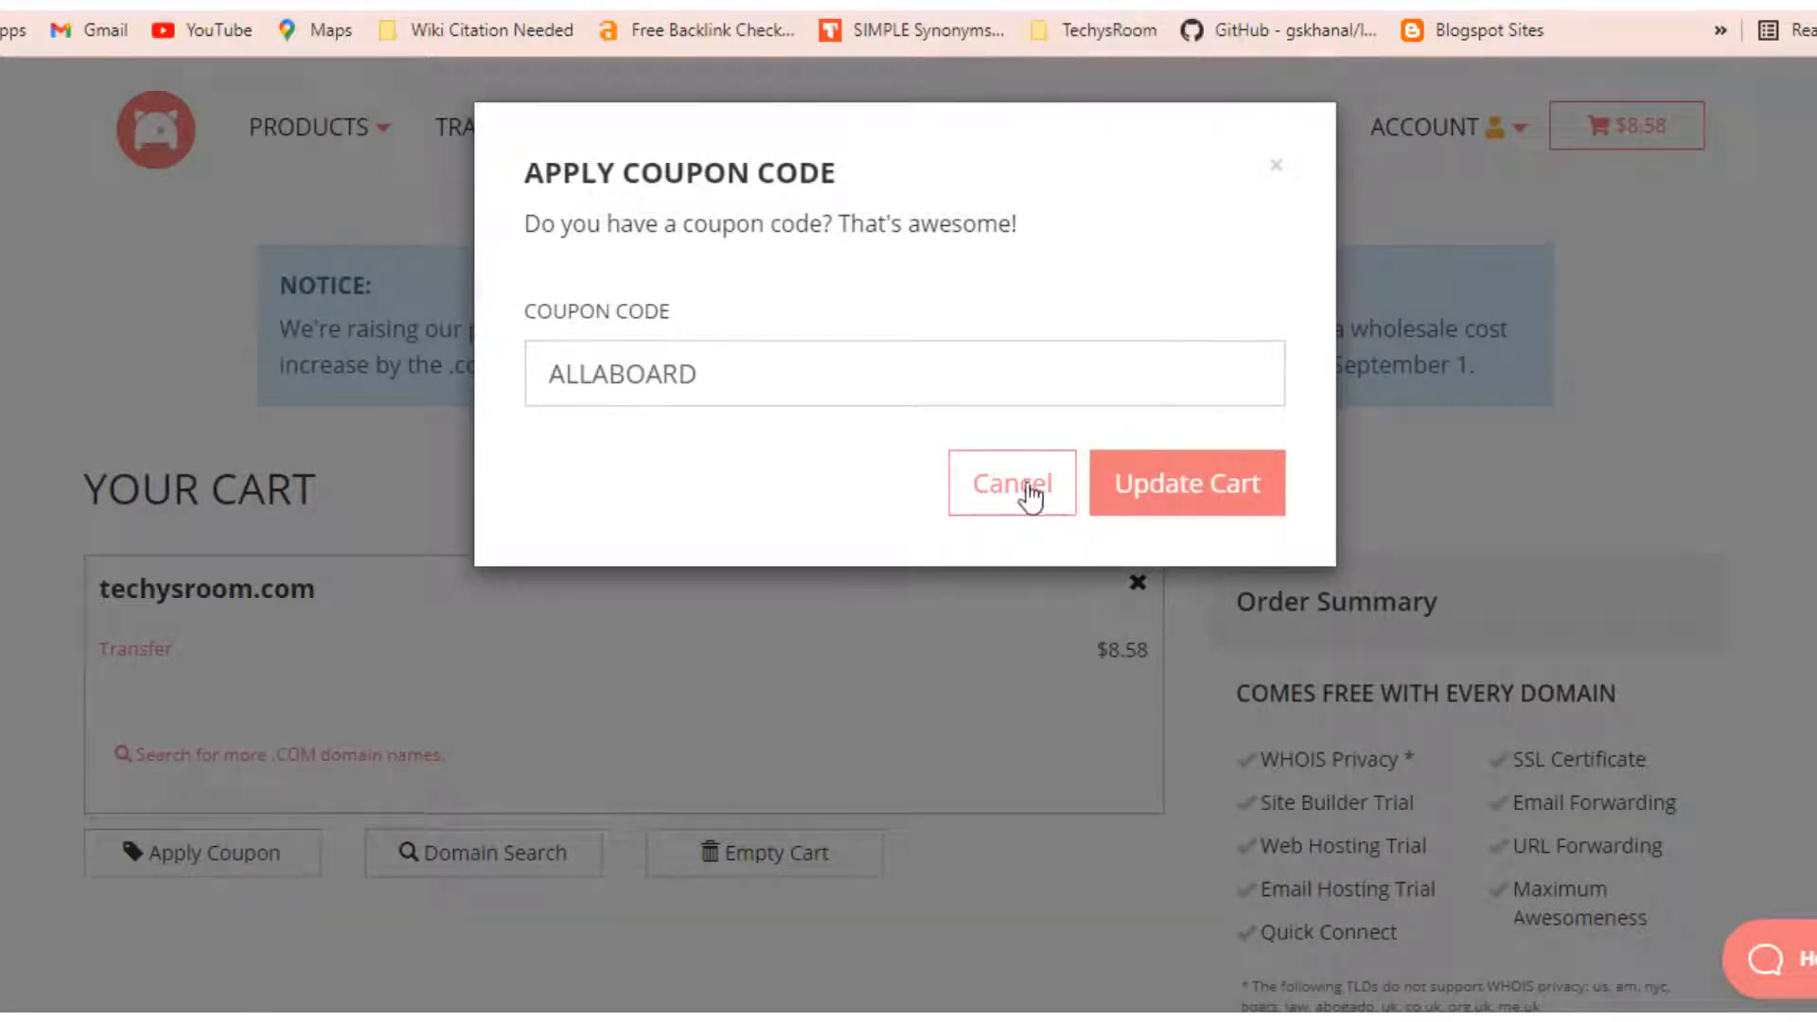
pyautogui.click(1011, 481)
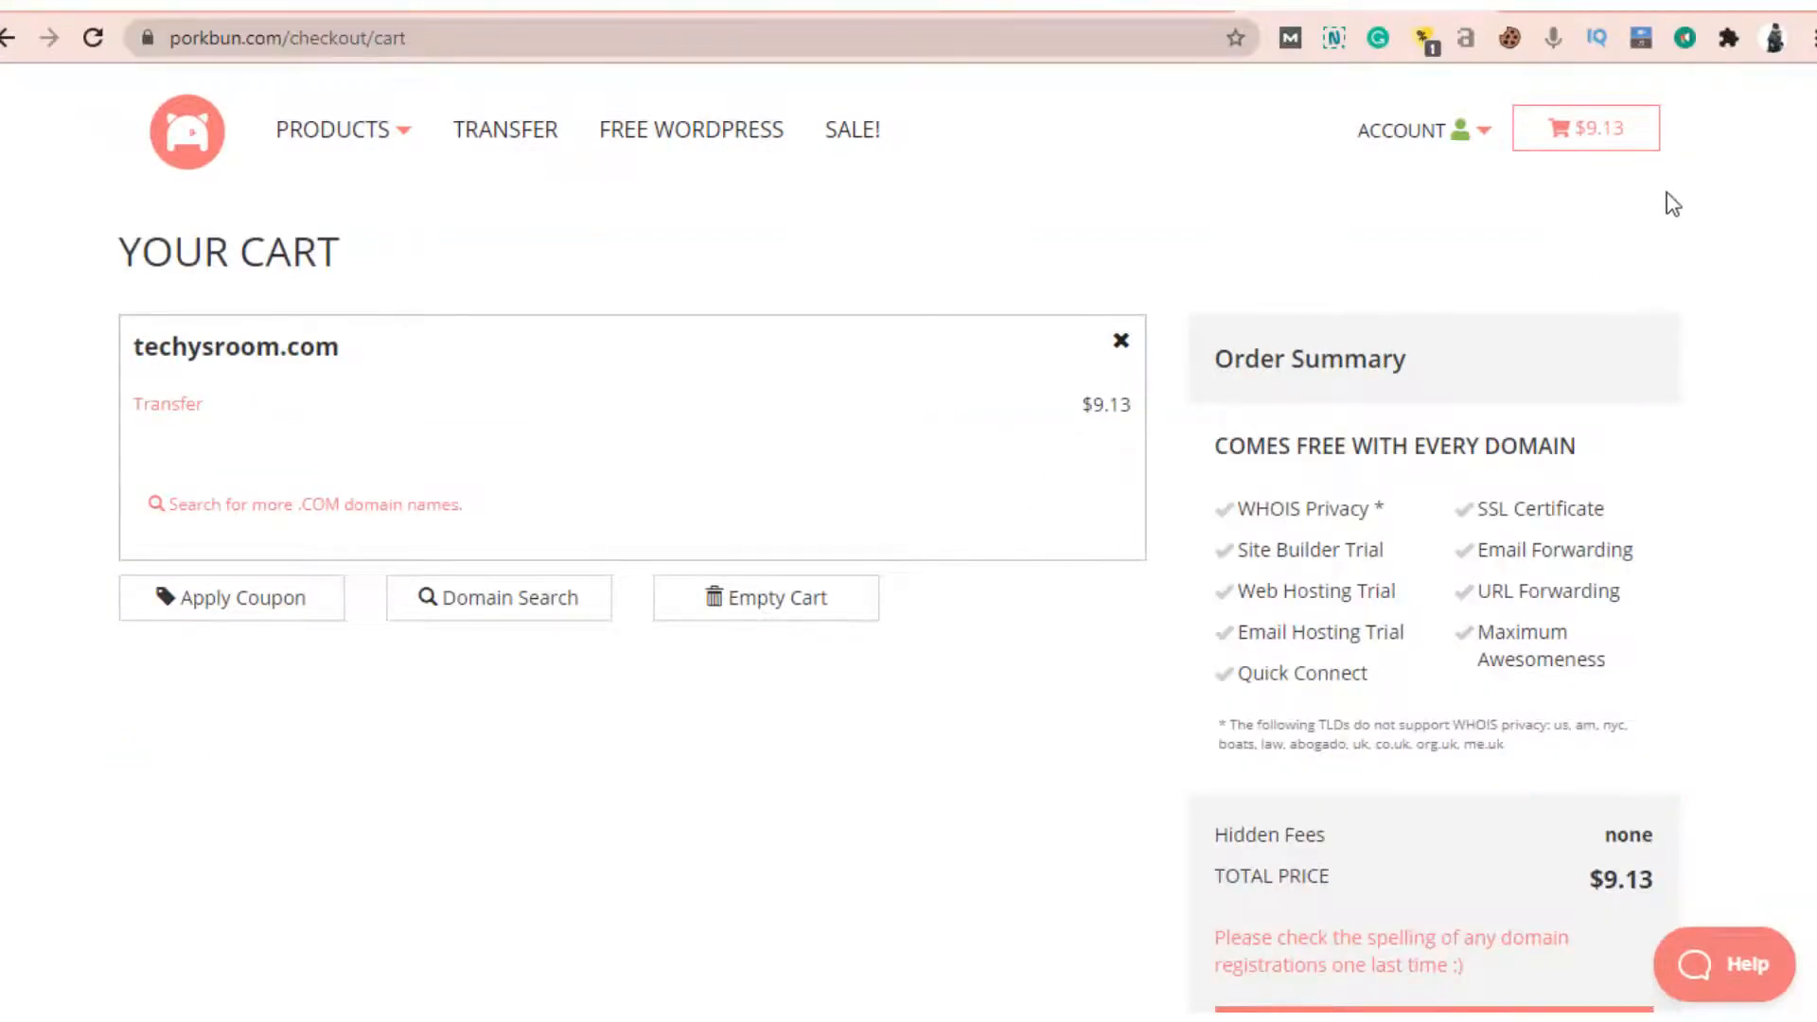
pyautogui.click(1586, 128)
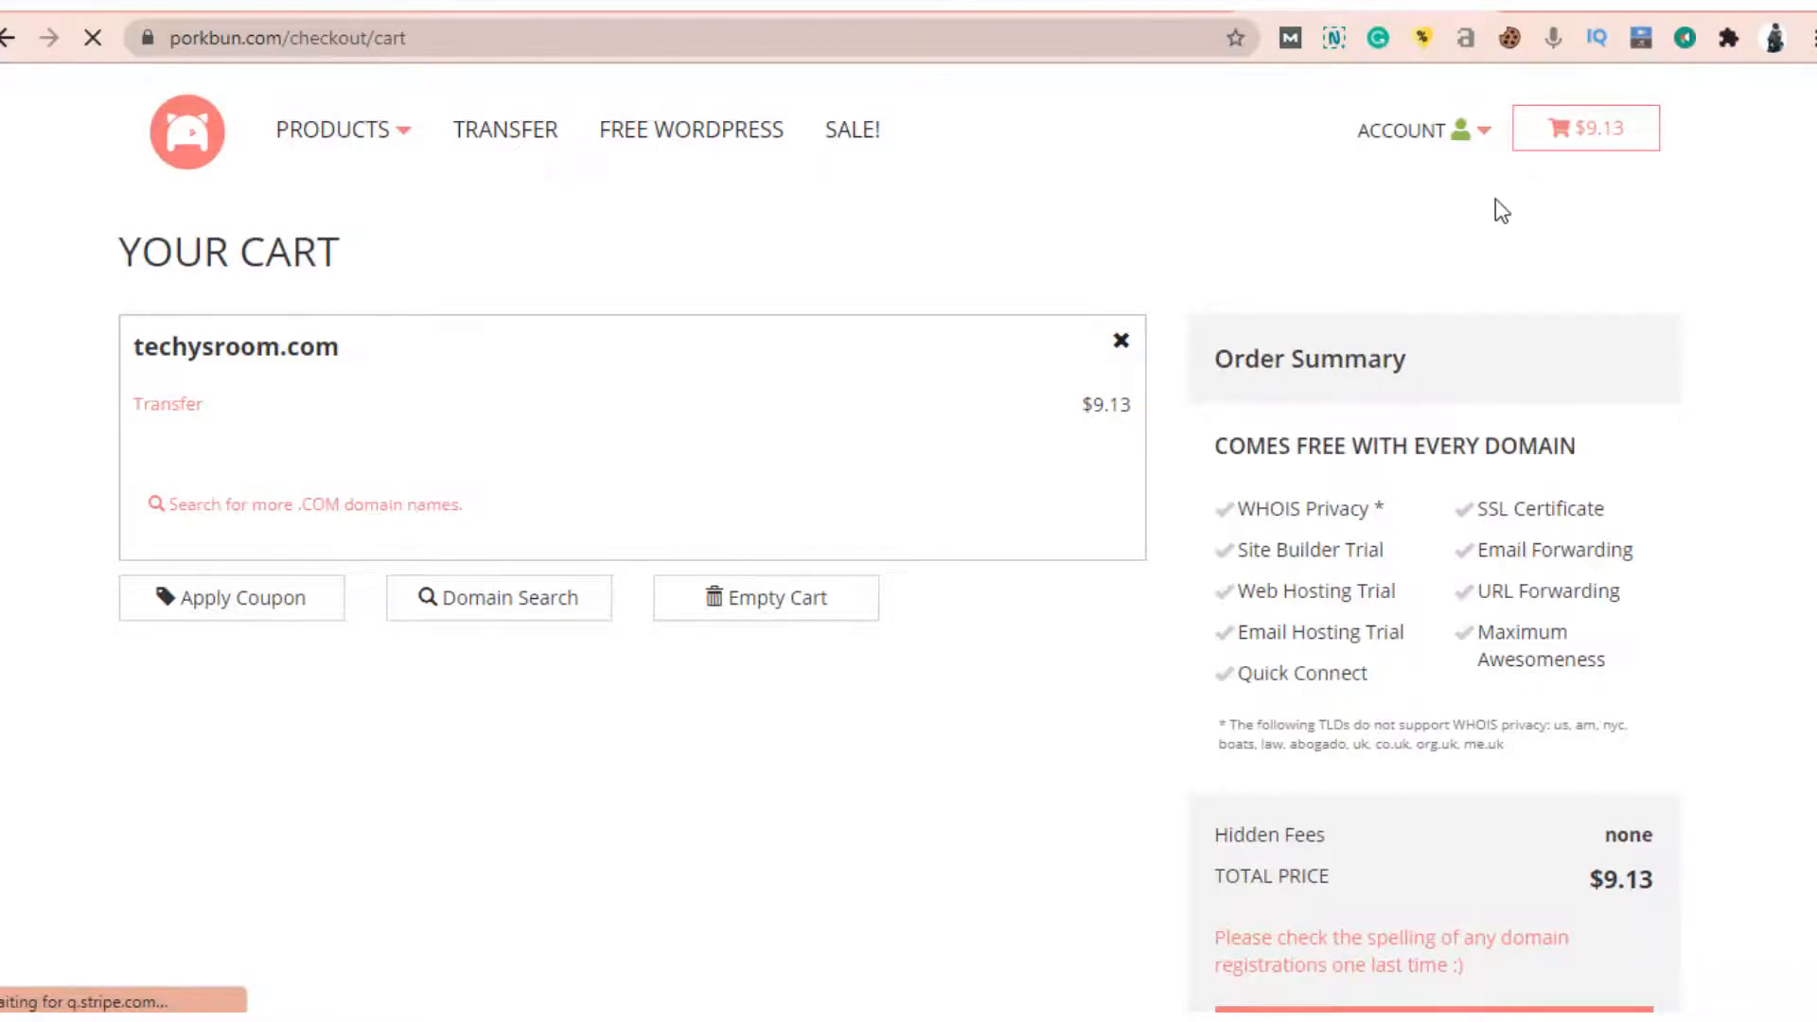
pyautogui.moveTo(301, 419)
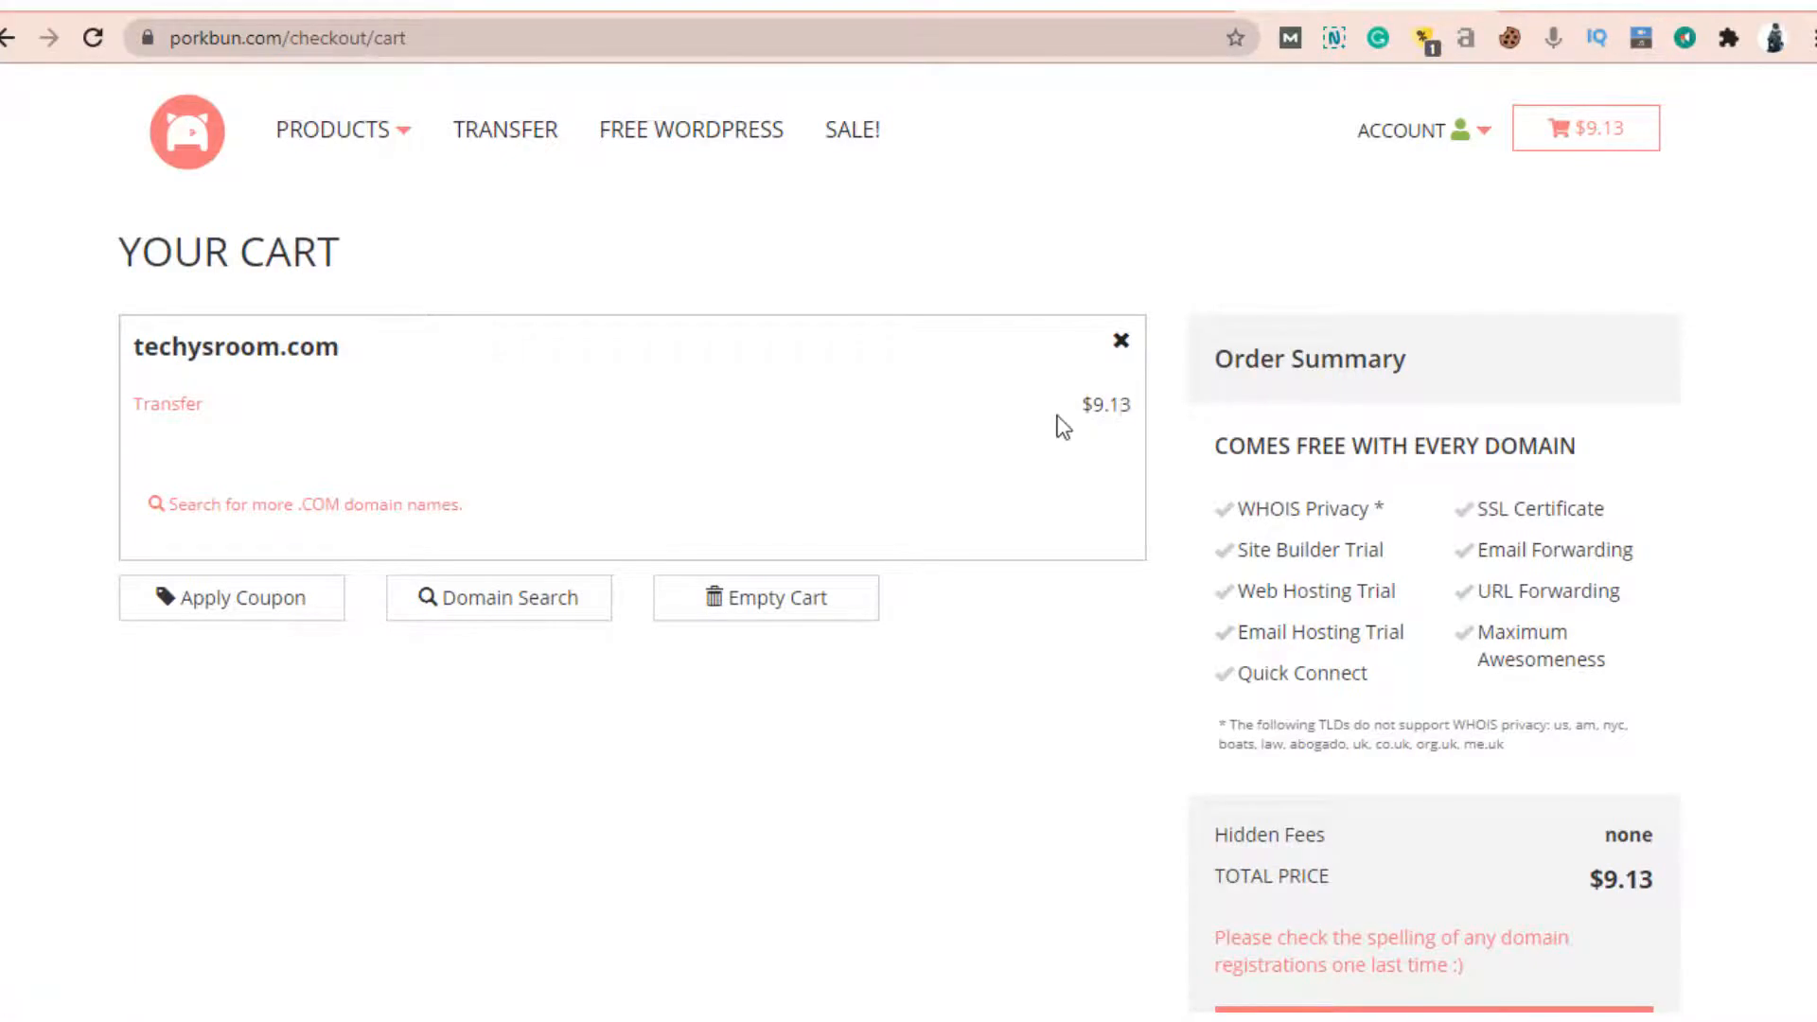
pyautogui.doubleClick(1103, 405)
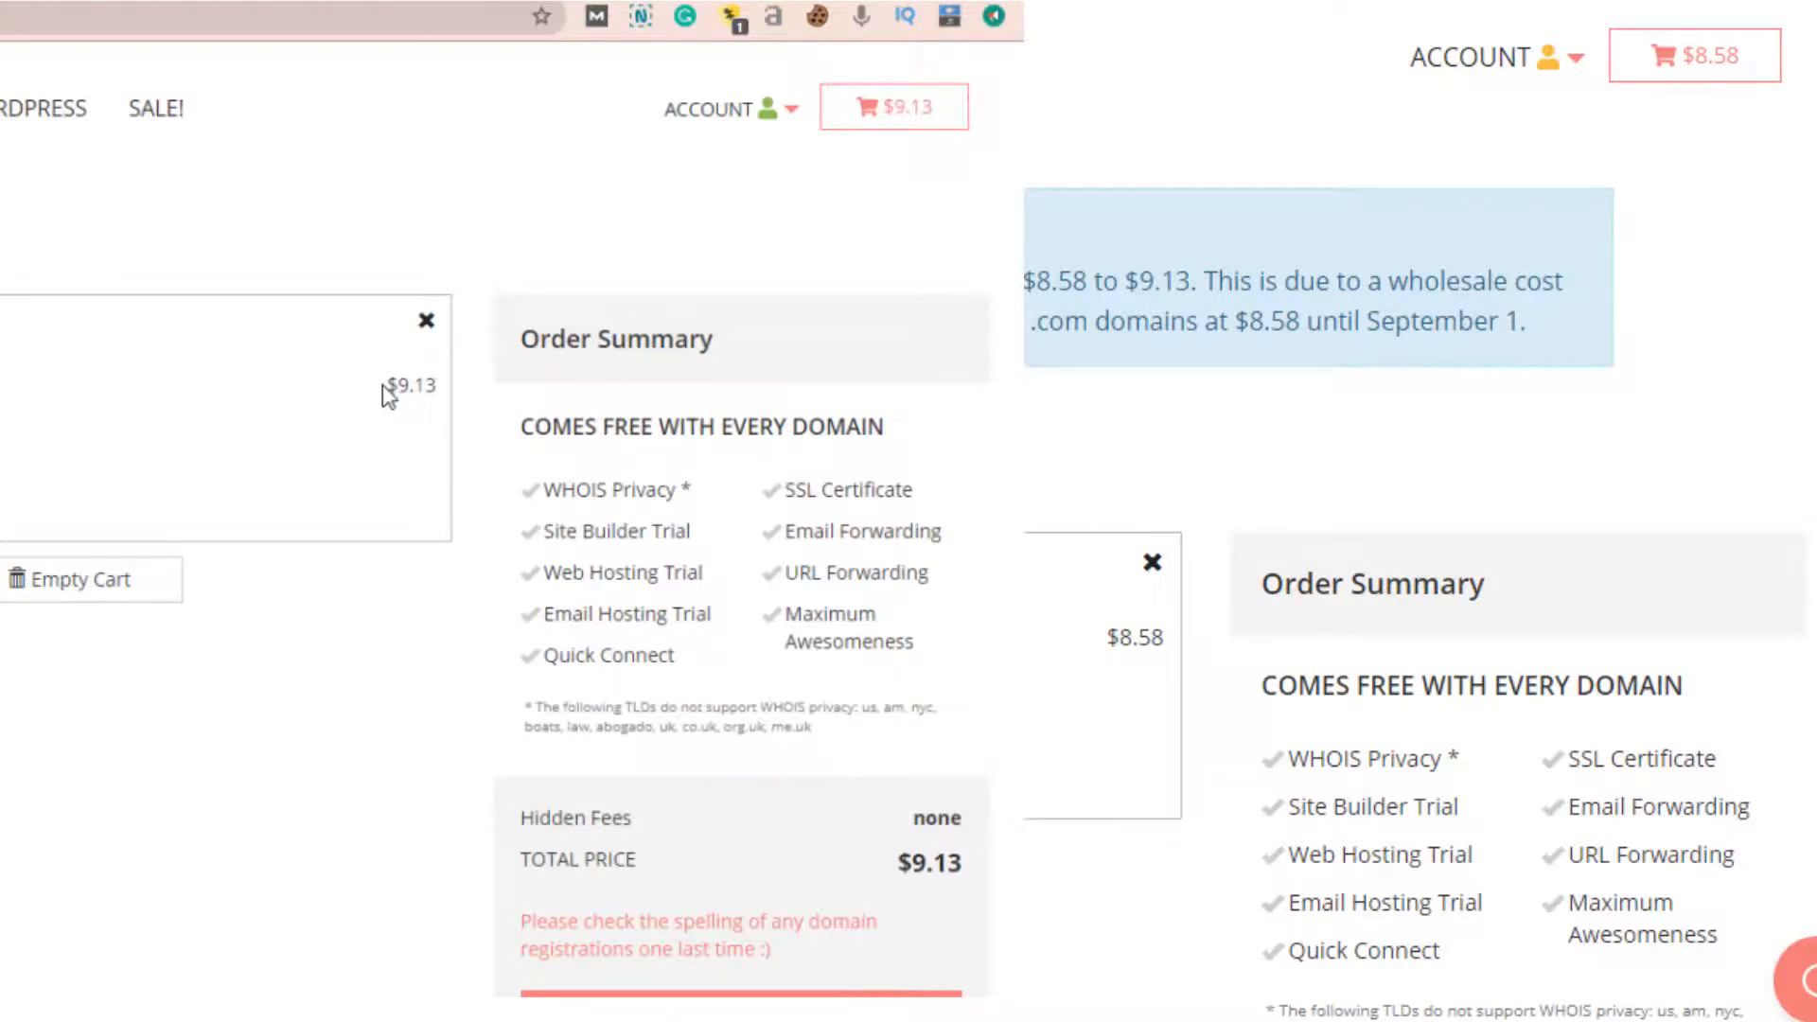
# - Continue to billing and place the $9.13 techysroom.com transfer order
pyautogui.scroll(-3)
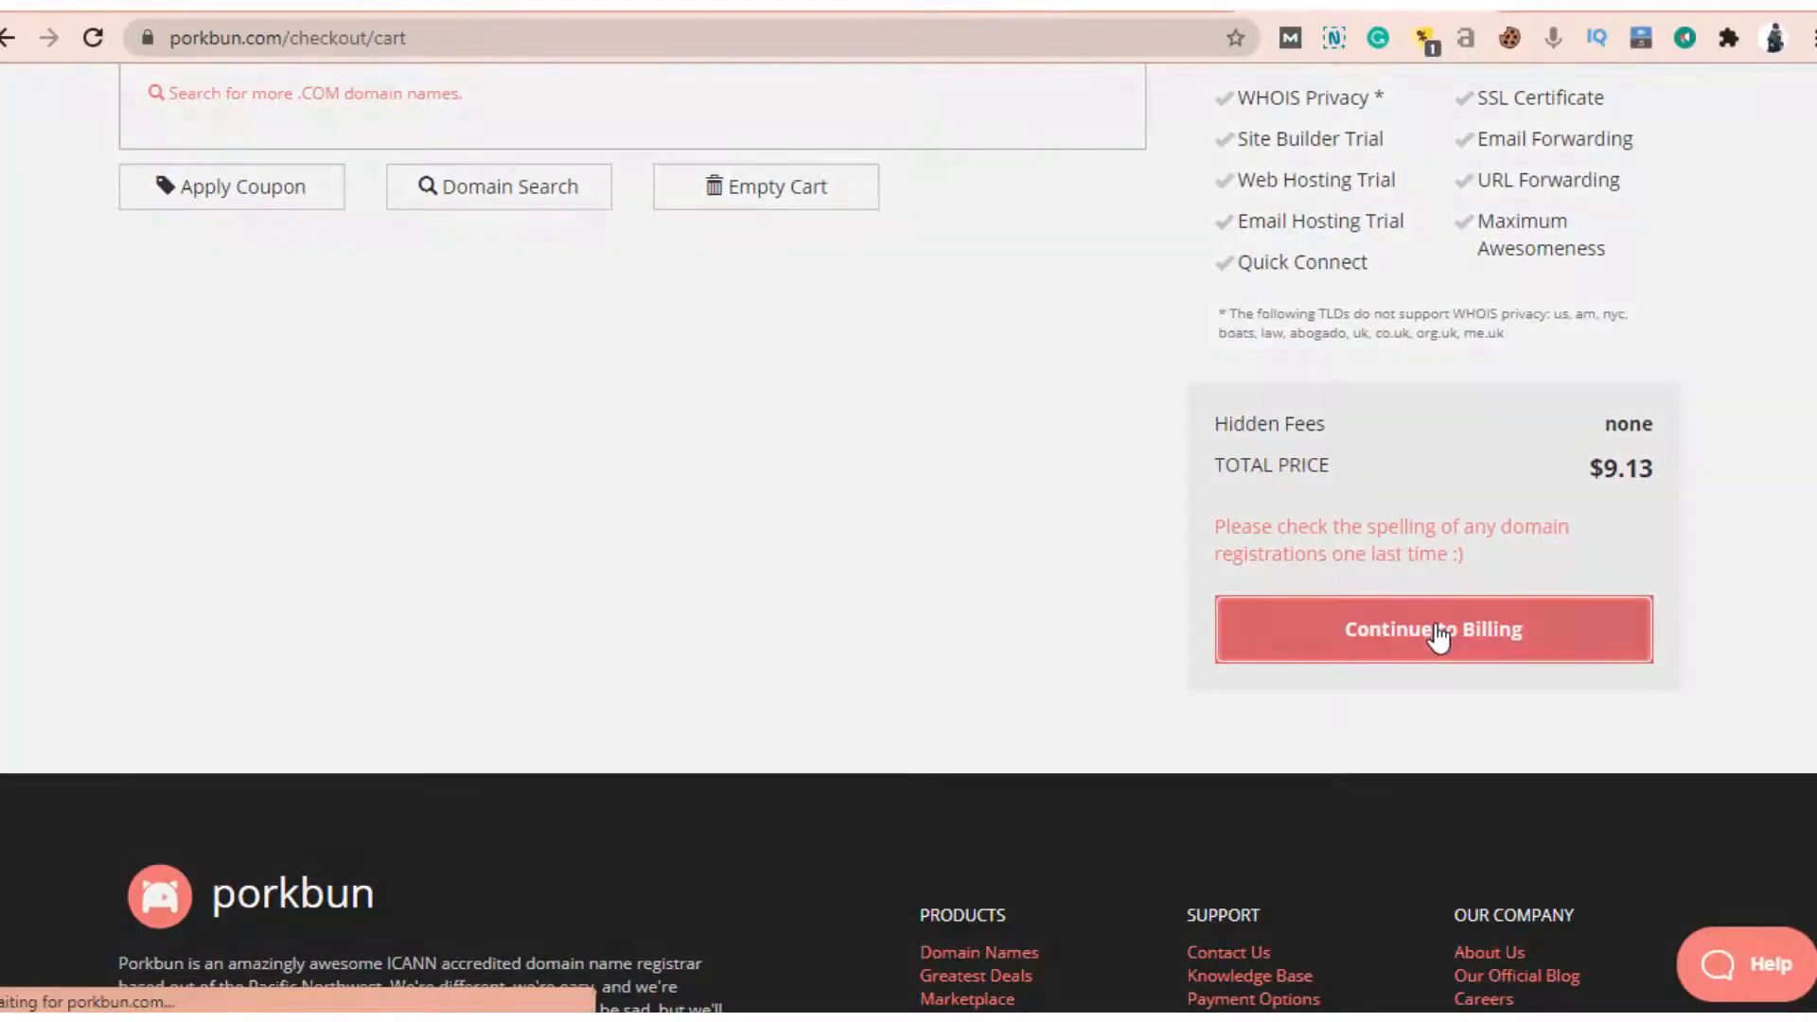
pyautogui.click(1434, 629)
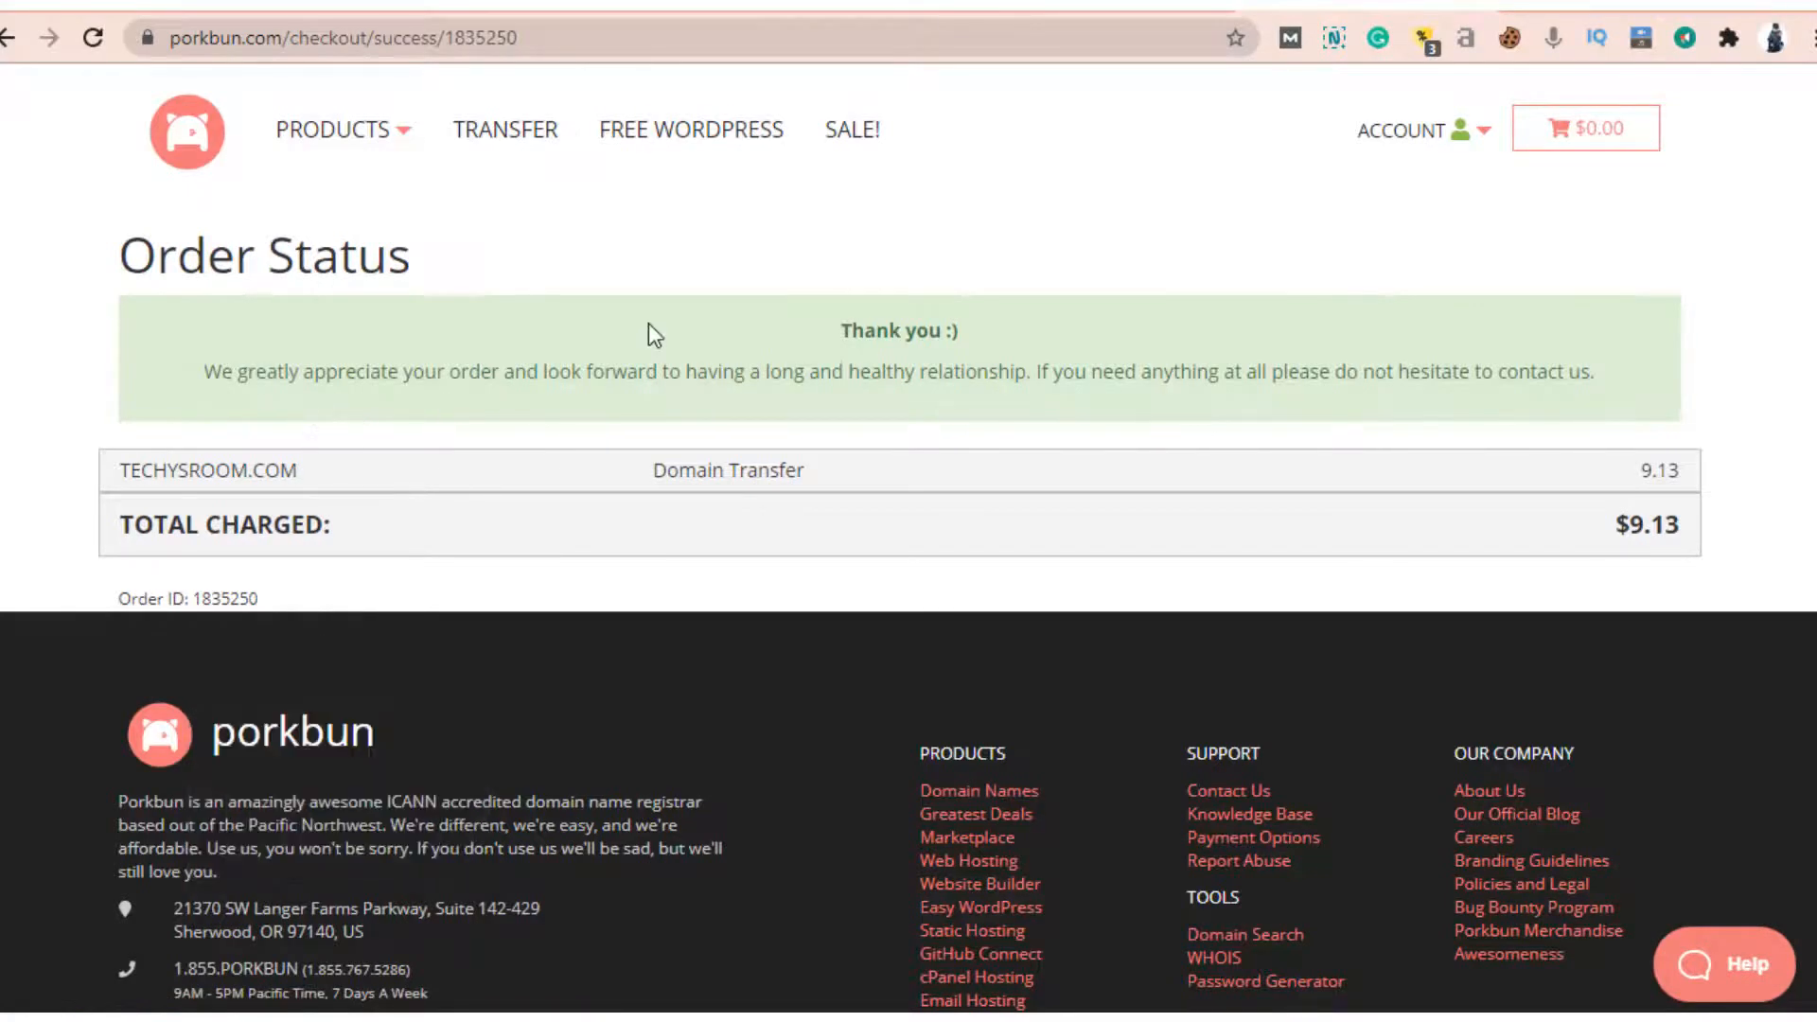
pyautogui.moveTo(685, 511)
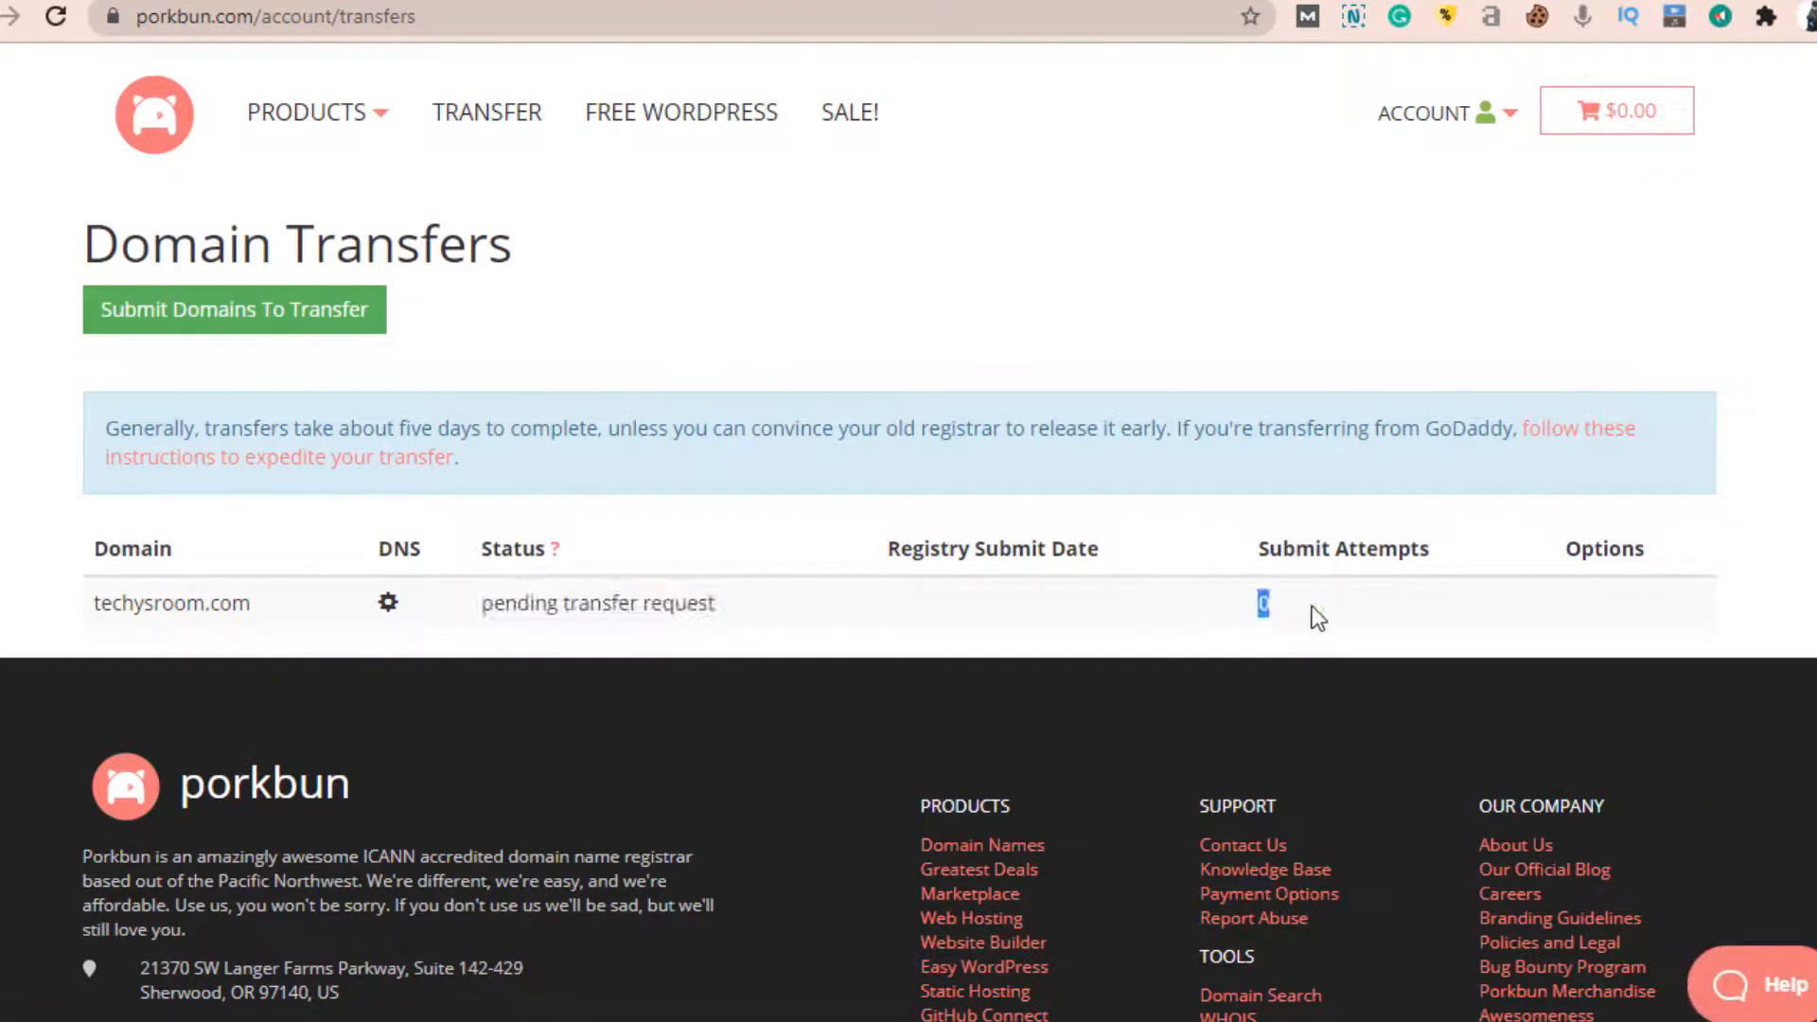
pyautogui.moveTo(149, 603)
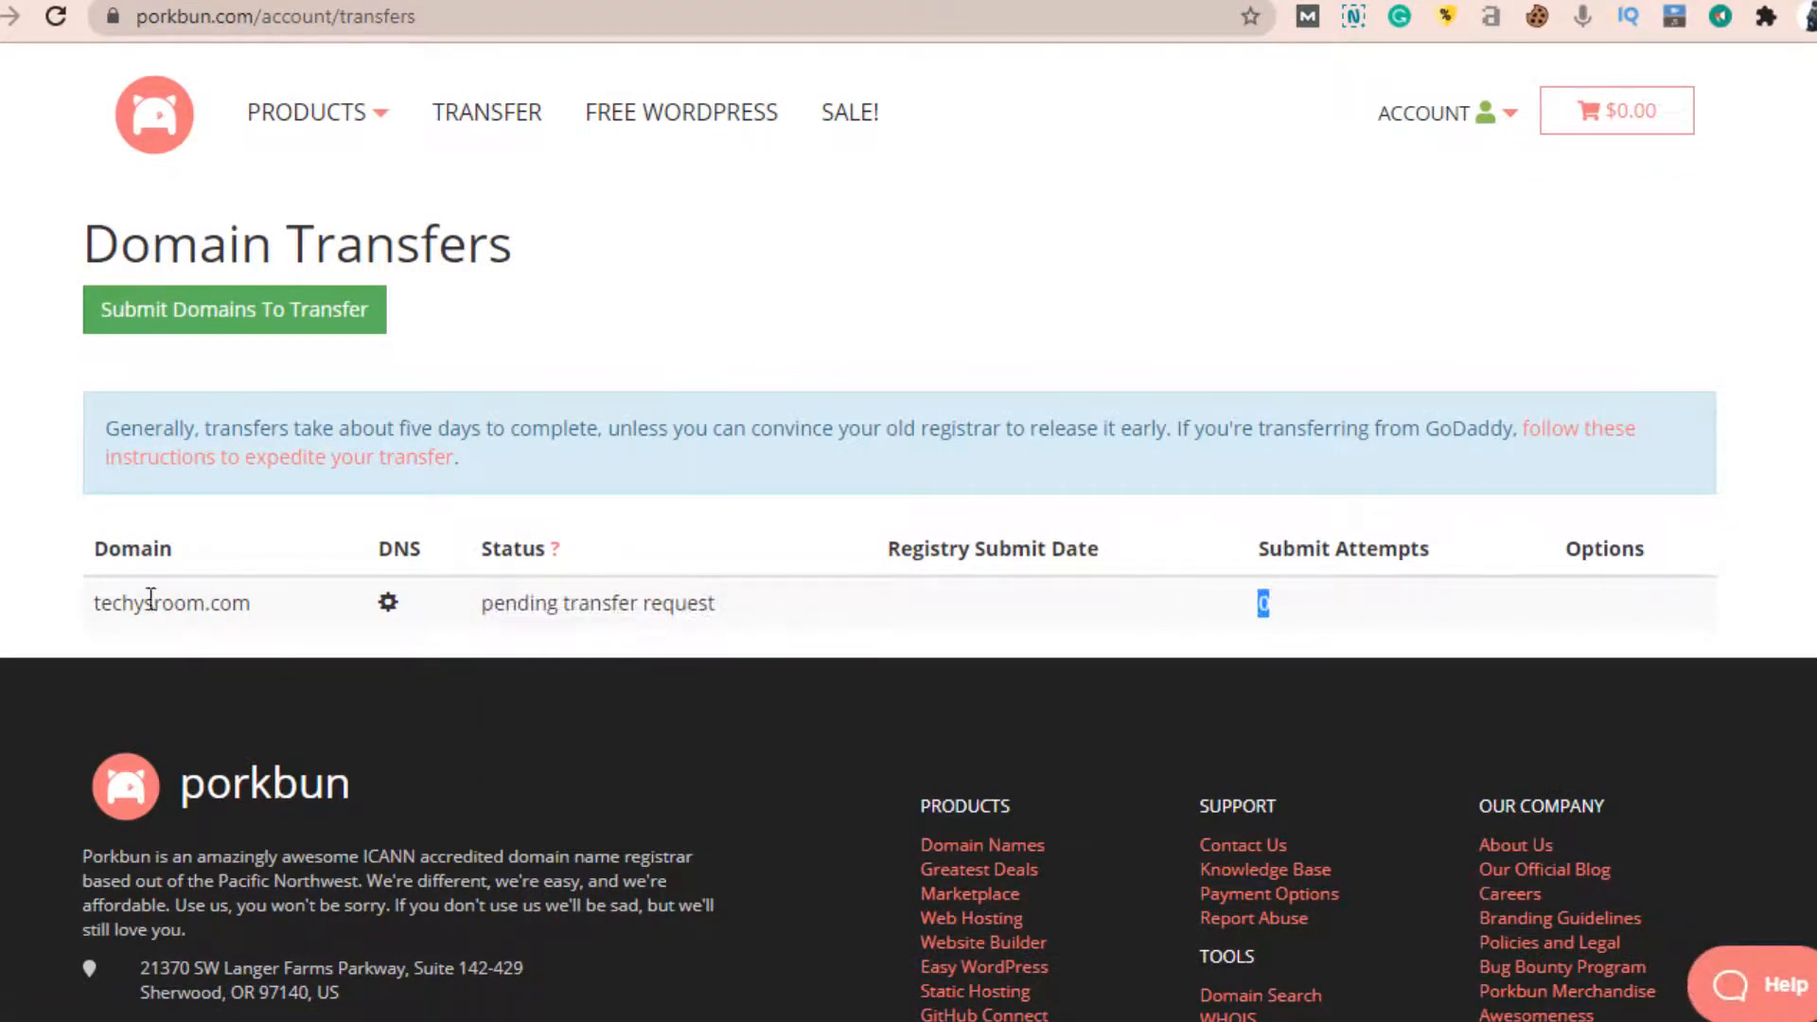